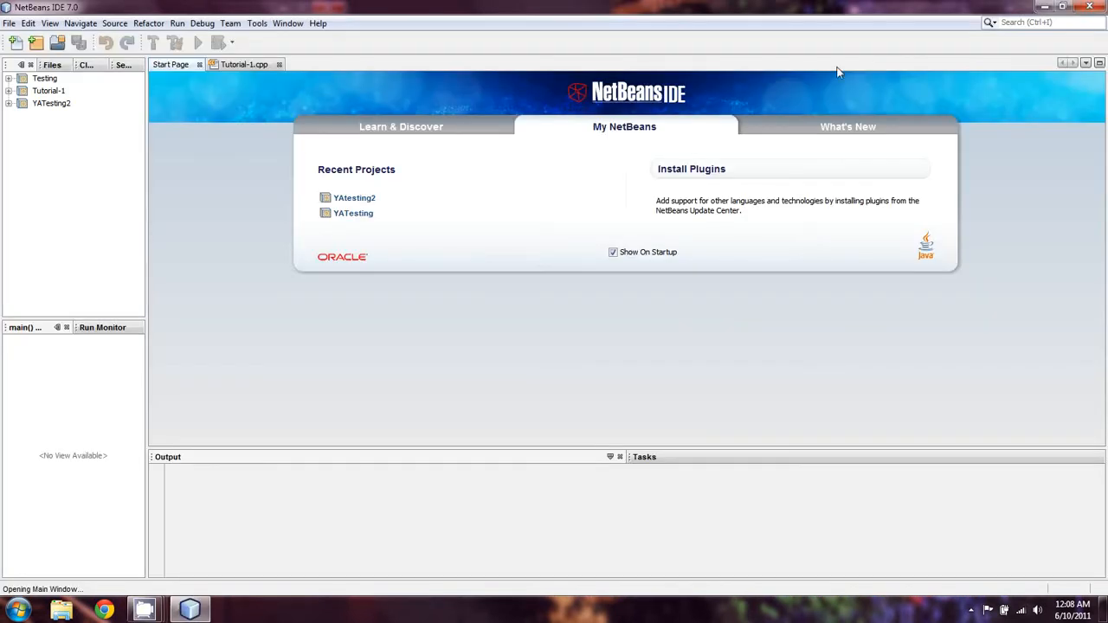
# Expand the Tutorial-1 project and open Tutorial-1.cpp in the editor
pyautogui.click(11, 91)
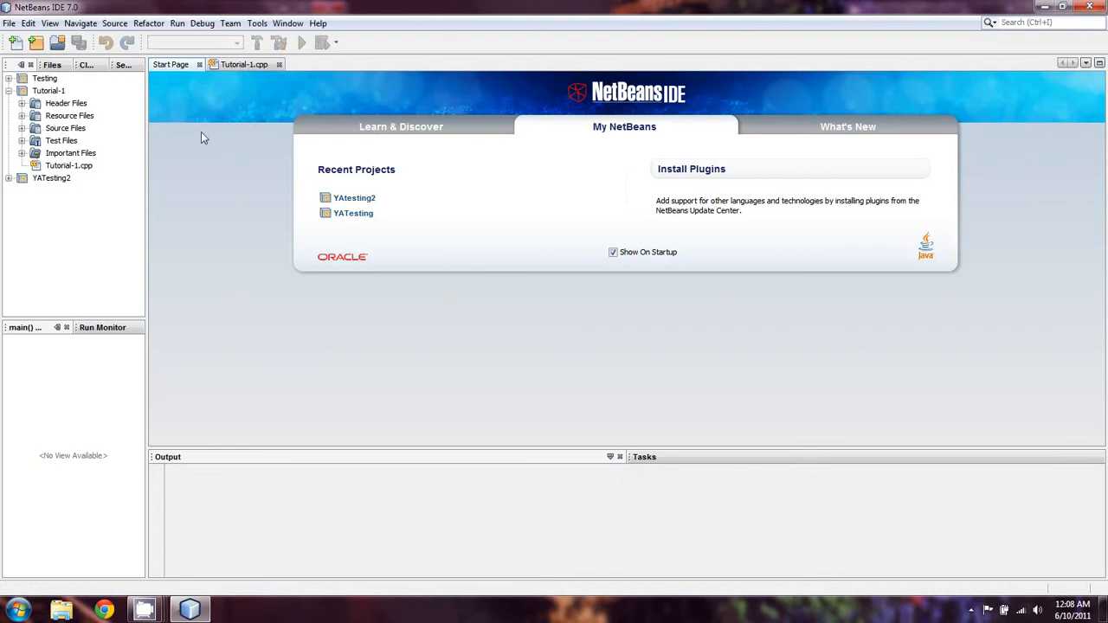
pyautogui.click(188, 64)
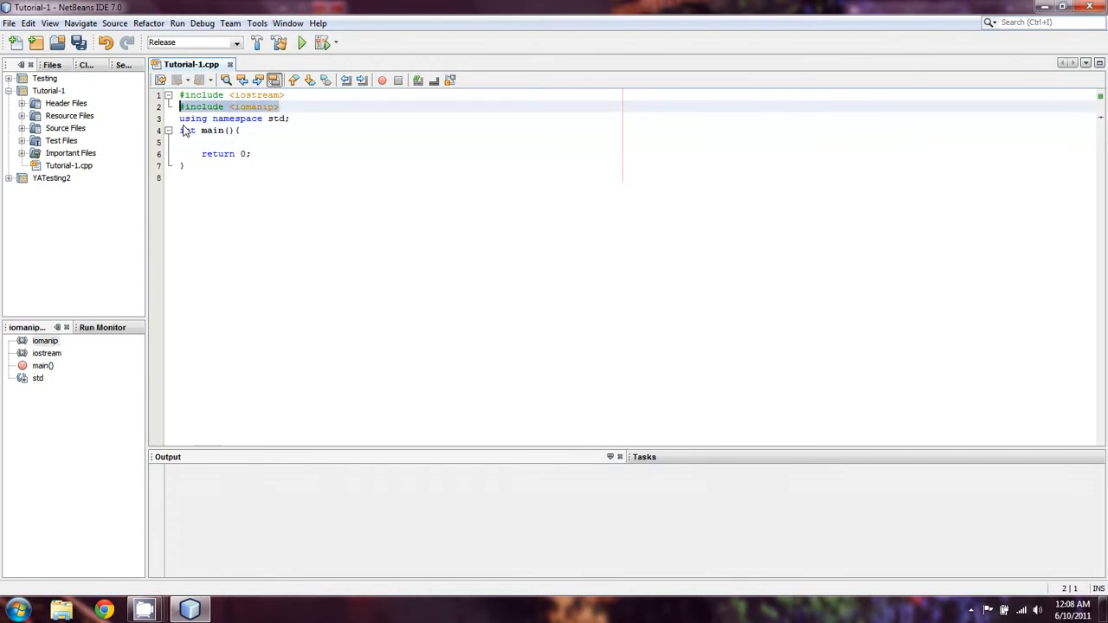
# Remove the #include <iomanip> line and declare int a=1, b=2; inside main()
pyautogui.press('Delete')
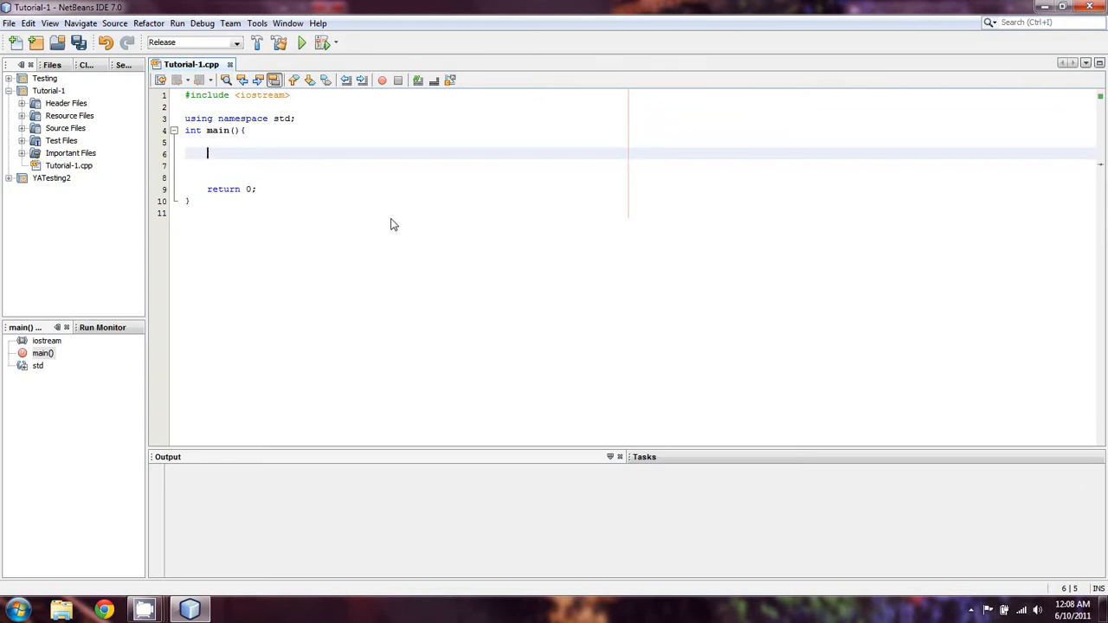
pyautogui.write('int')
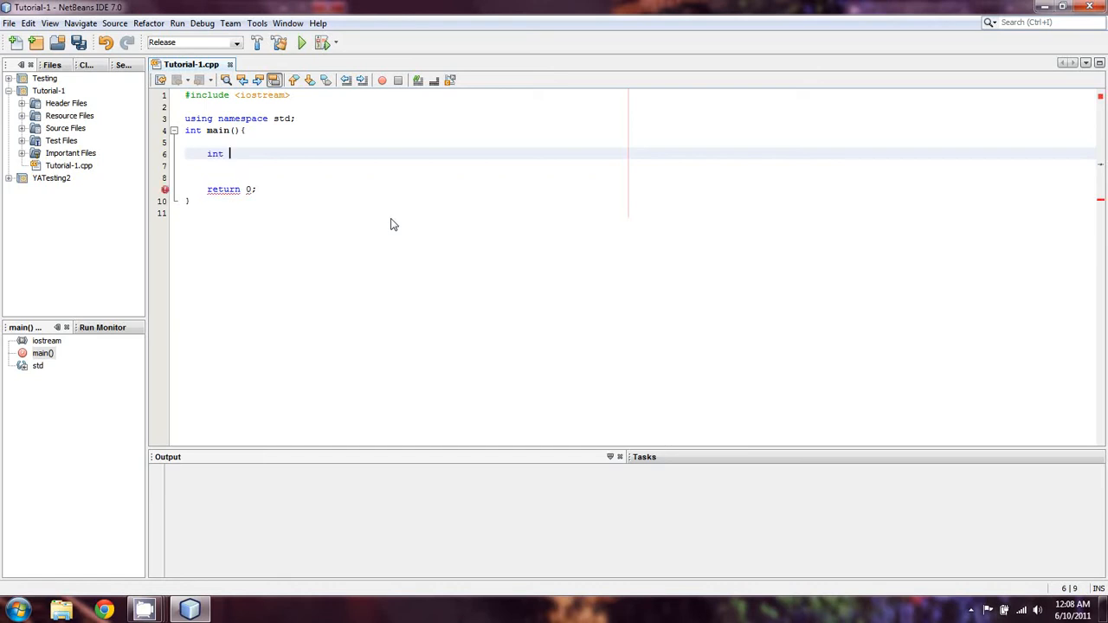
pyautogui.write('a=1')
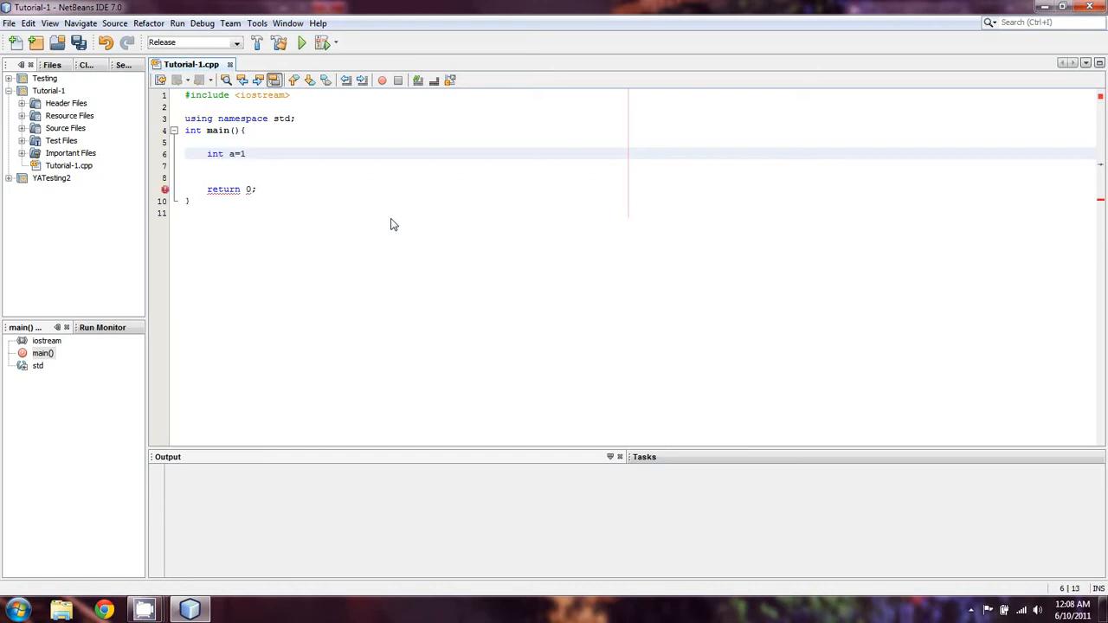
pyautogui.write(', b=2;')
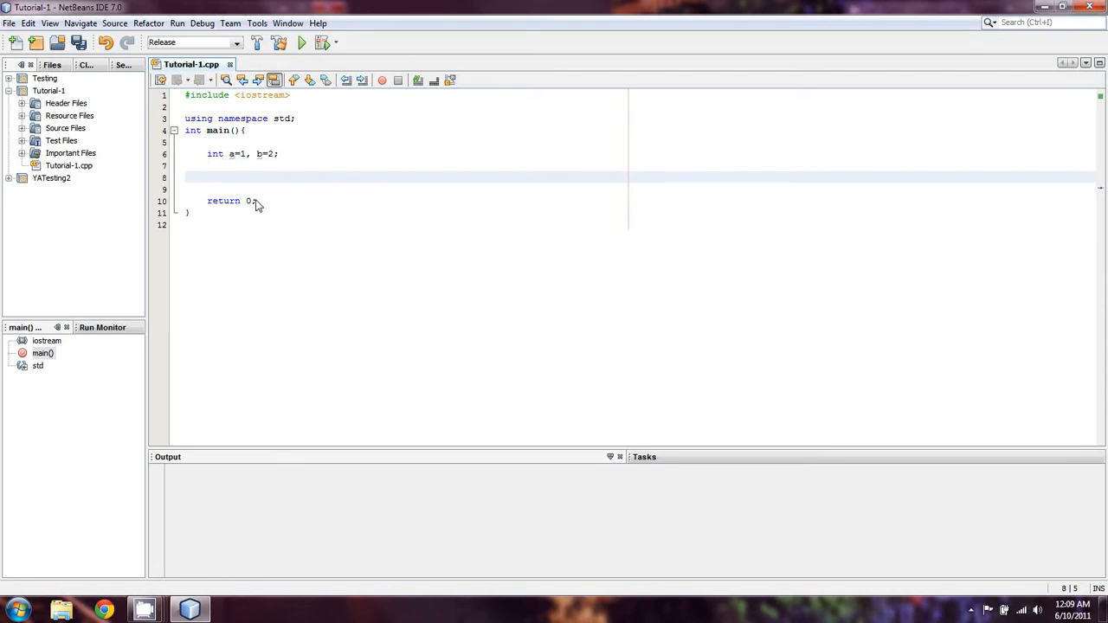
# Add an empty if (a == b){ } block on the line below the declarations
pyautogui.click(207, 177)
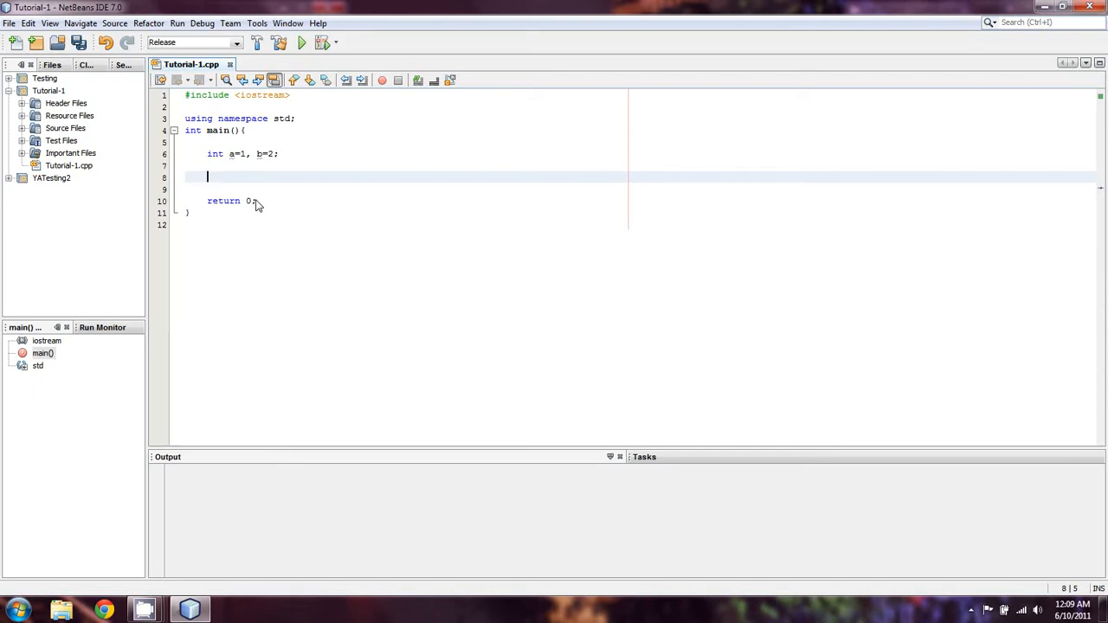
pyautogui.write('if')
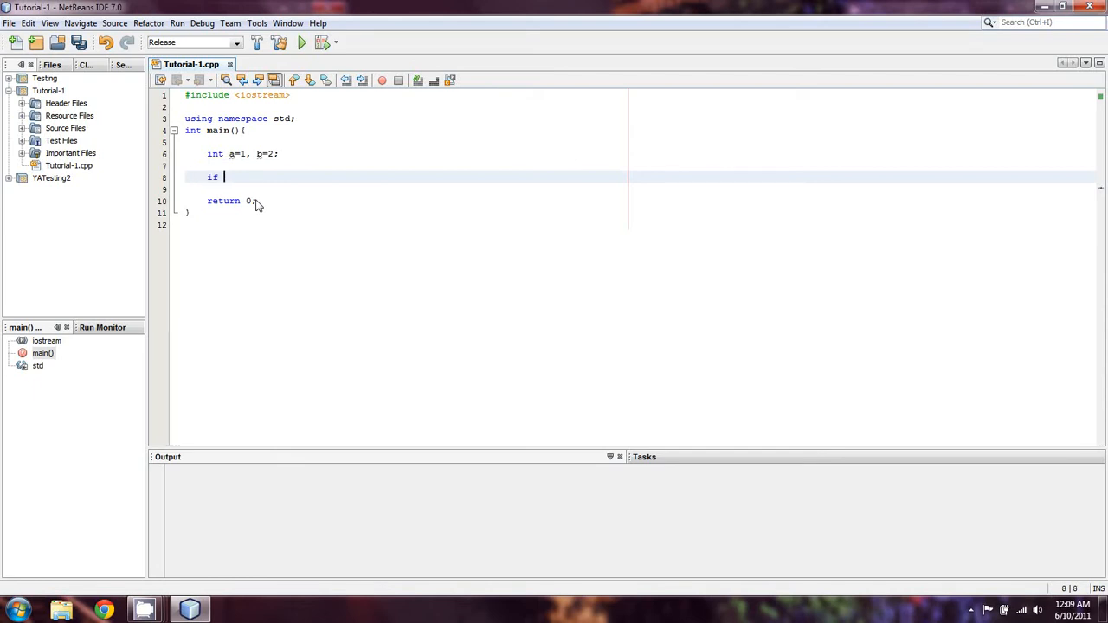
pyautogui.write('()')
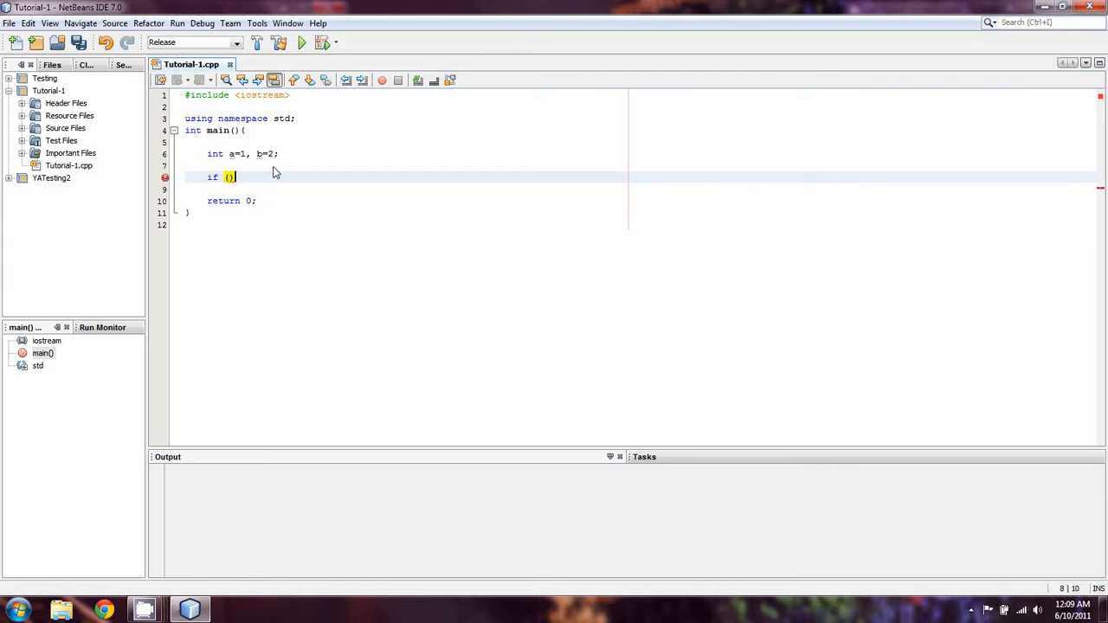
pyautogui.write('{')
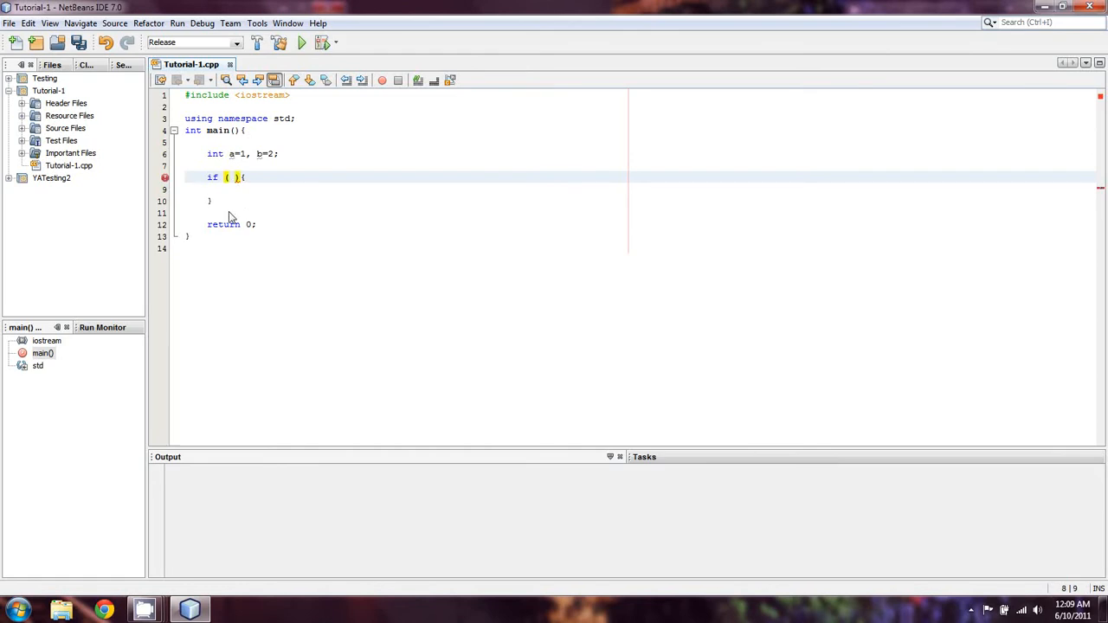
pyautogui.moveTo(251, 225)
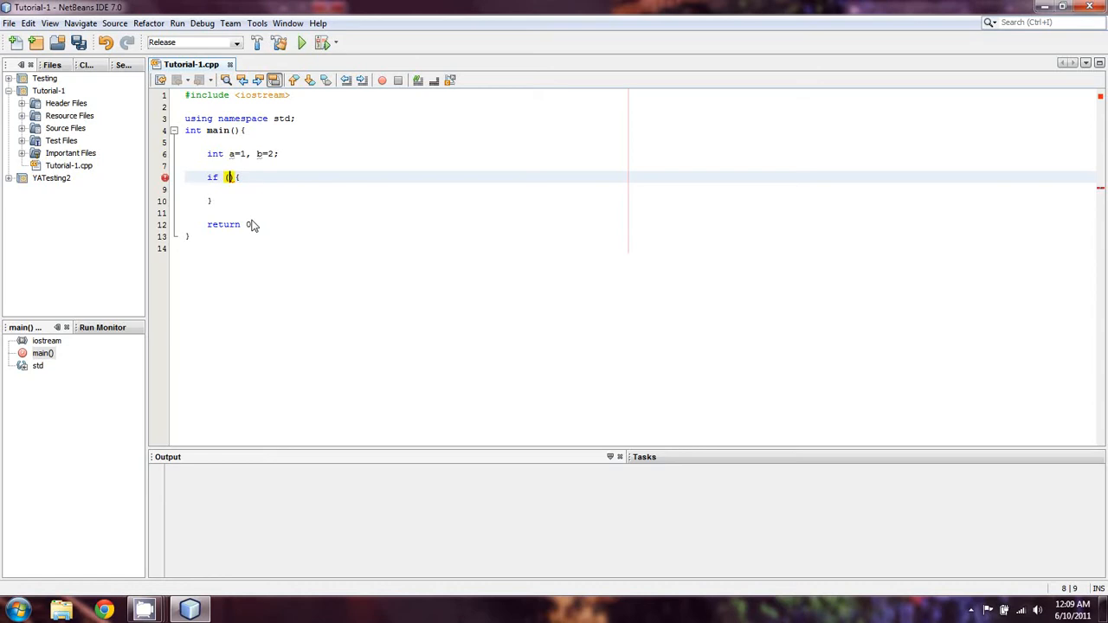
pyautogui.write('a = b')
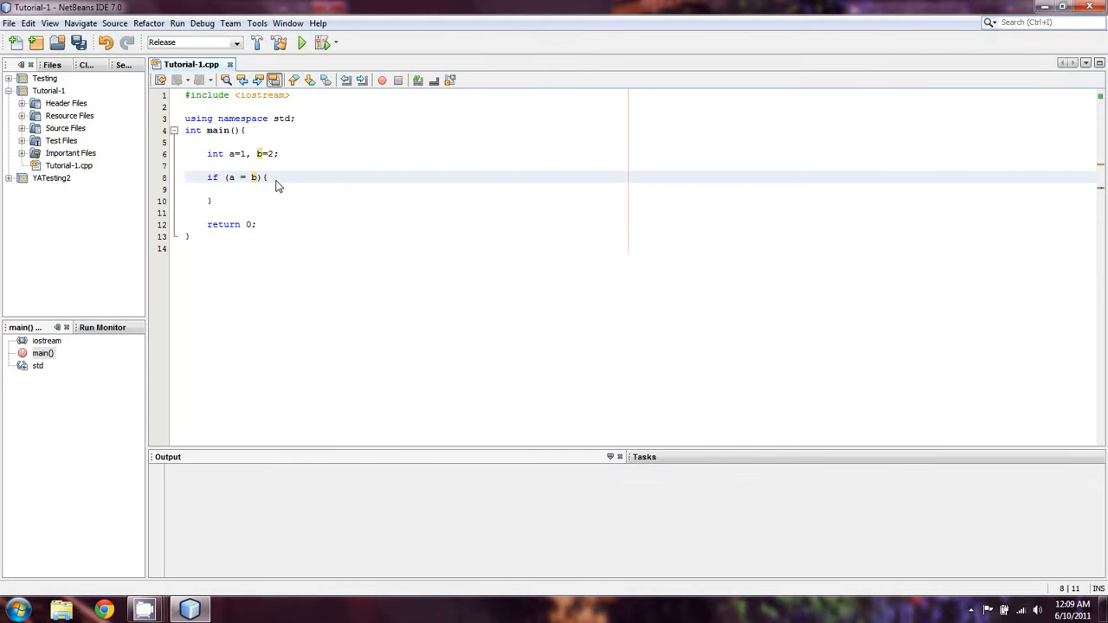
pyautogui.write('=')
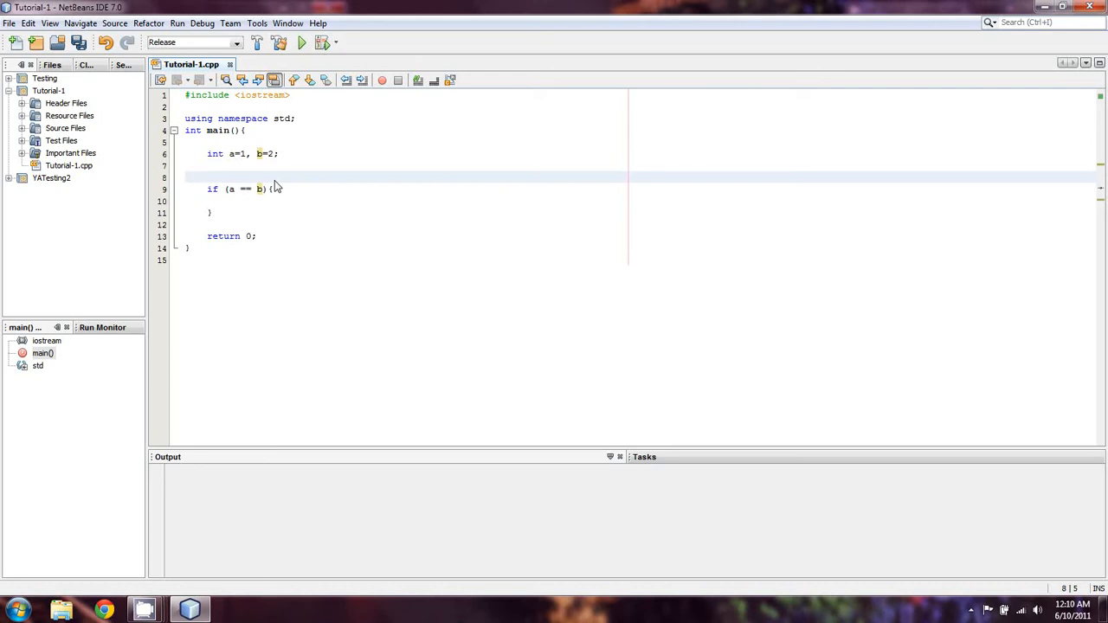
# Write the operator reference line <, >, ==, <=, >=, != above the if block
pyautogui.write('<')
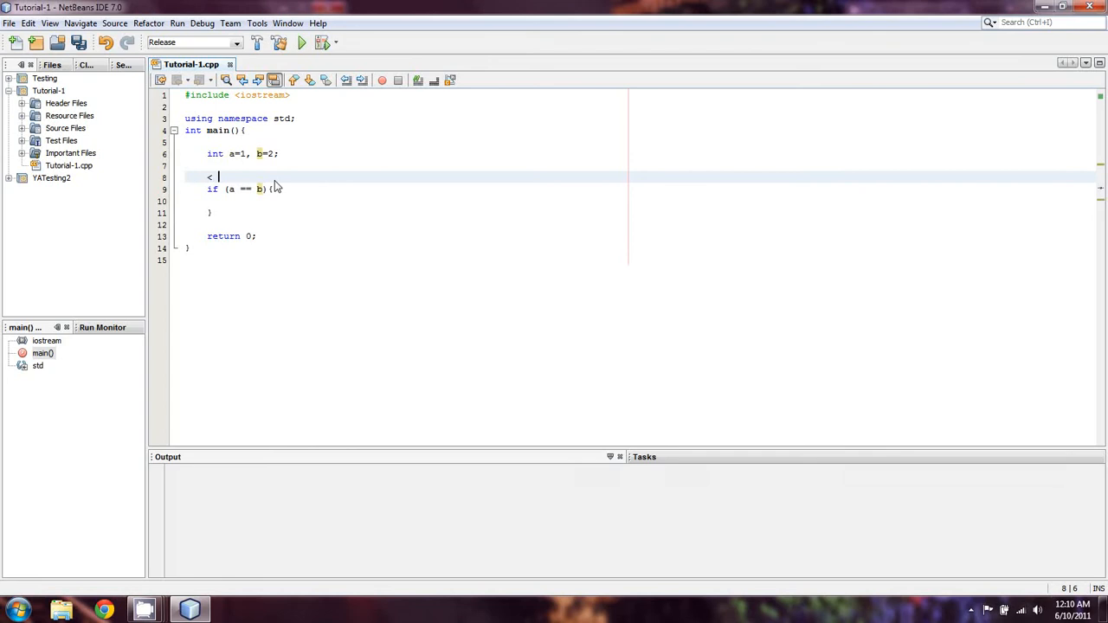
pyautogui.write('> ==')
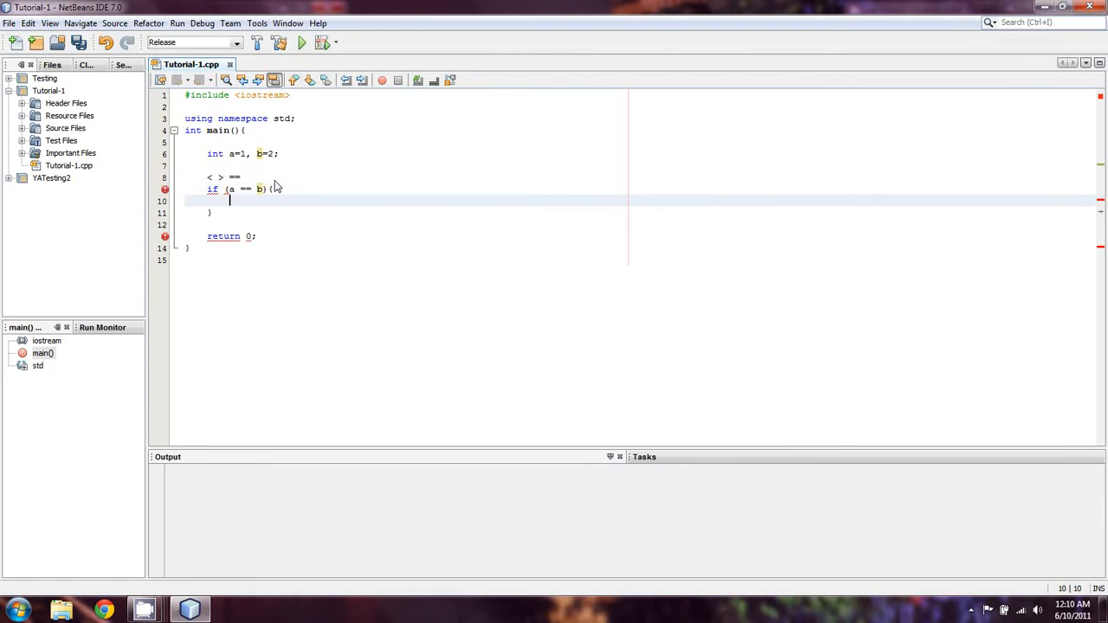
pyautogui.write(',')
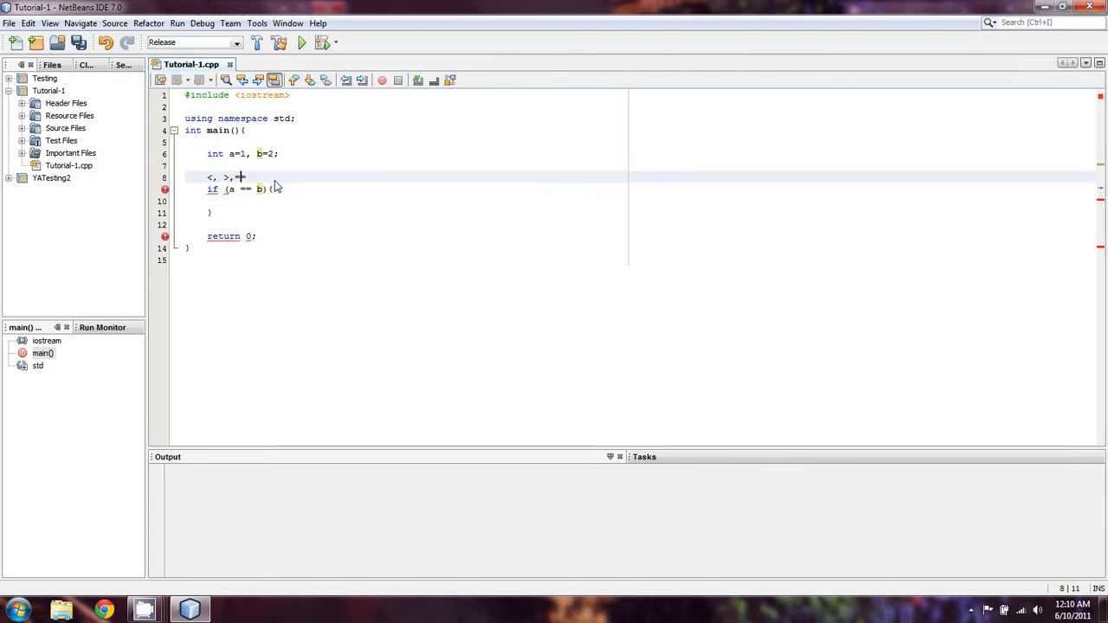
pyautogui.write('==,')
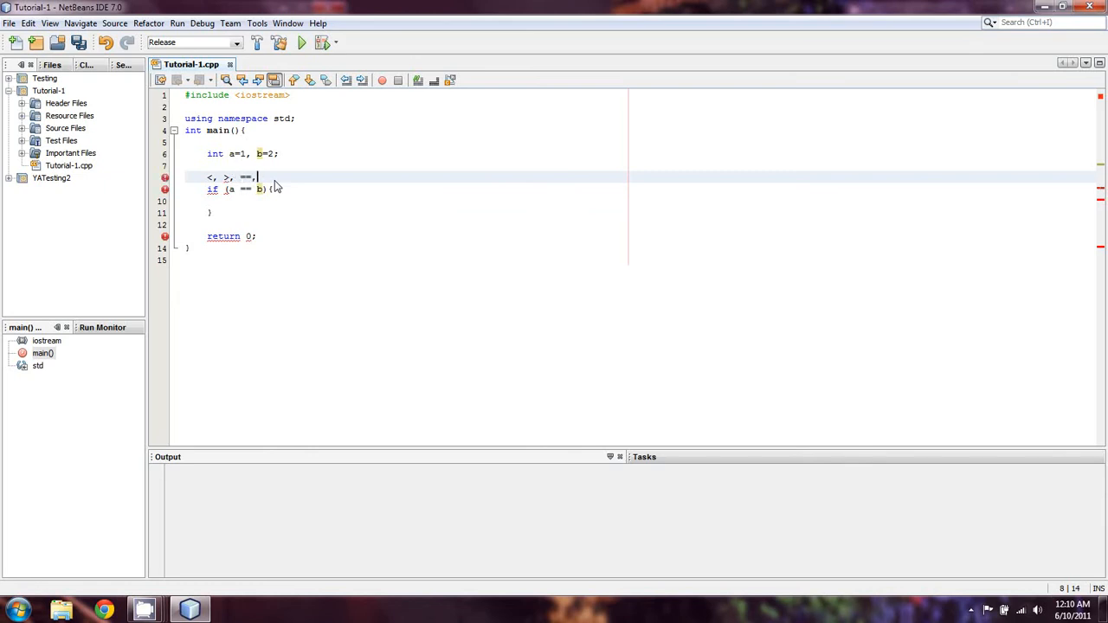
pyautogui.write('<=,')
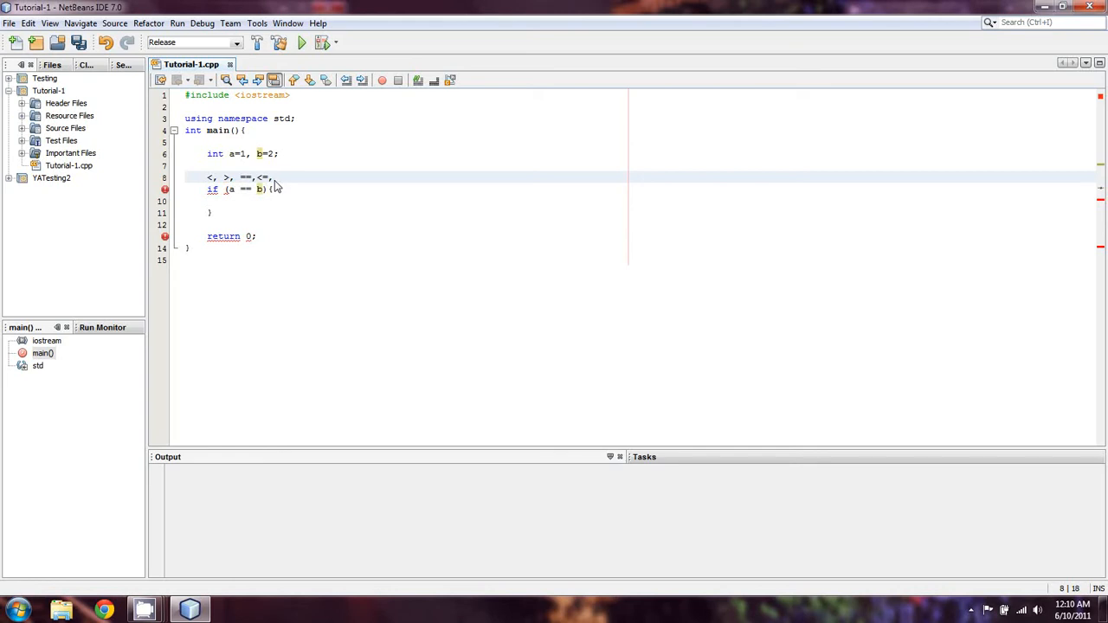
pyautogui.write('>=, !=')
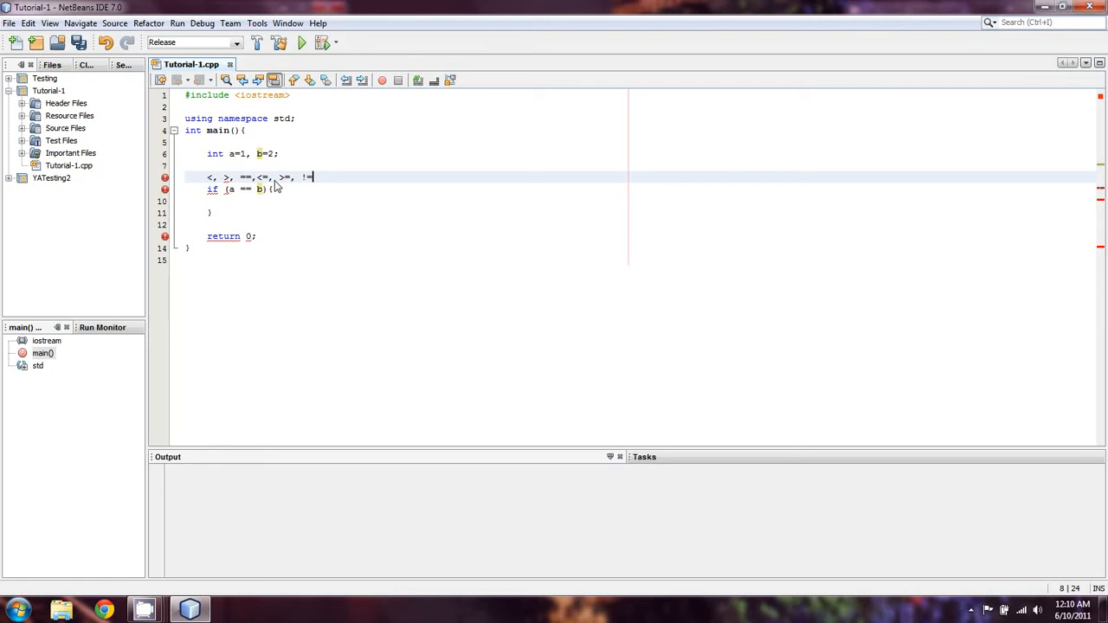
pyautogui.moveTo(354, 179)
pyautogui.write(', c=3, ')
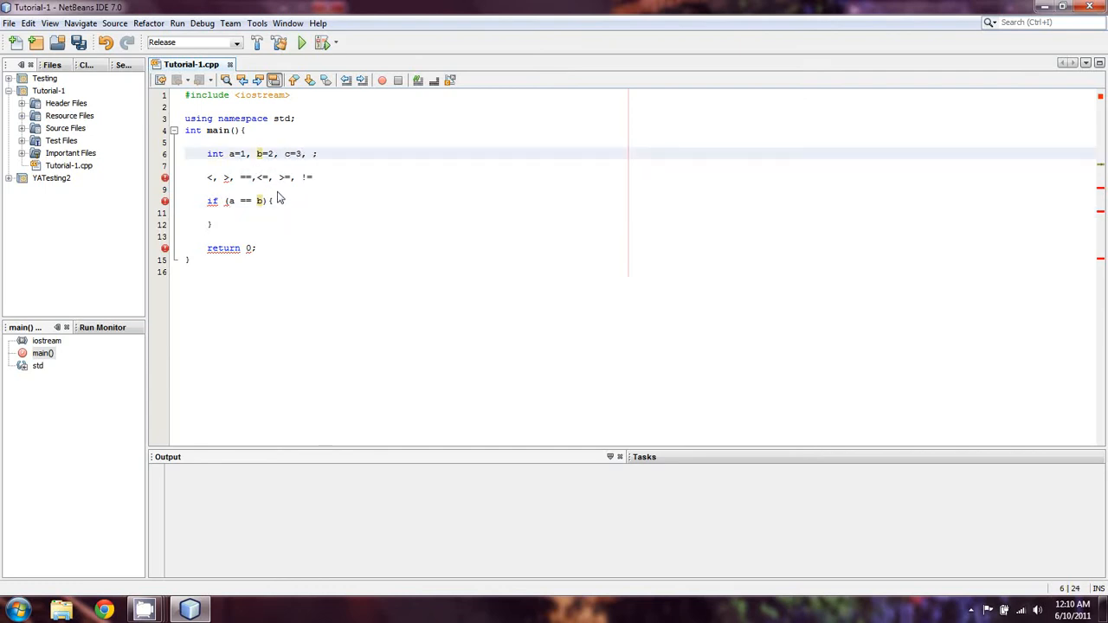
# Append d=4, e=5, f=6, g=1 to the int declaration, correcting a mistyped name
pyautogui.write('d=4,')
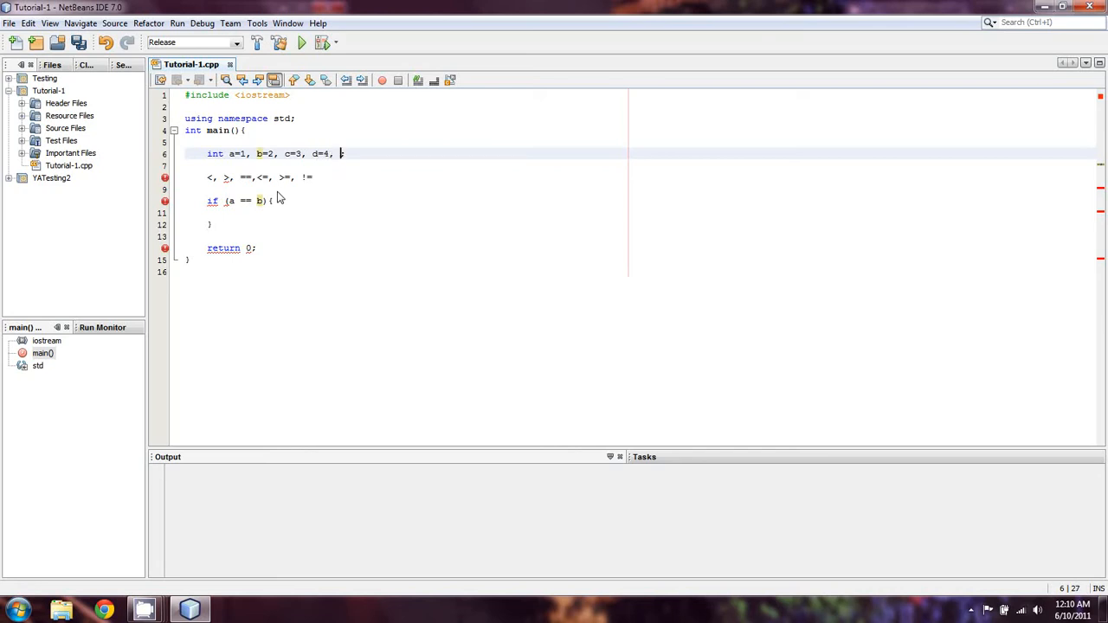
pyautogui.write('f=5, g')
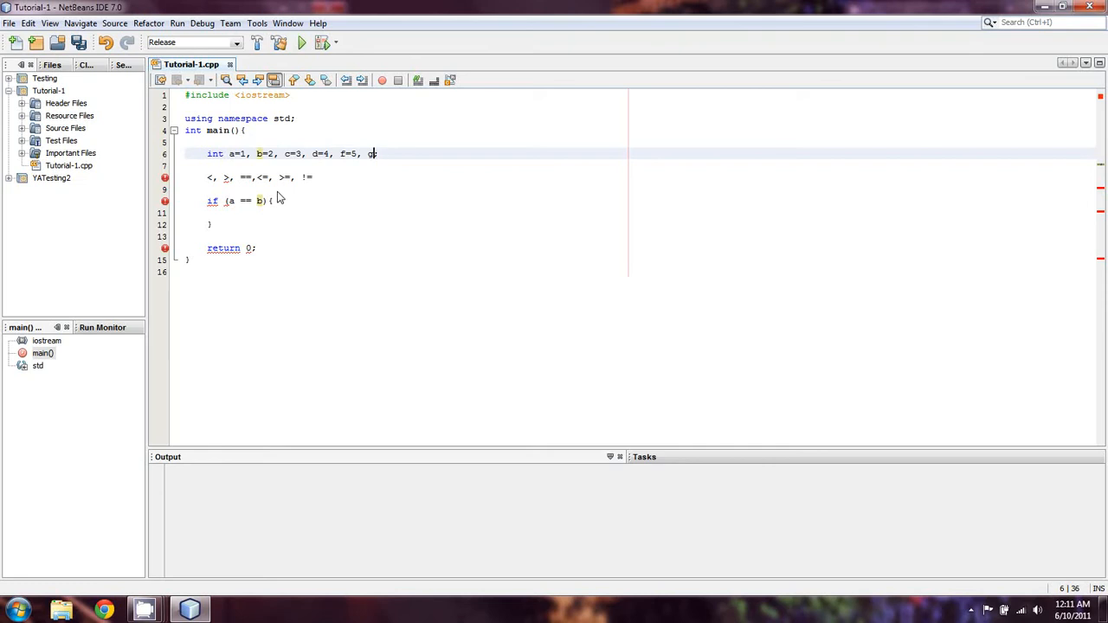
pyautogui.press('BackSpace')
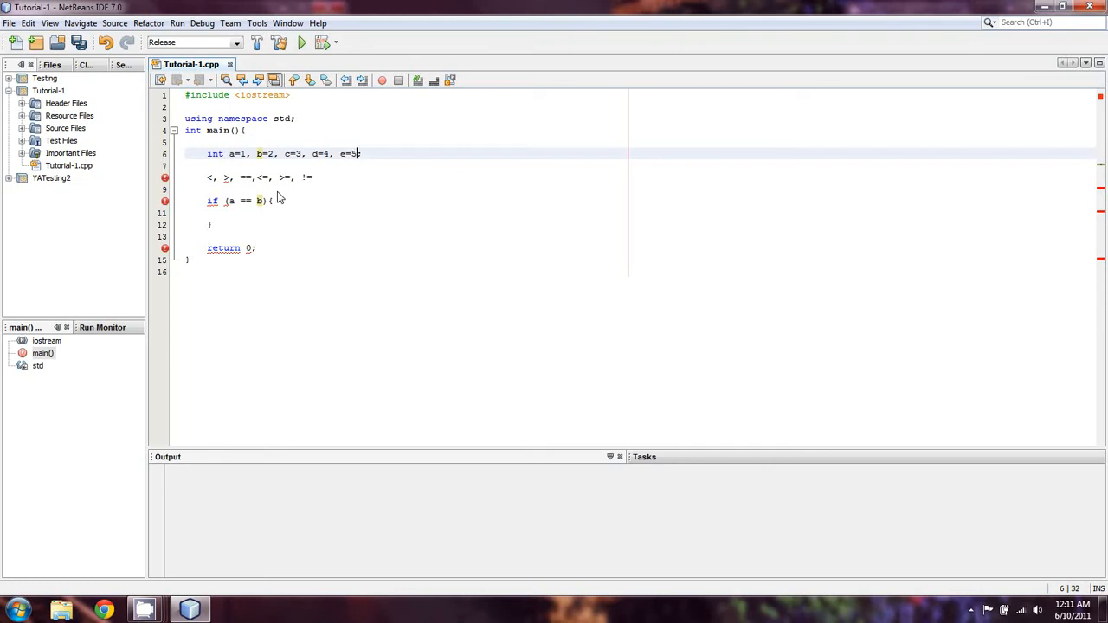
pyautogui.write(', f=6, g=1;;')
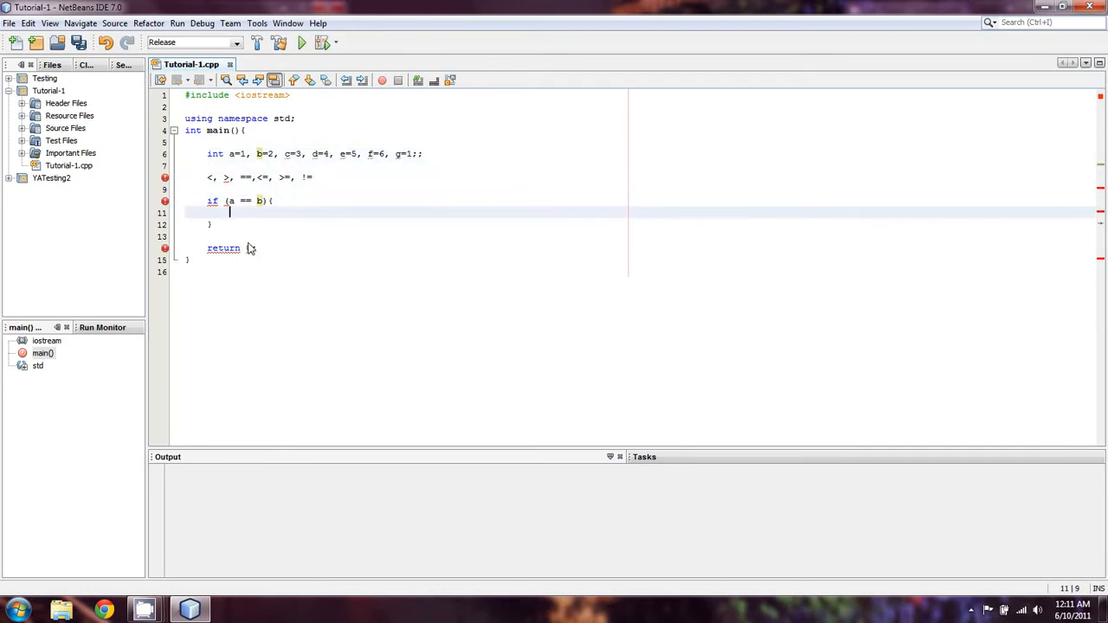
# Write an if (b < c) block with cout << "B is less than C: " << b << " < " << c << endl;
pyautogui.write('0;')
pyautogui.click(406, 236)
pyautogui.write('if (b < ')
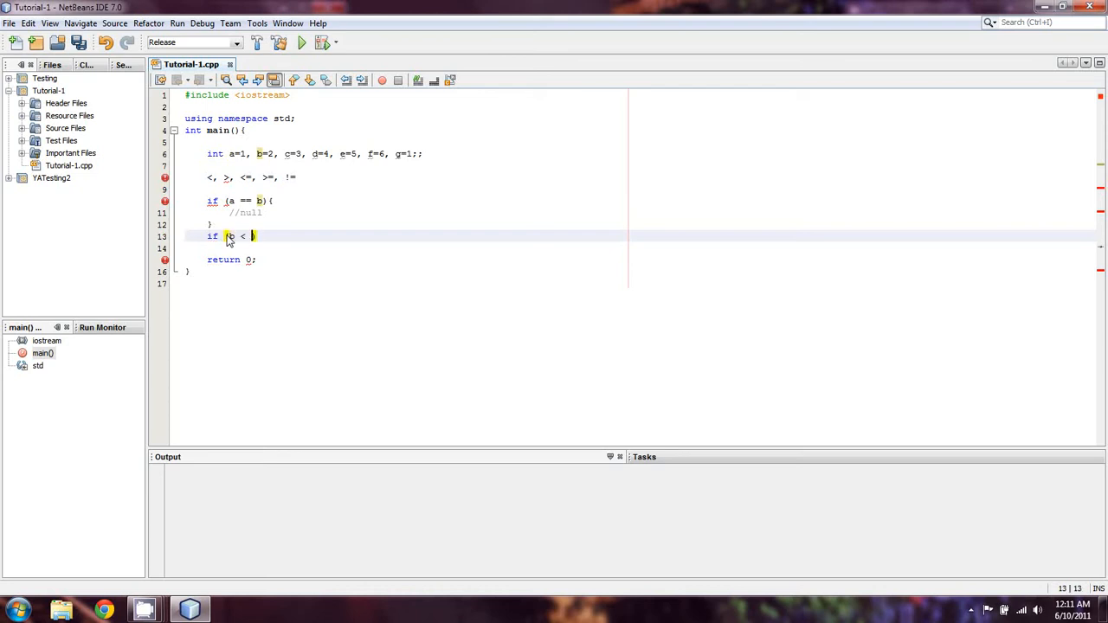
pyautogui.write('c){')
pyautogui.click(406, 249)
pyautogui.write('cout')
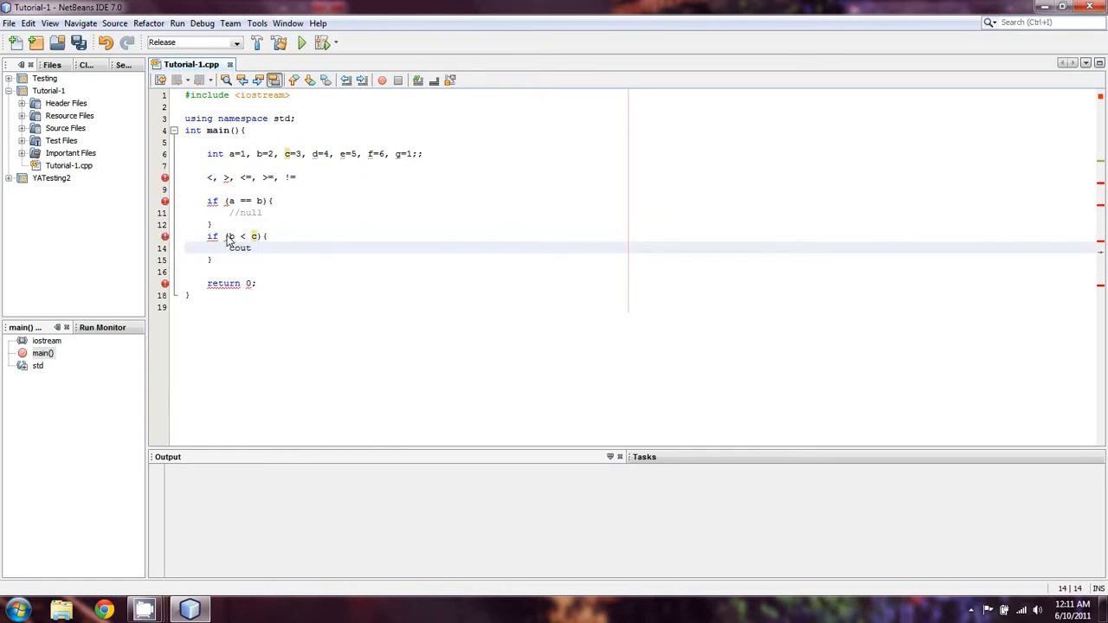
pyautogui.write('<< "B "')
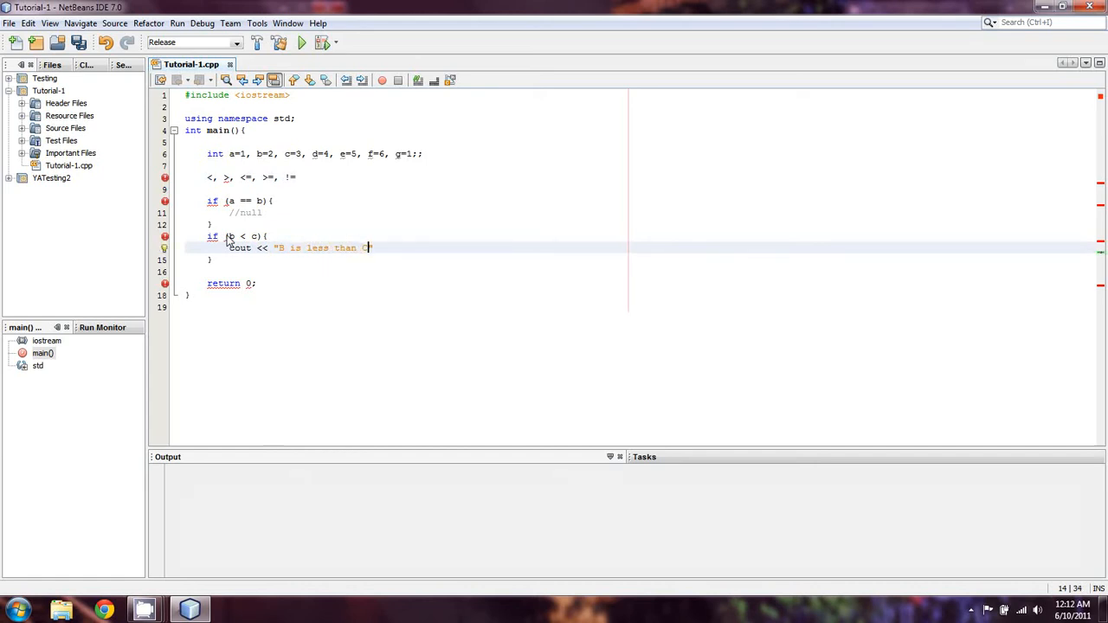
pyautogui.write('"')
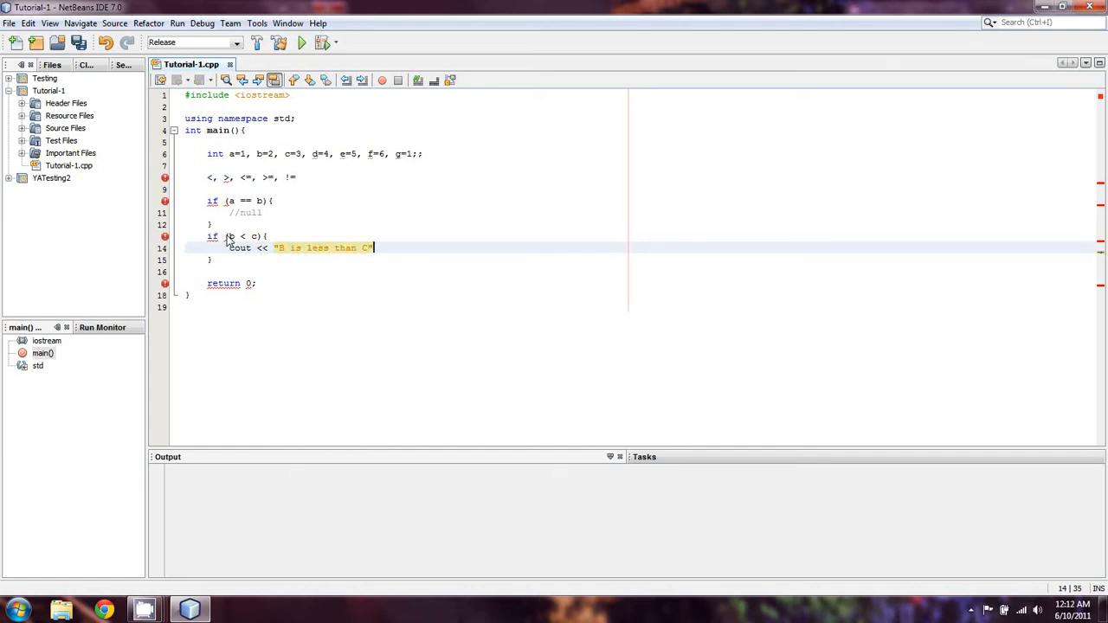
pyautogui.write('<< b')
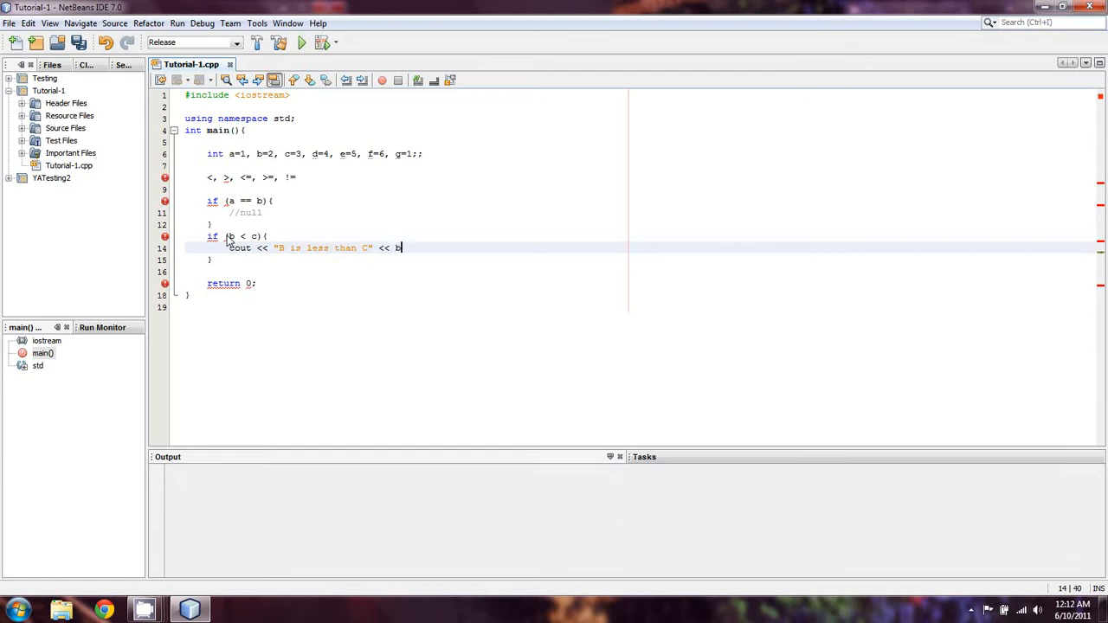
pyautogui.write('<<')
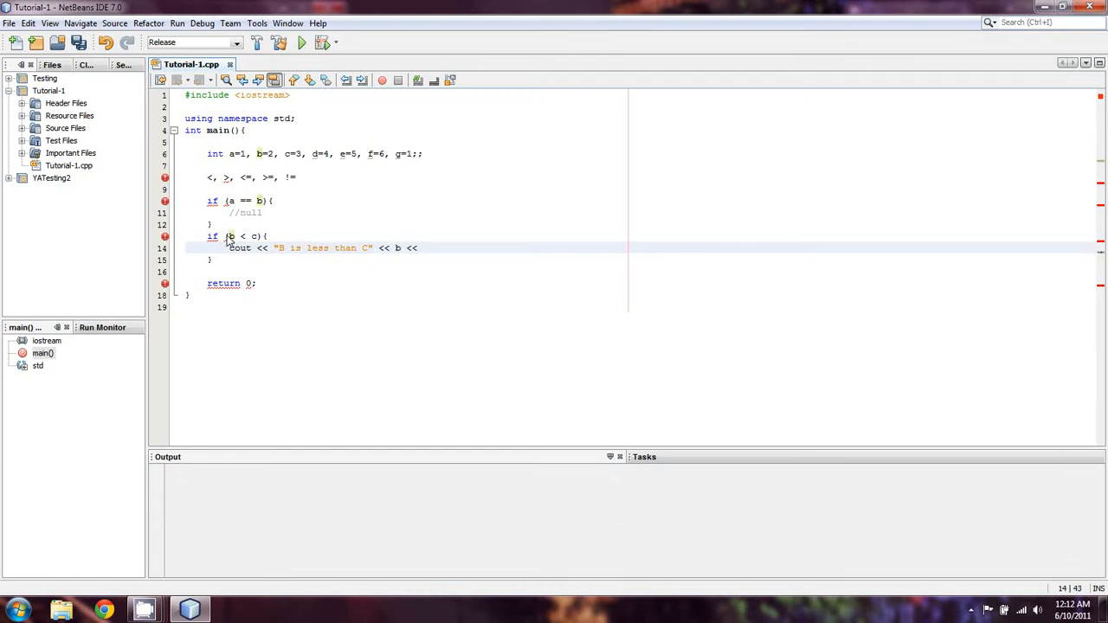
pyautogui.write(':')
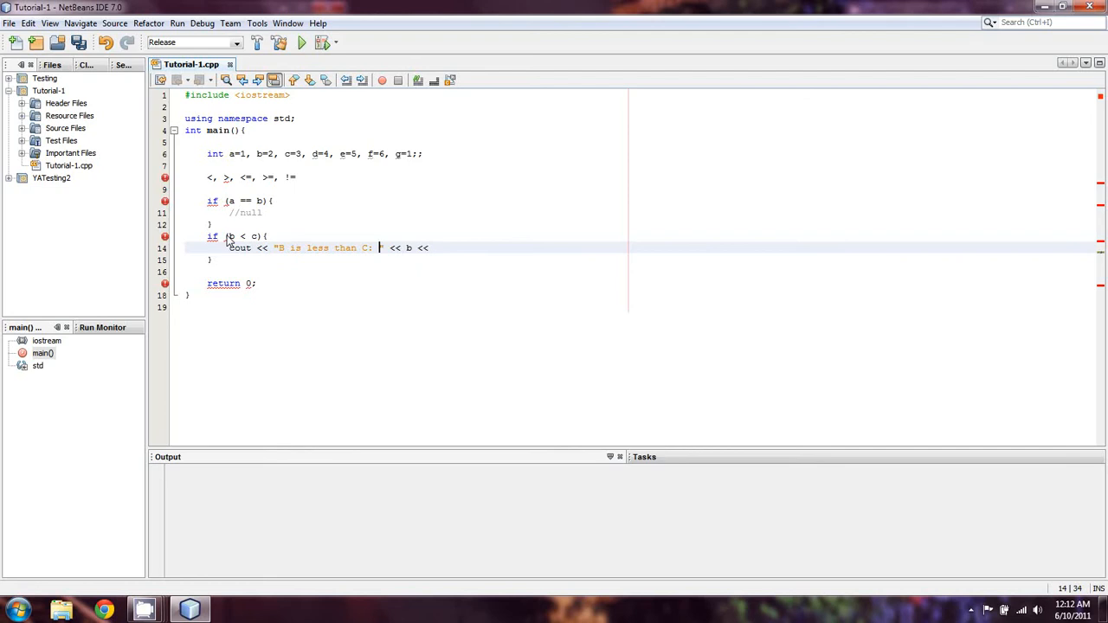
pyautogui.write('" "')
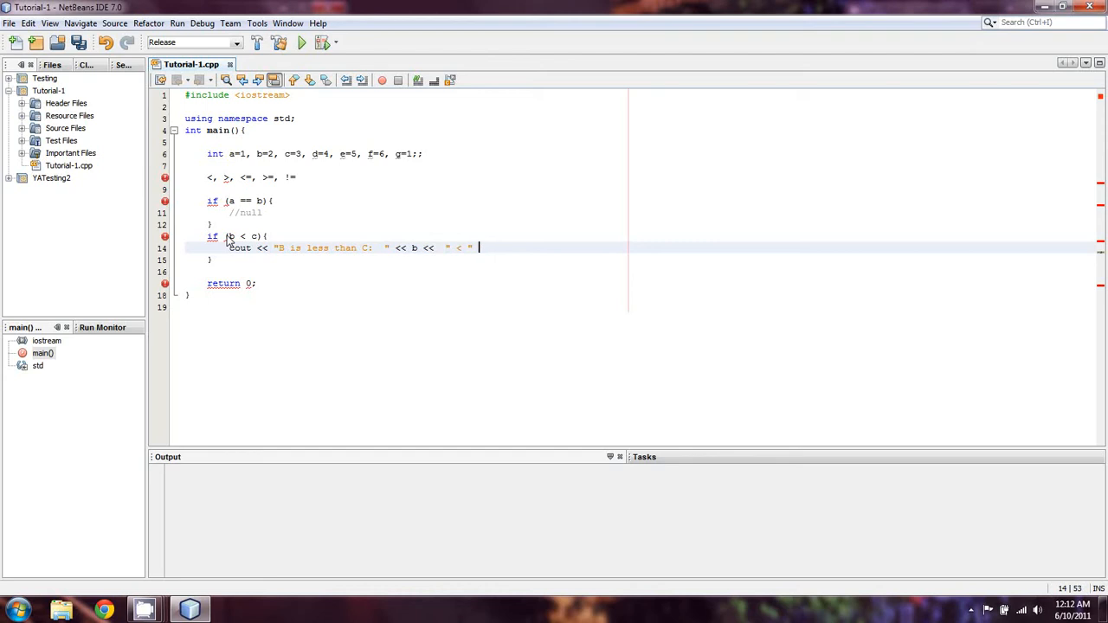
pyautogui.write('<< c')
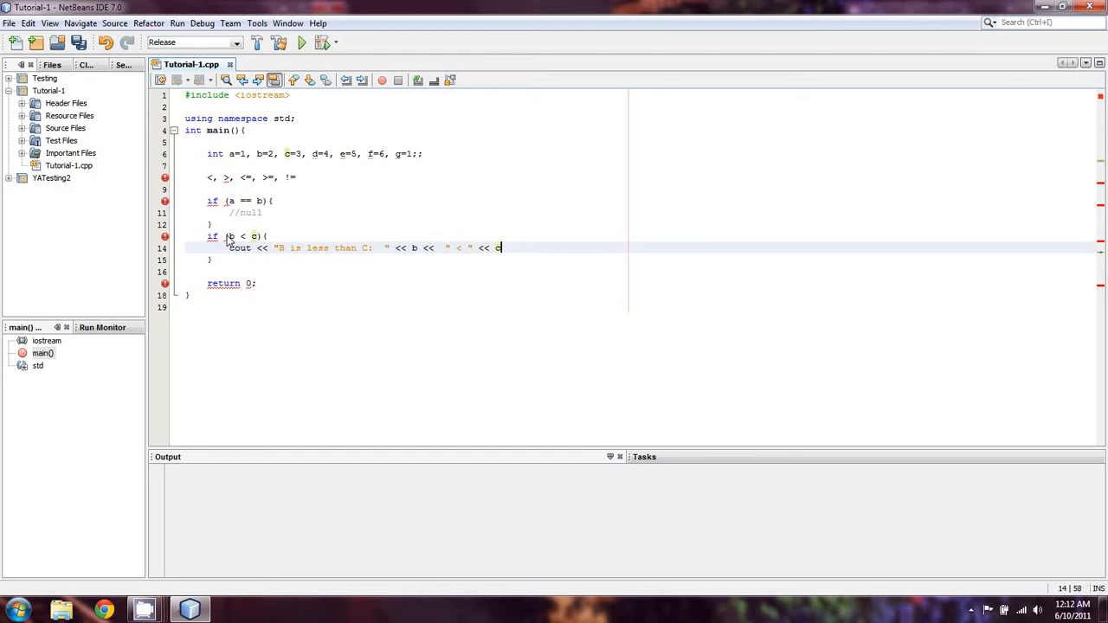
pyautogui.write(';')
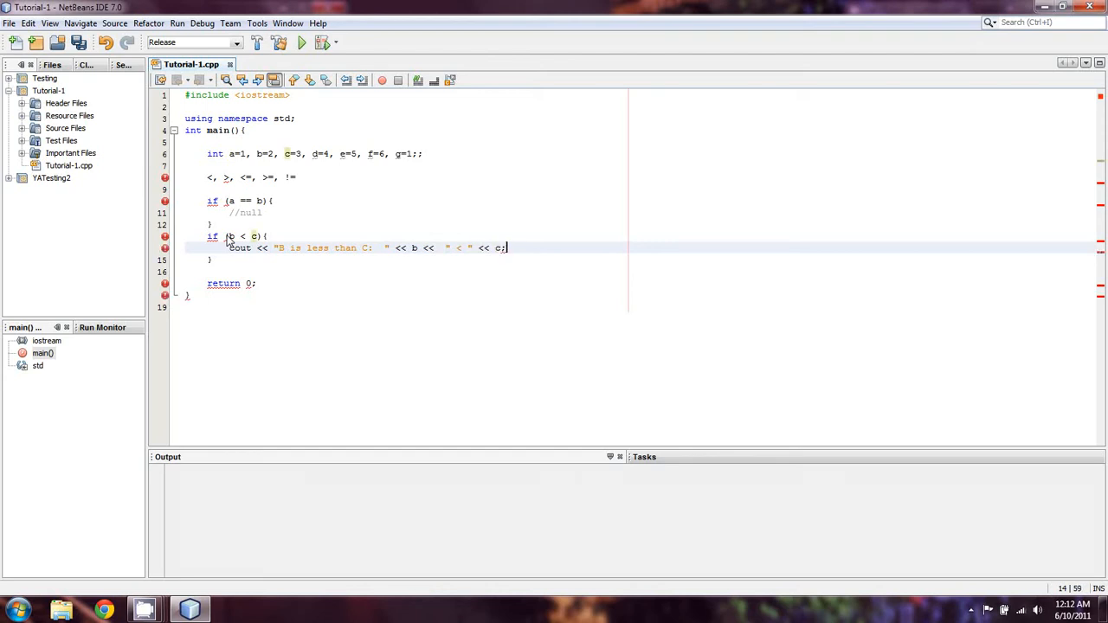
pyautogui.write('<<endl')
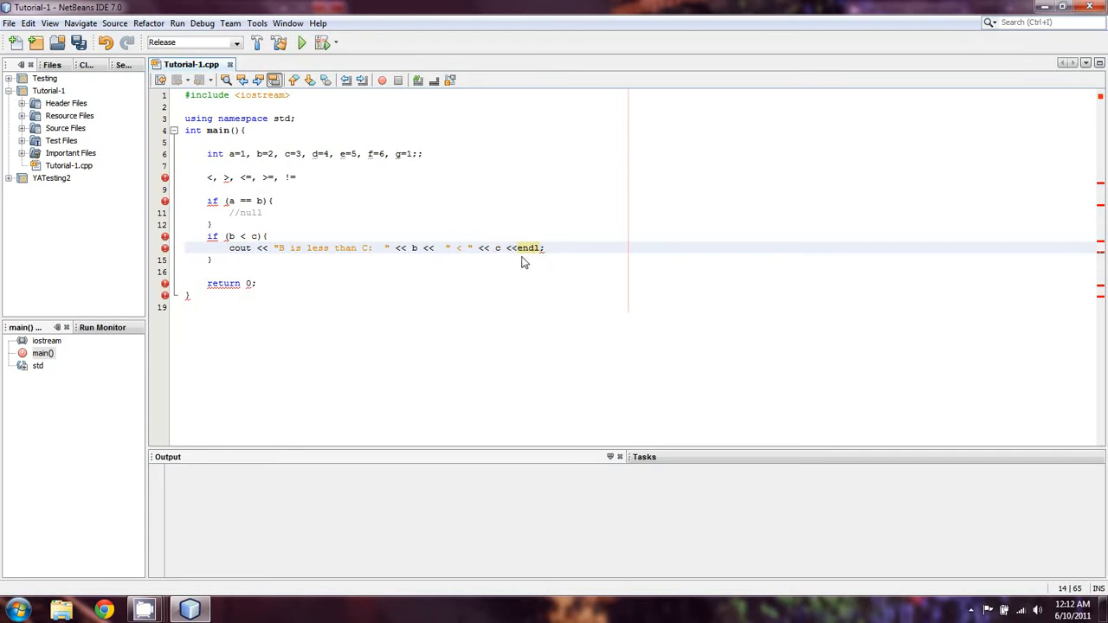
pyautogui.moveTo(541, 259)
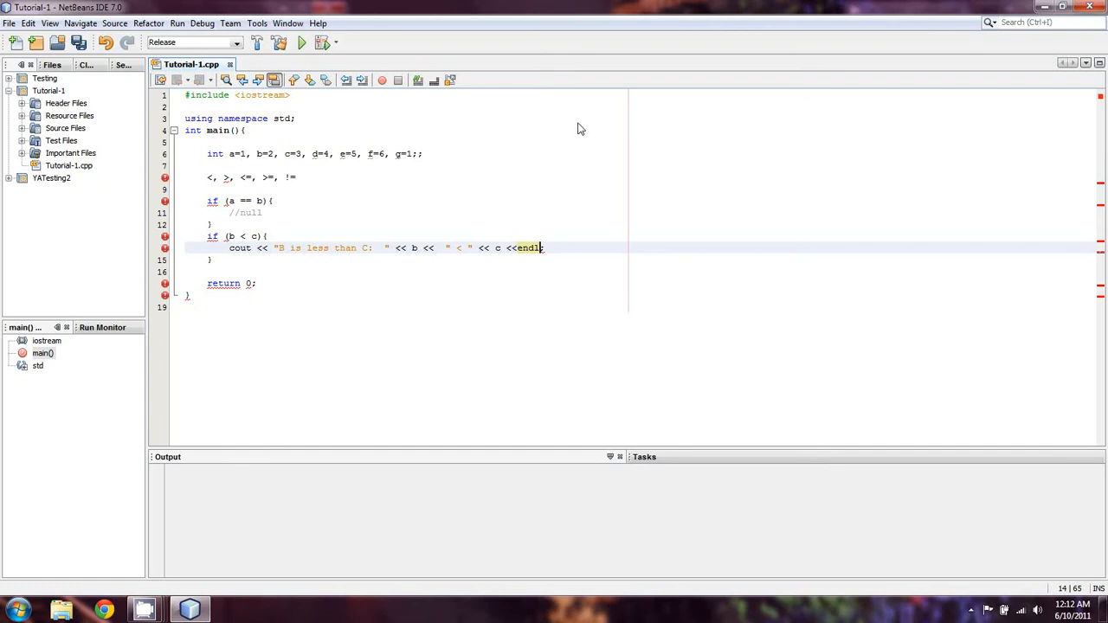
pyautogui.moveTo(554, 258)
pyautogui.write('e')
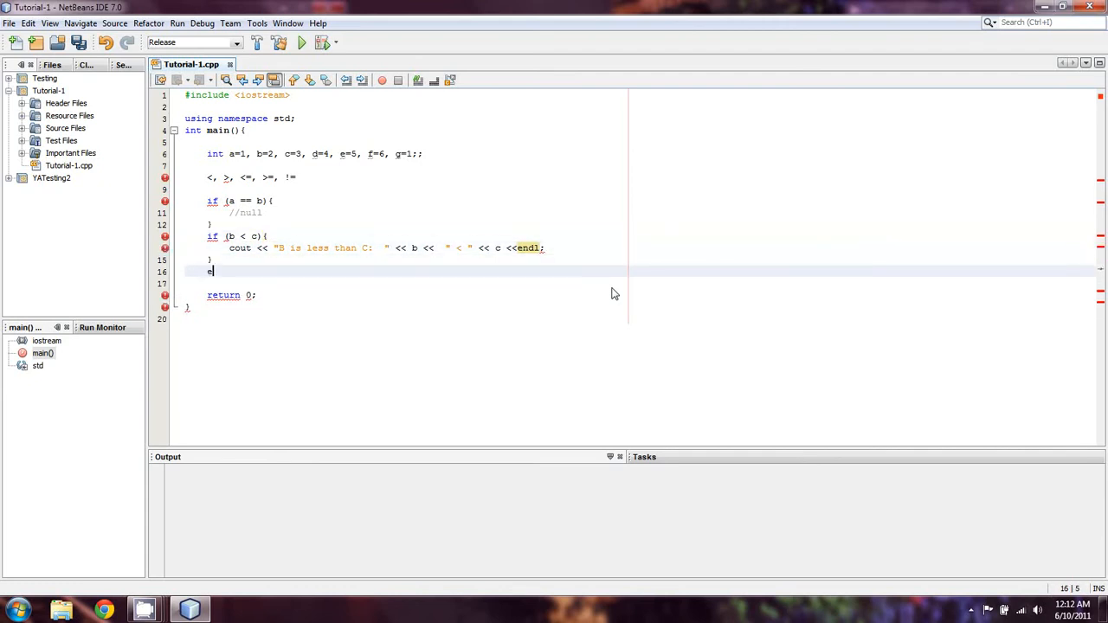
# Add an else branch printing "C is less than b" and end the operator line with a semicolon
pyautogui.write('lse {')
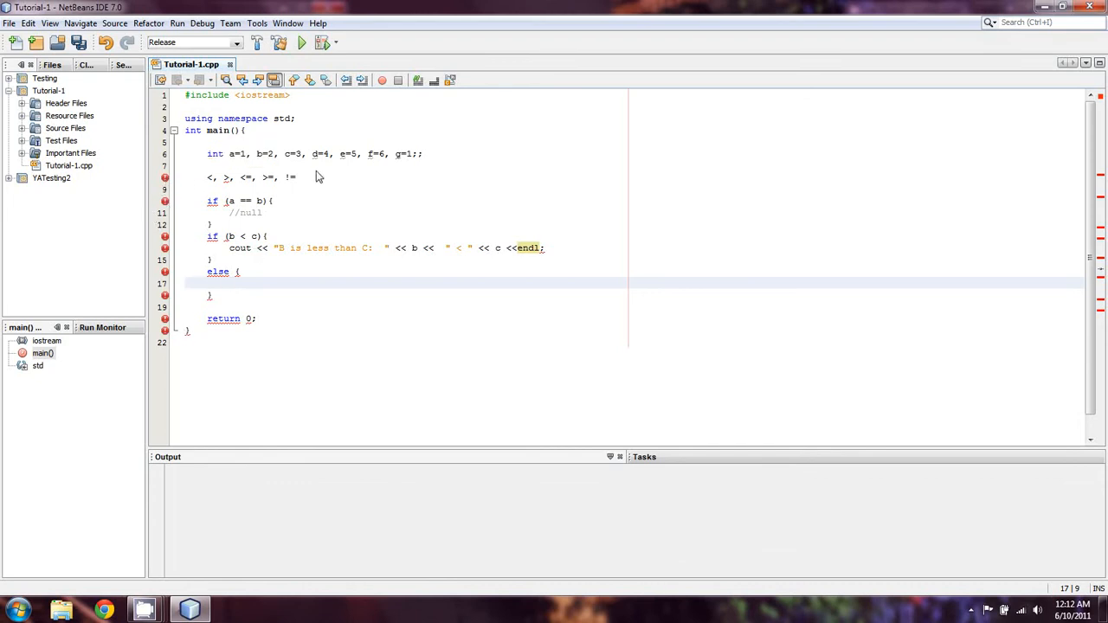
pyautogui.click(296, 178)
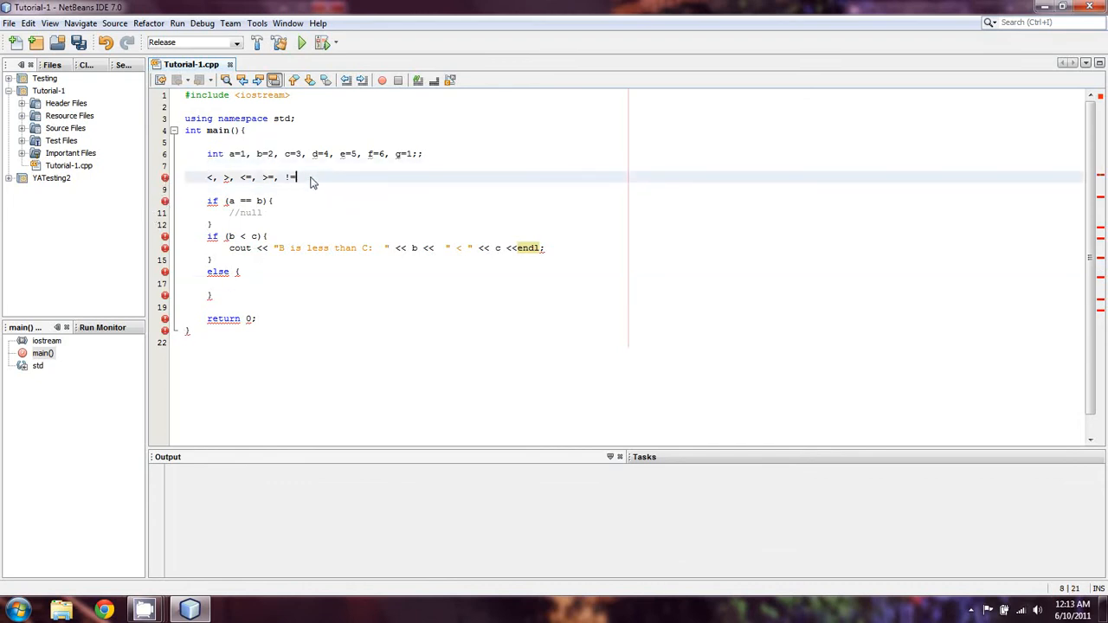
pyautogui.write('=;')
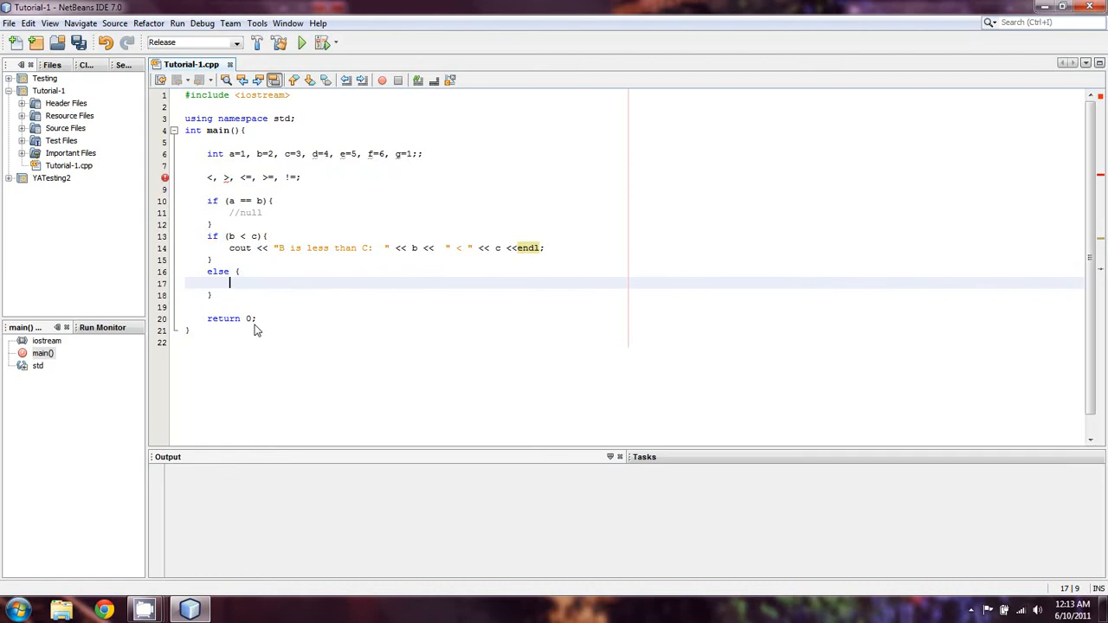
pyautogui.write('cout')
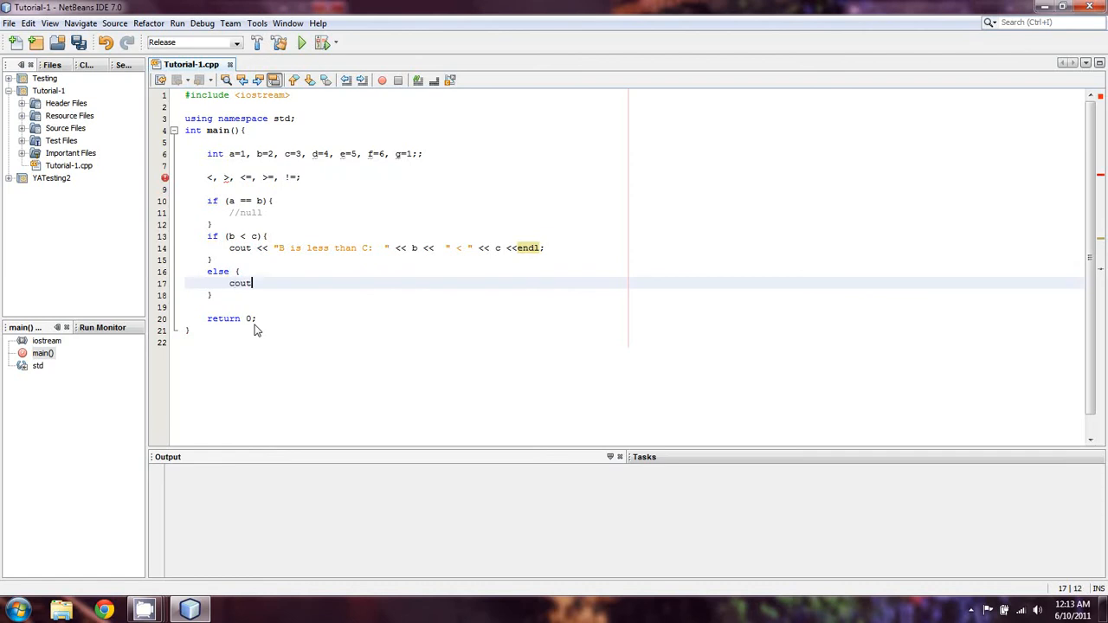
pyautogui.write('<< C is')
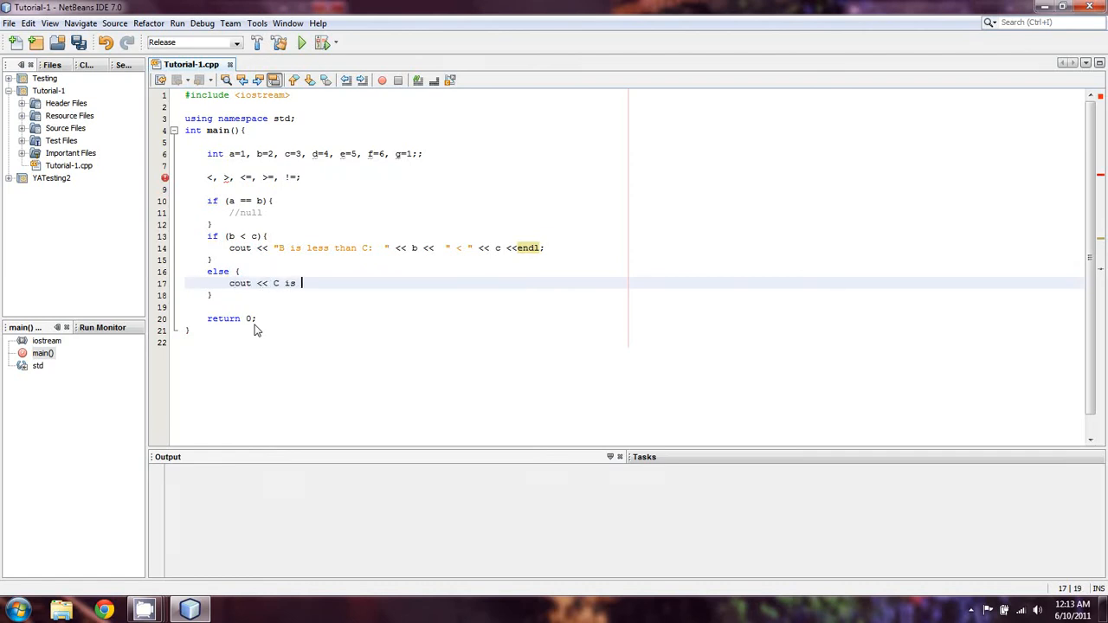
pyautogui.write('less than b')
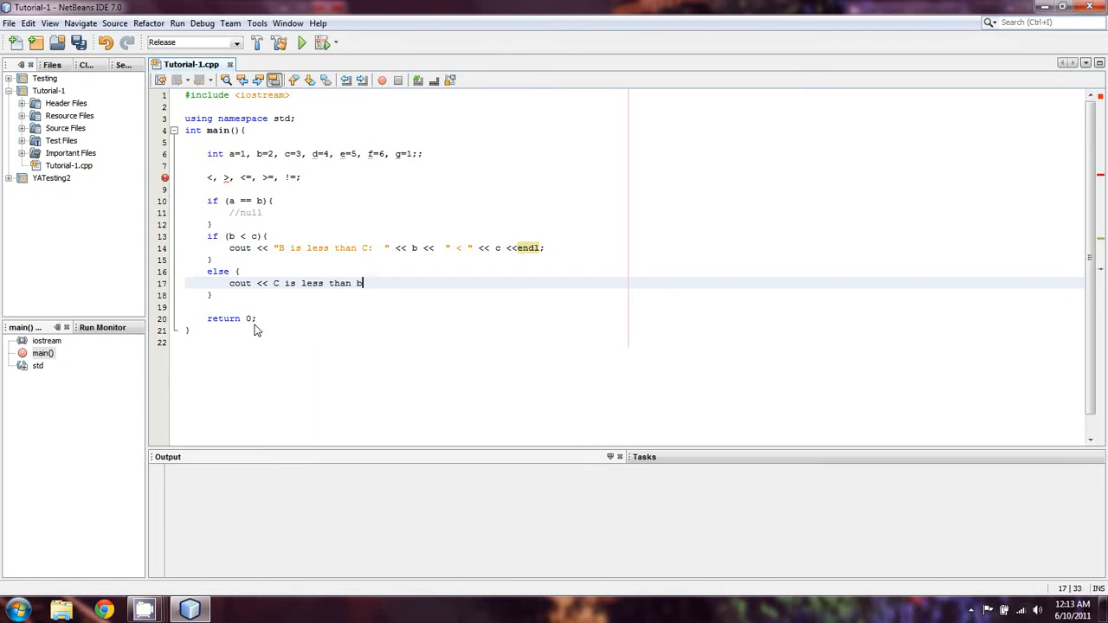
pyautogui.write('""')
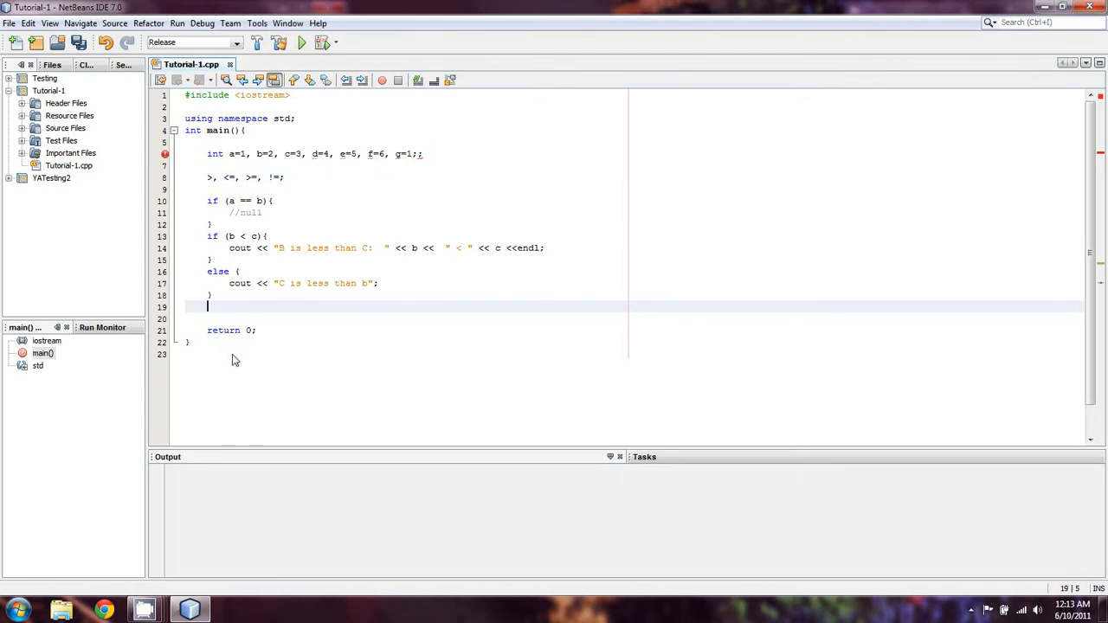
# Add an if (d > c) block below the else that prints "\nD > C"
pyautogui.write('if (')
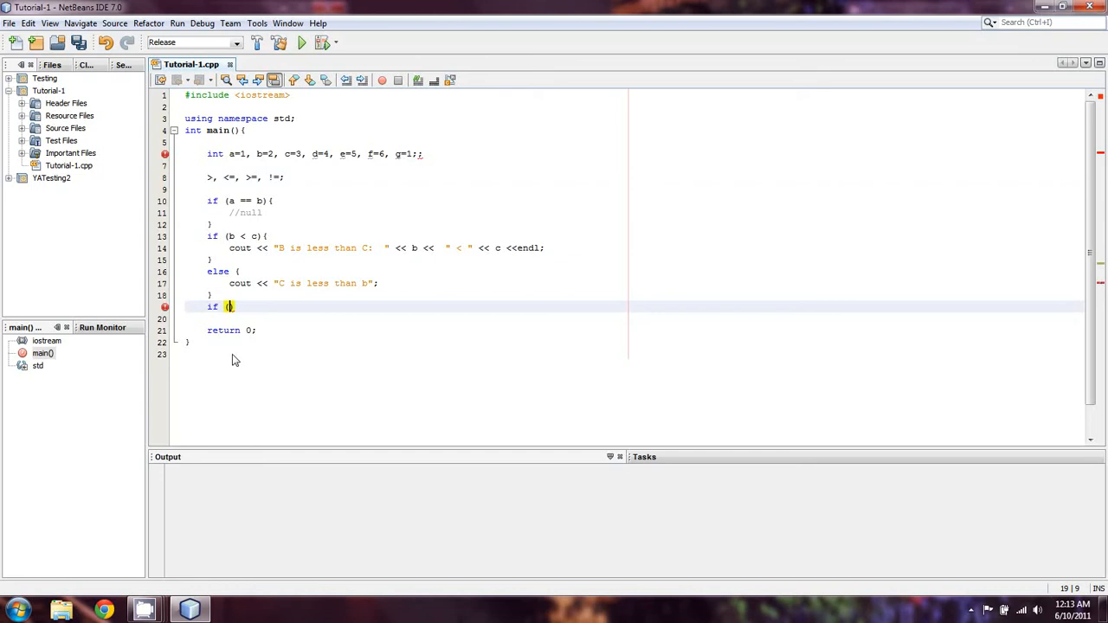
pyautogui.write('d >')
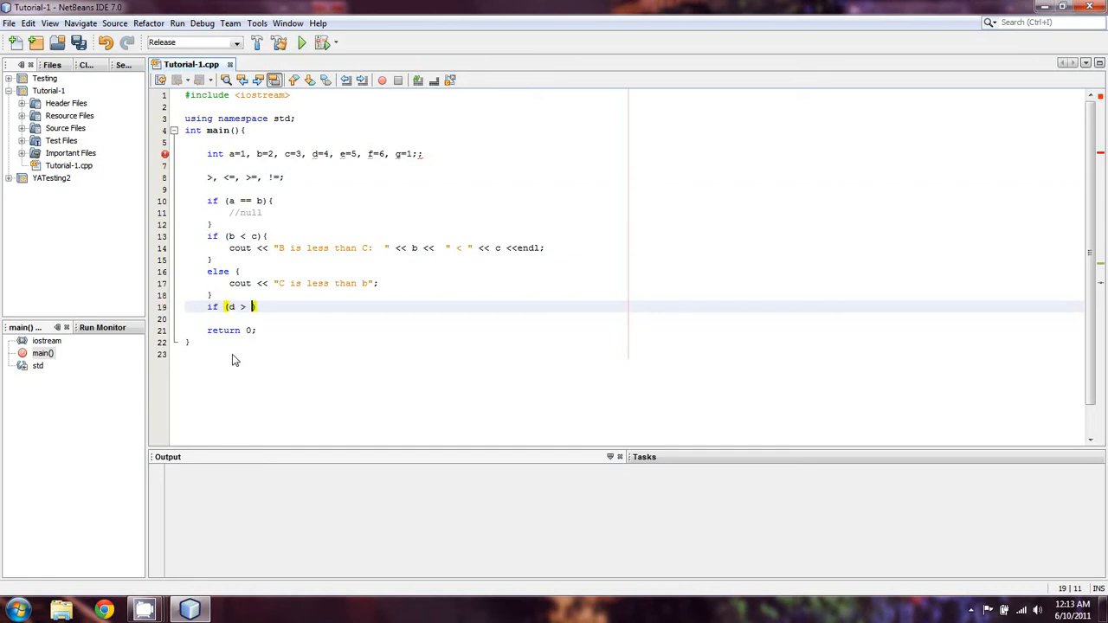
pyautogui.write('c){')
pyautogui.write('cout << "')
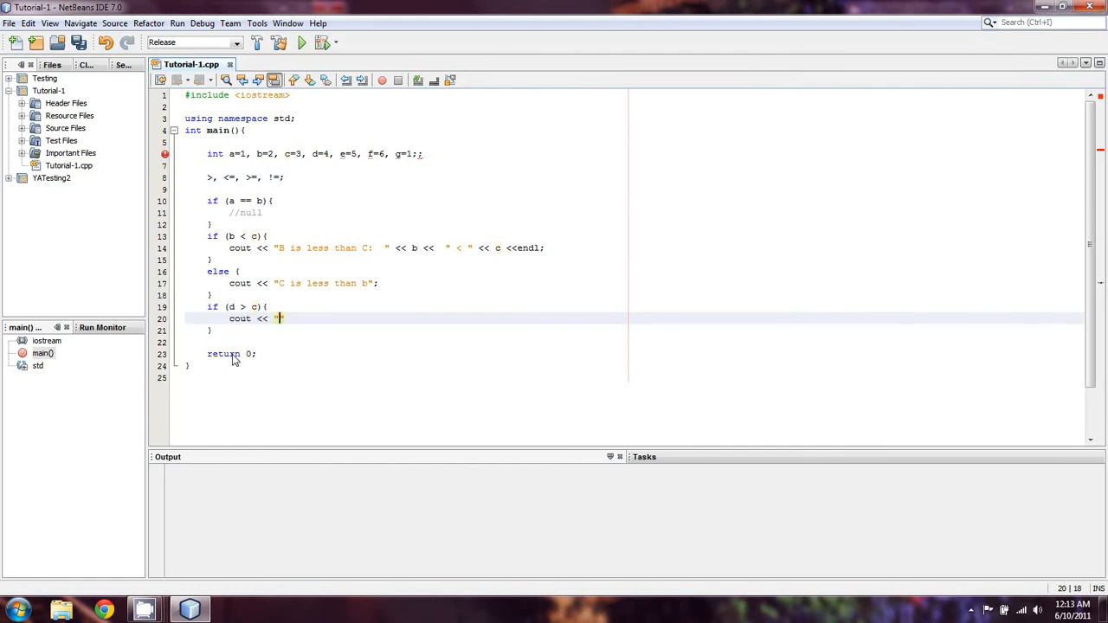
pyautogui.write('\\nD > C')
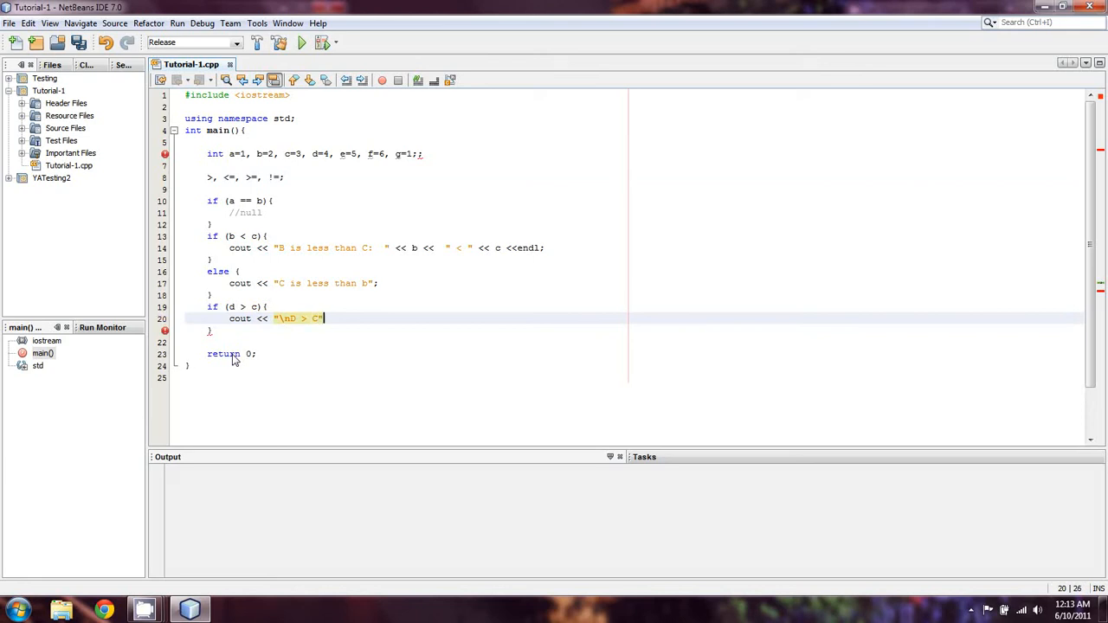
pyautogui.write('";')
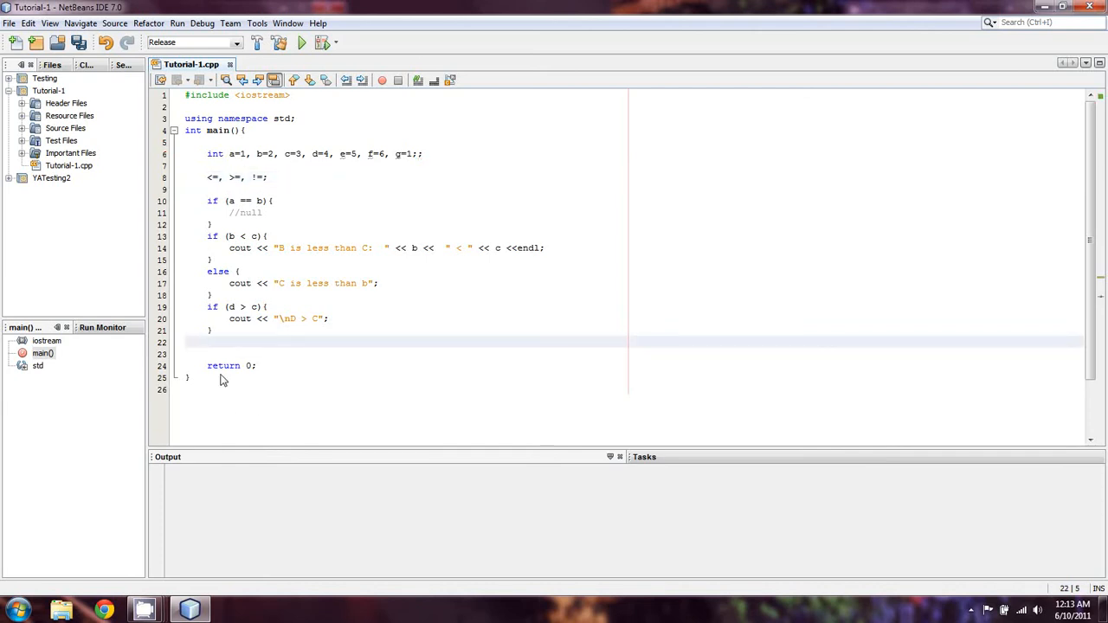
# Add an if (a <= g) block printing "A <= G" after the d > c check
pyautogui.write('if (')
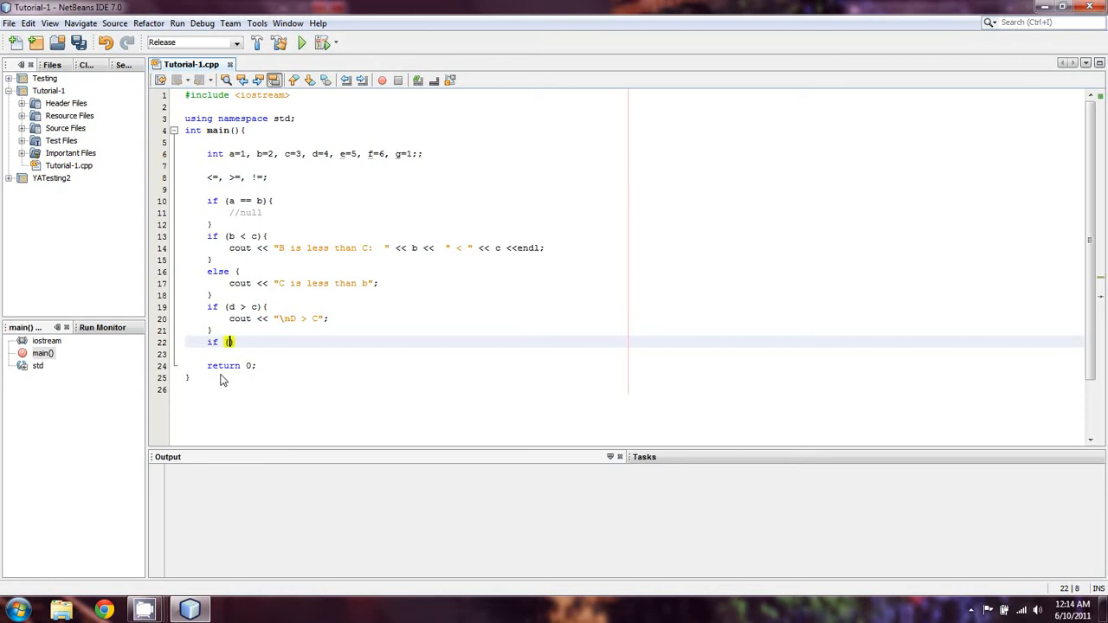
pyautogui.write('A <')
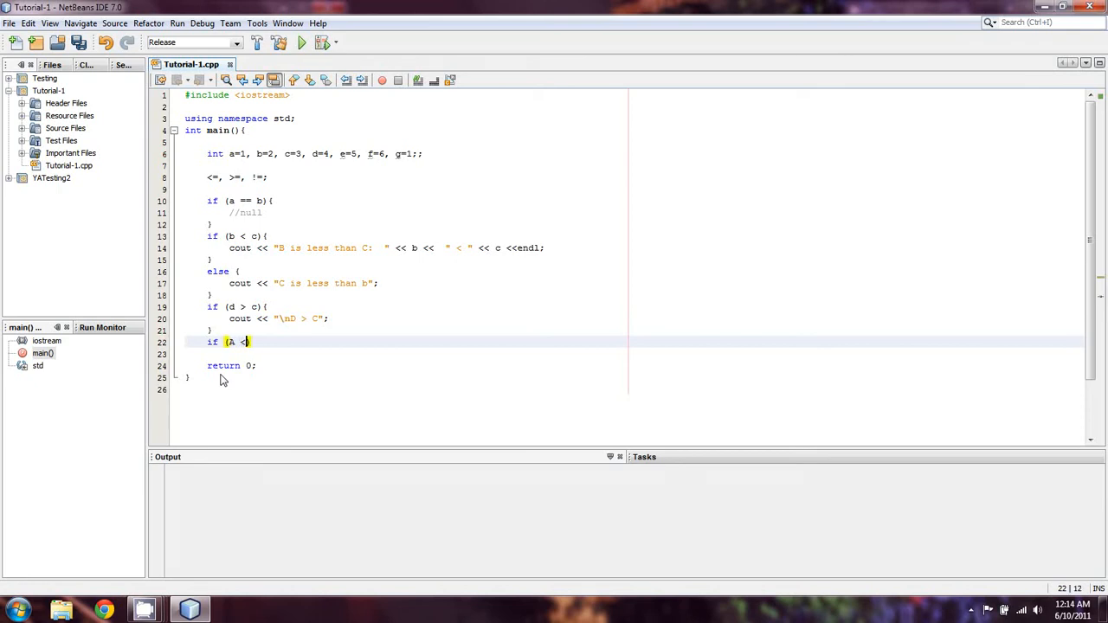
pyautogui.write('=g)')
pyautogui.write('cout <<')
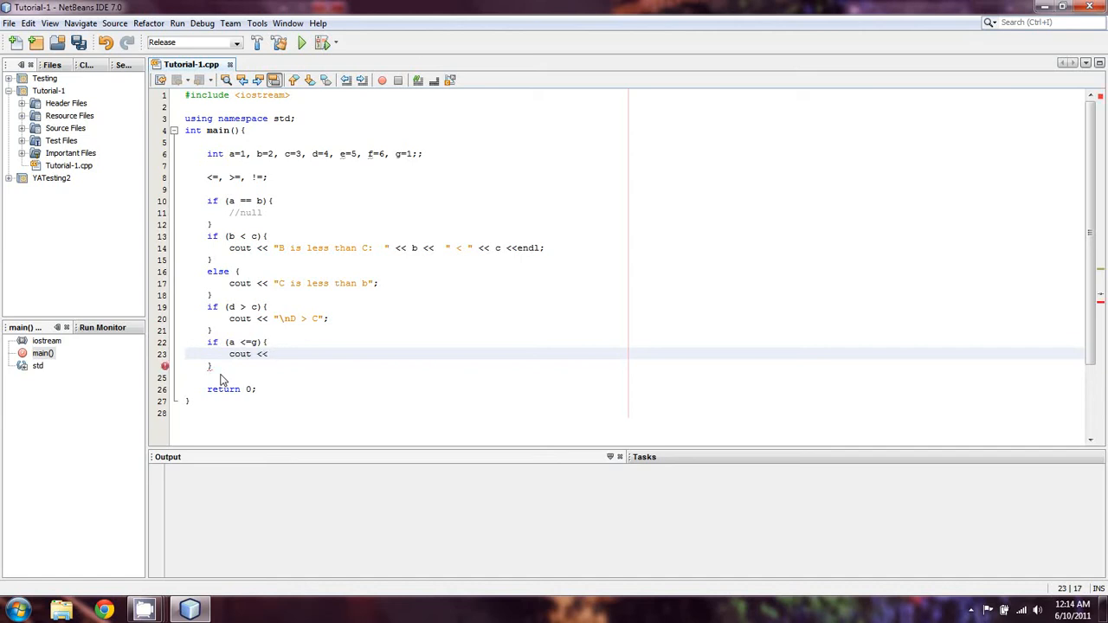
pyautogui.write('"A =g')
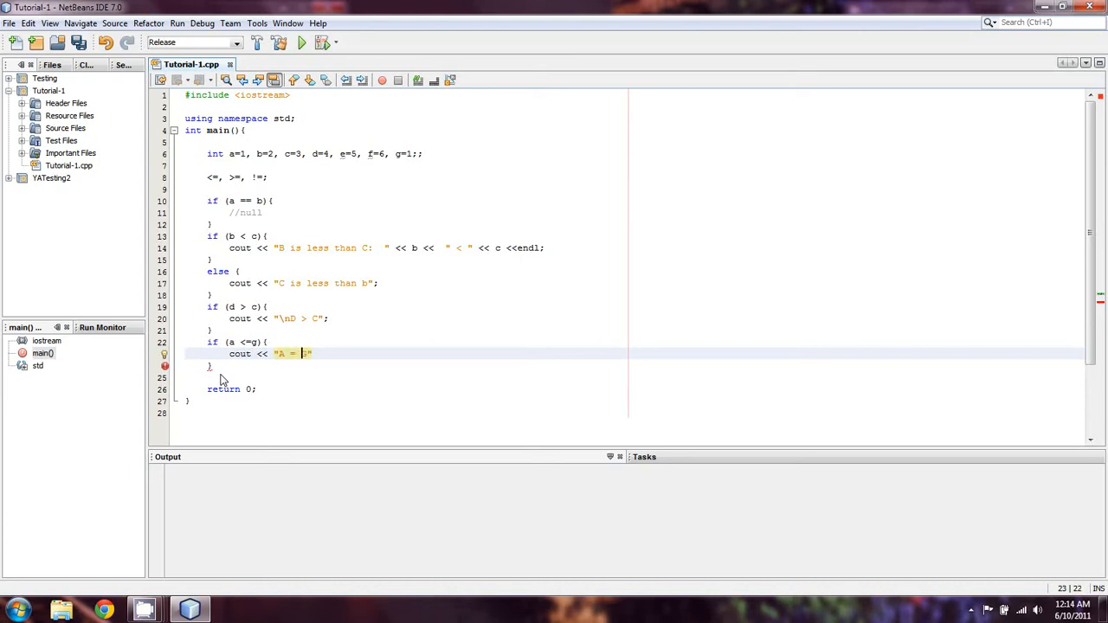
pyautogui.write('G')
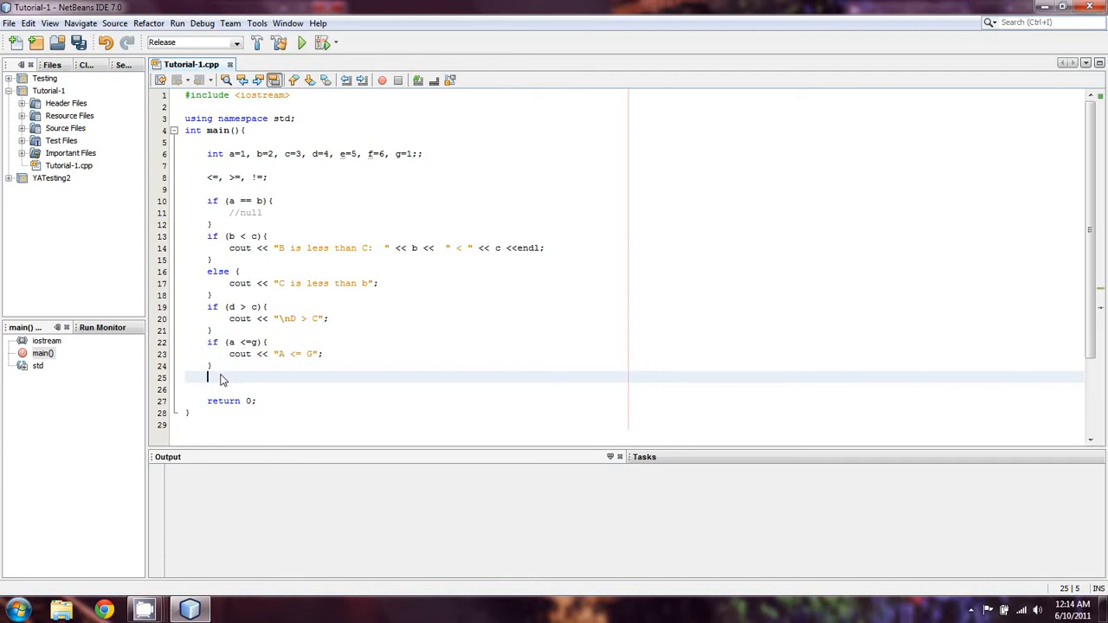
# Add if (f >= g) printing "\nF is bigger than g", prefix \n to "A <= G", trim line 8
pyautogui.write('f (f >')
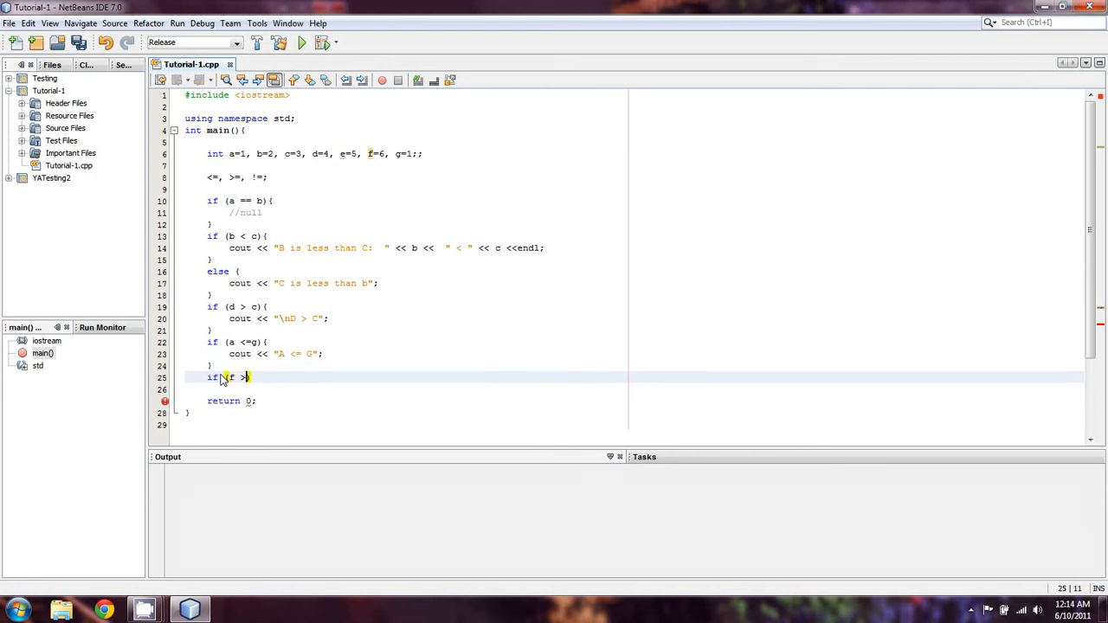
pyautogui.write('=')
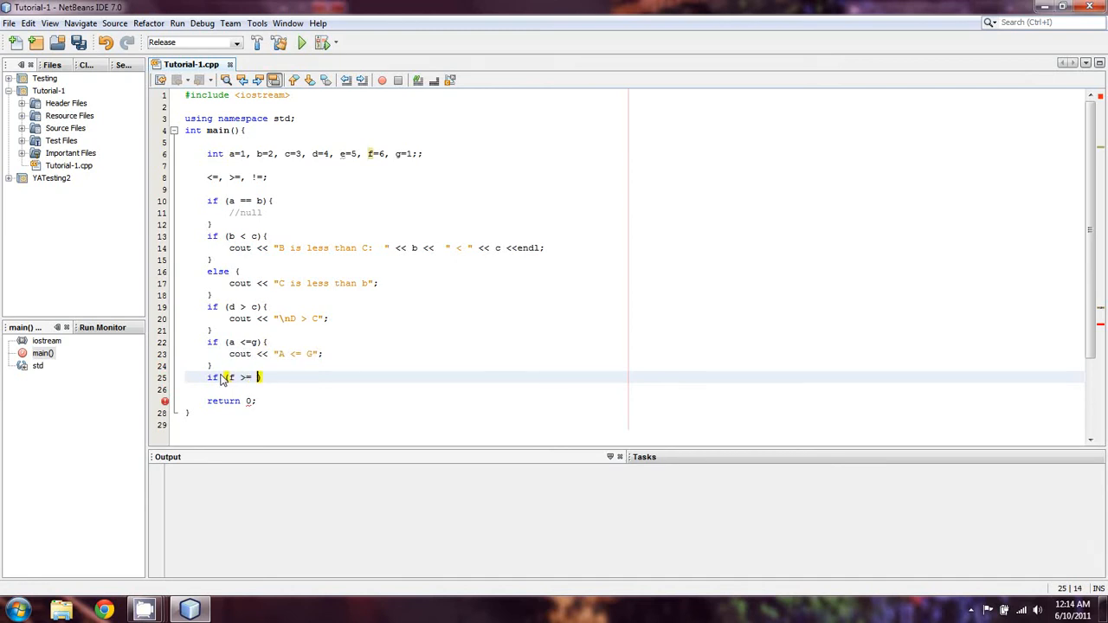
pyautogui.write('g')
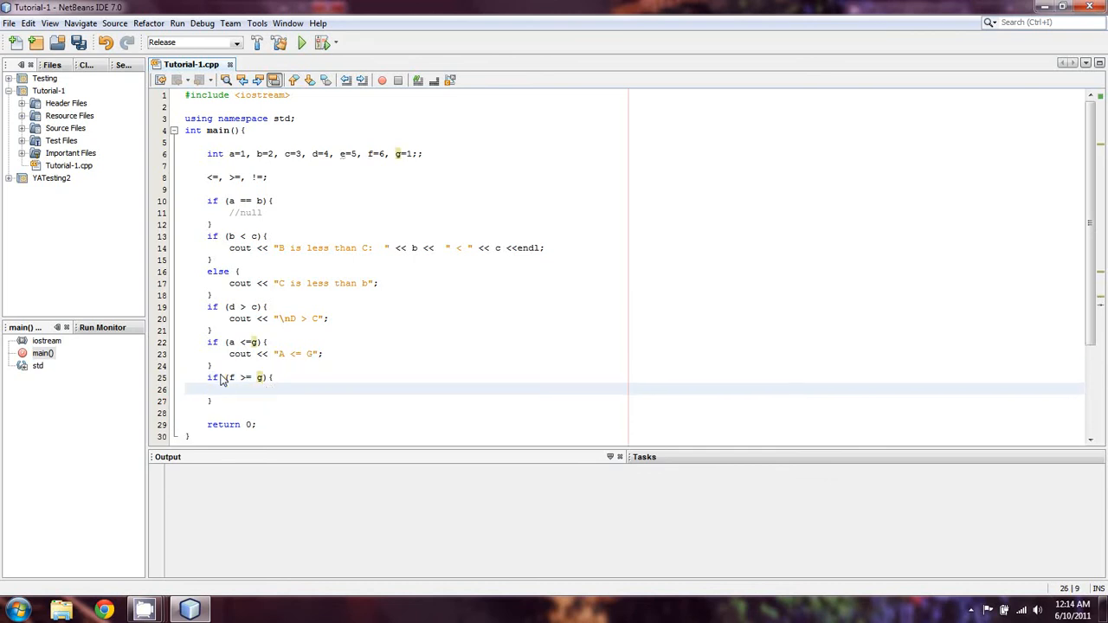
pyautogui.write('cout << " "')
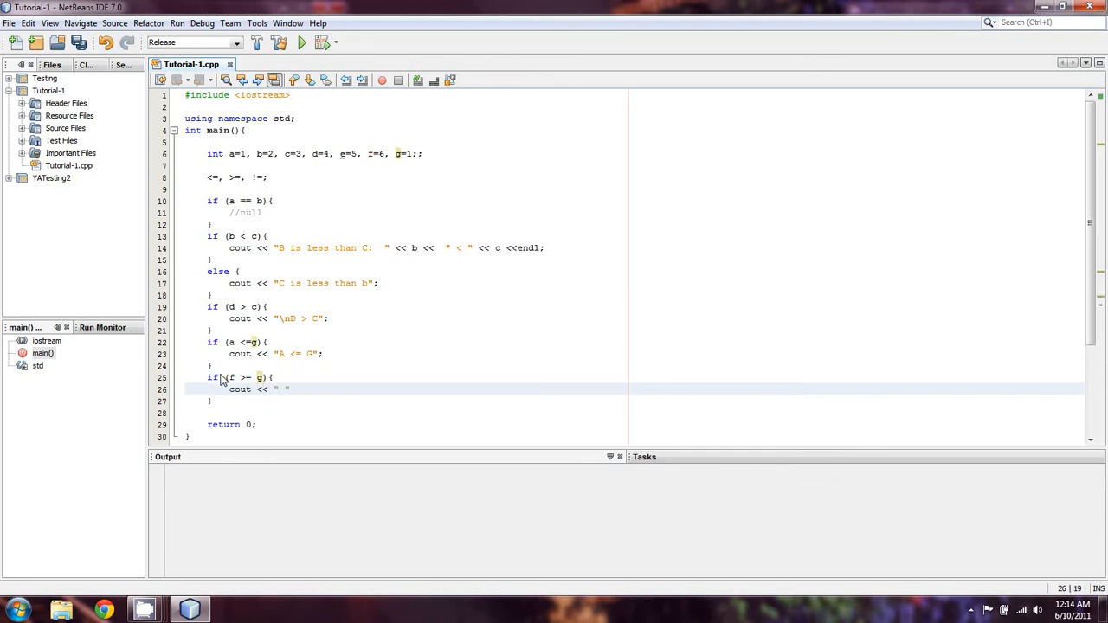
pyautogui.write('F is bigger t')
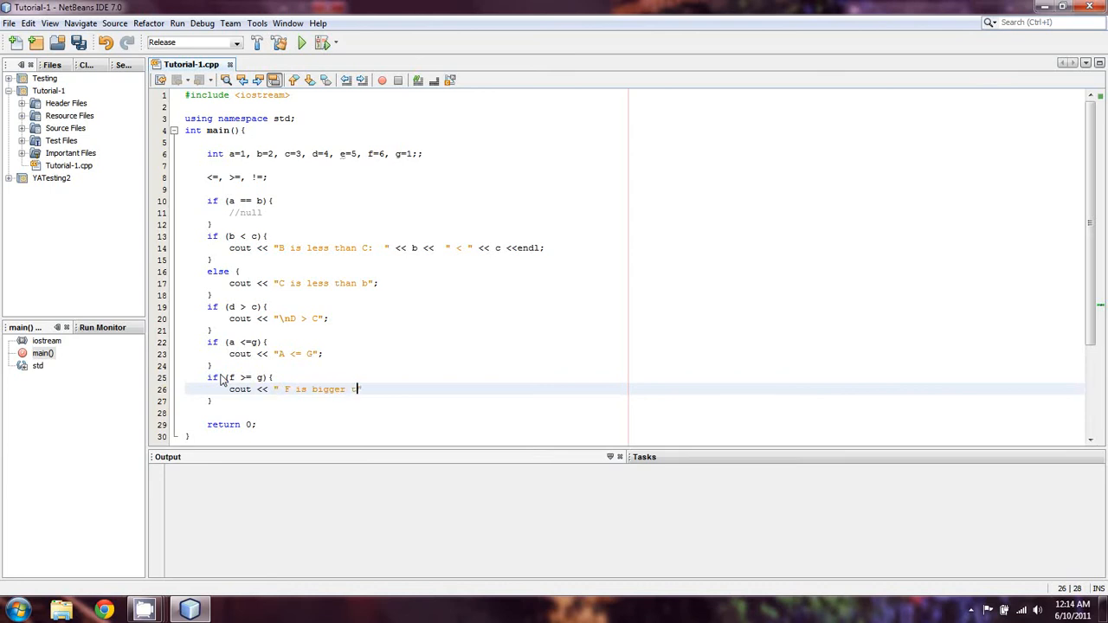
pyautogui.write('han g"')
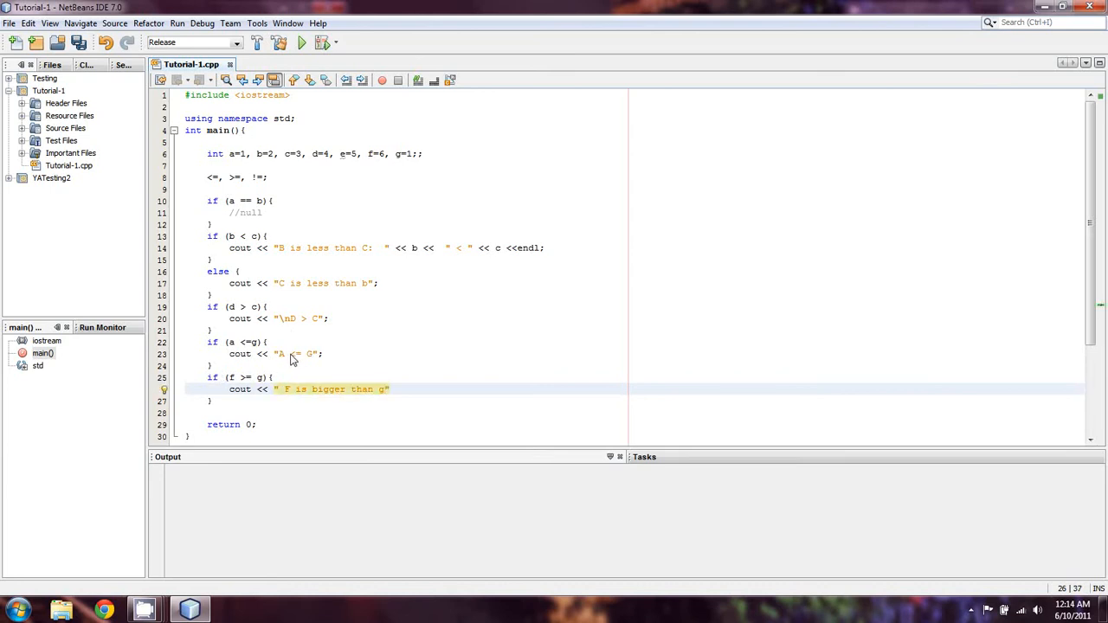
pyautogui.write(';')
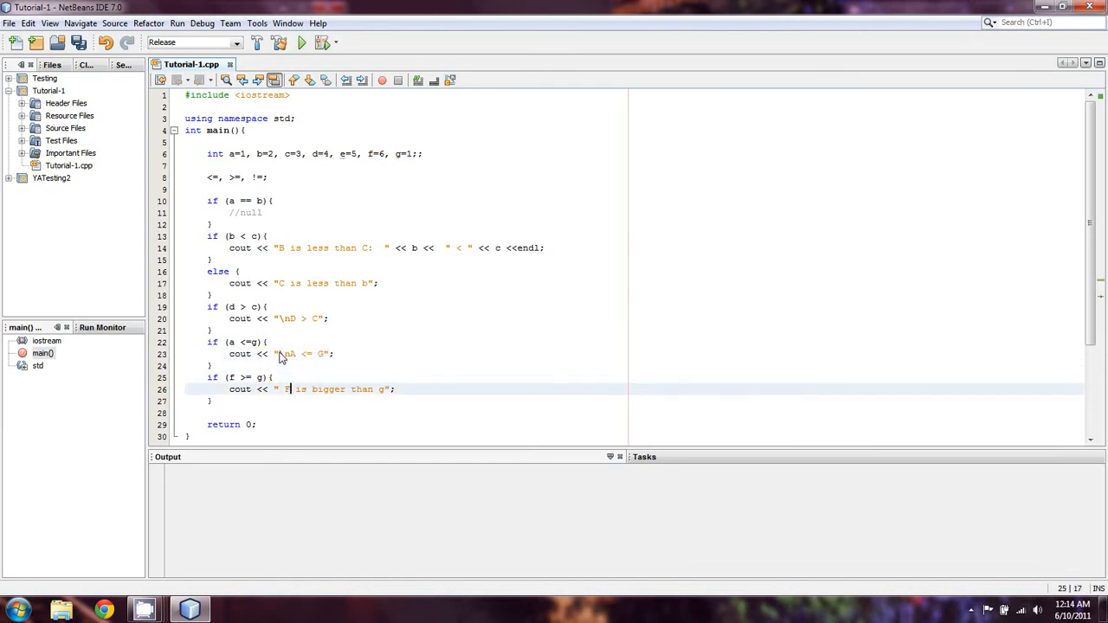
pyautogui.write('\\n')
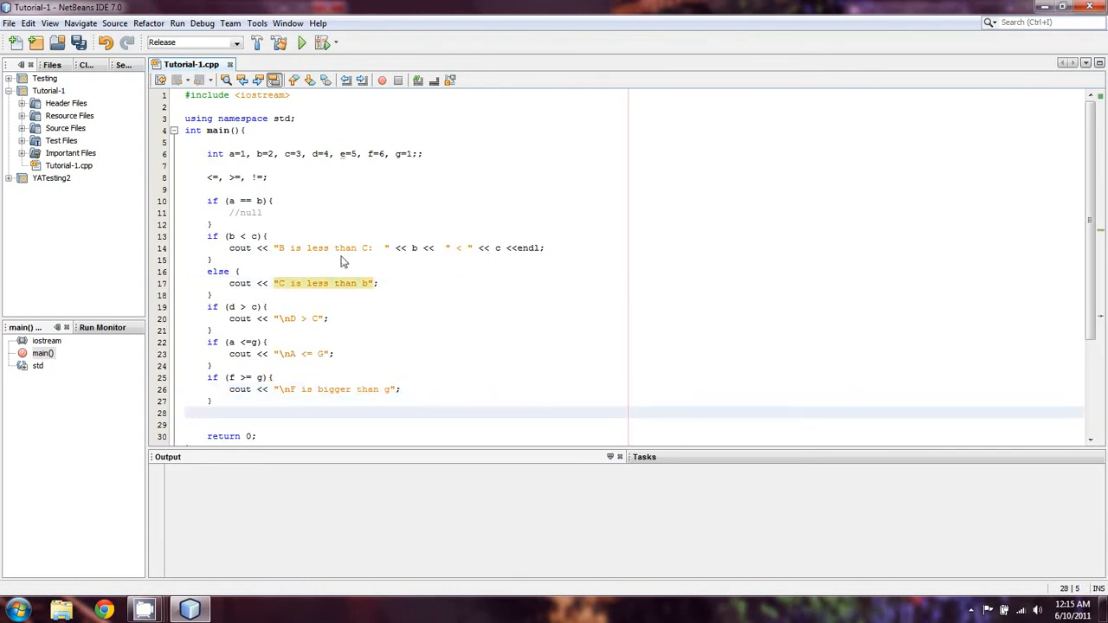
pyautogui.click(209, 178)
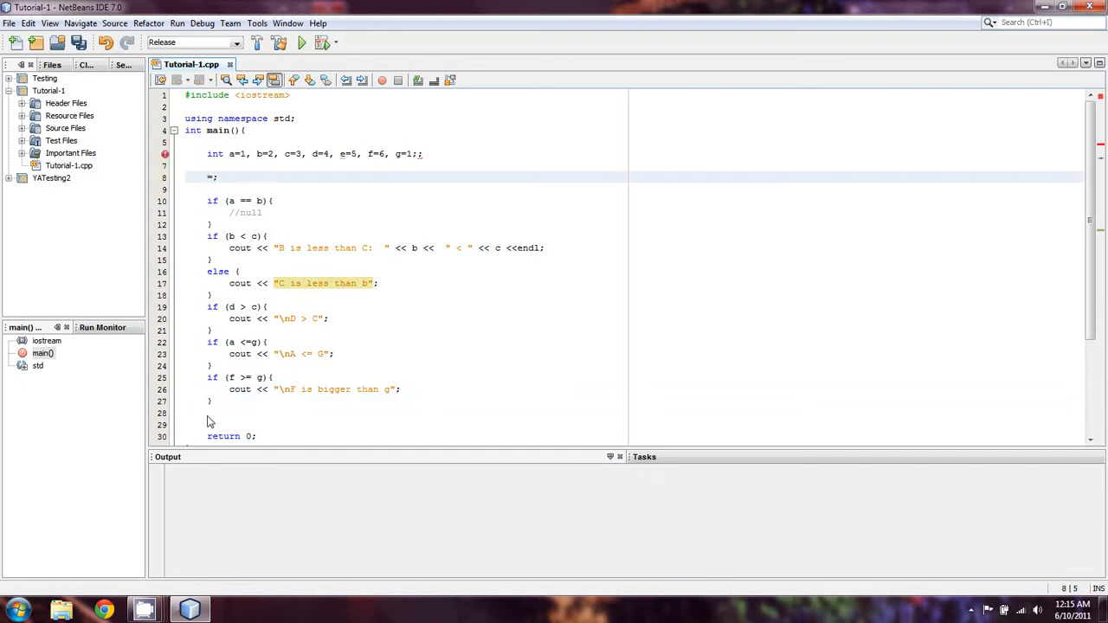
# Add an if (g != f) block printing "G is not equal to f" with both values
pyautogui.write('if (')
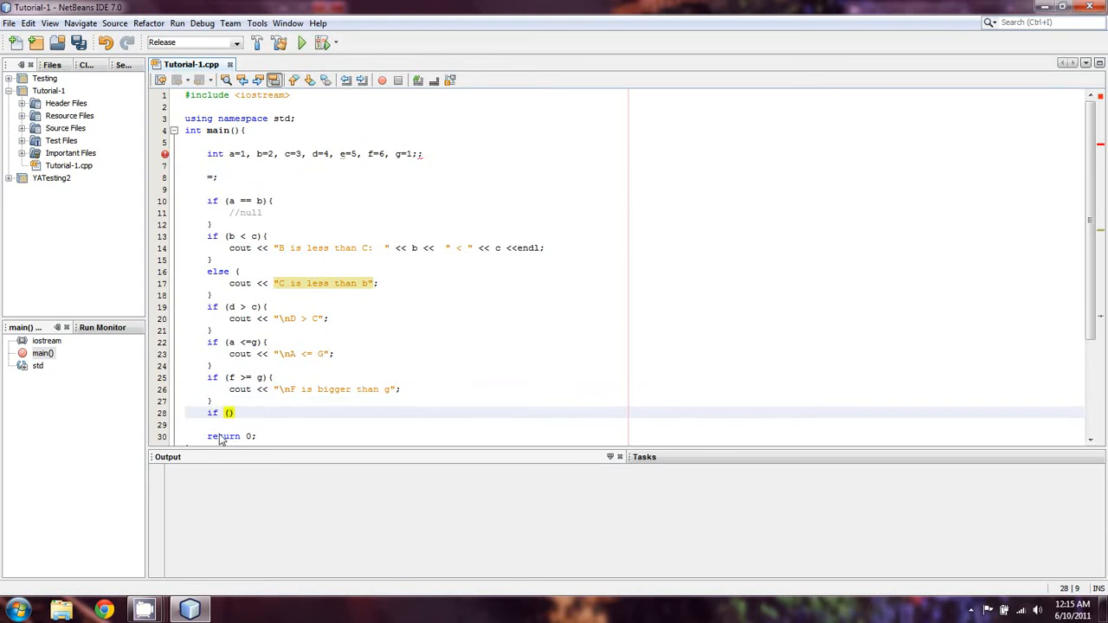
pyautogui.write('g !=')
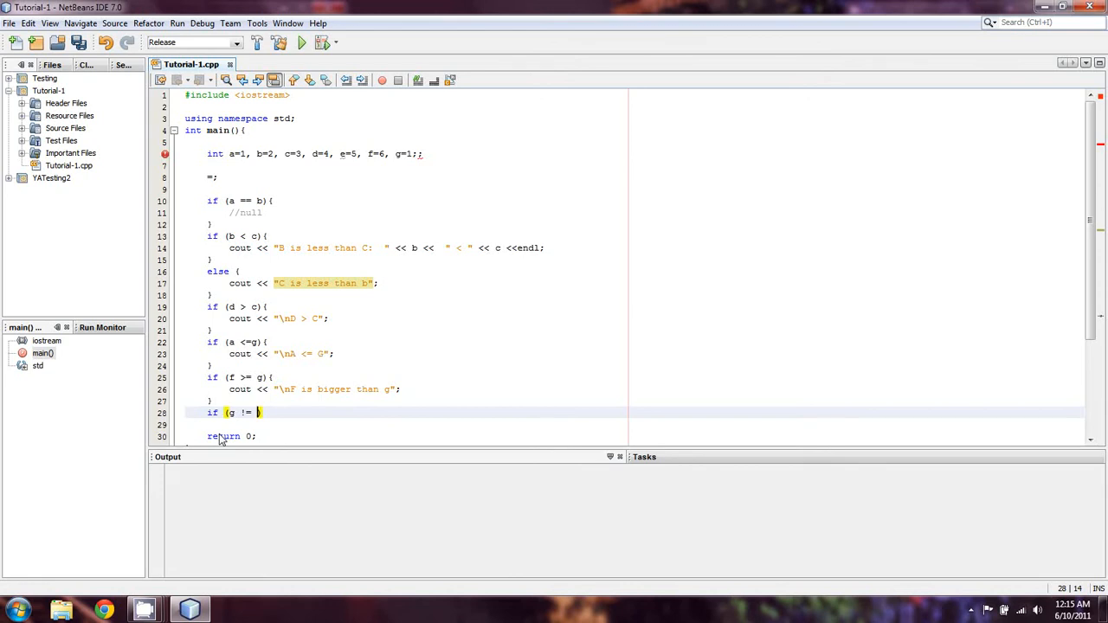
pyautogui.write('f)')
pyautogui.click(633, 425)
pyautogui.write('cout << "G is ')
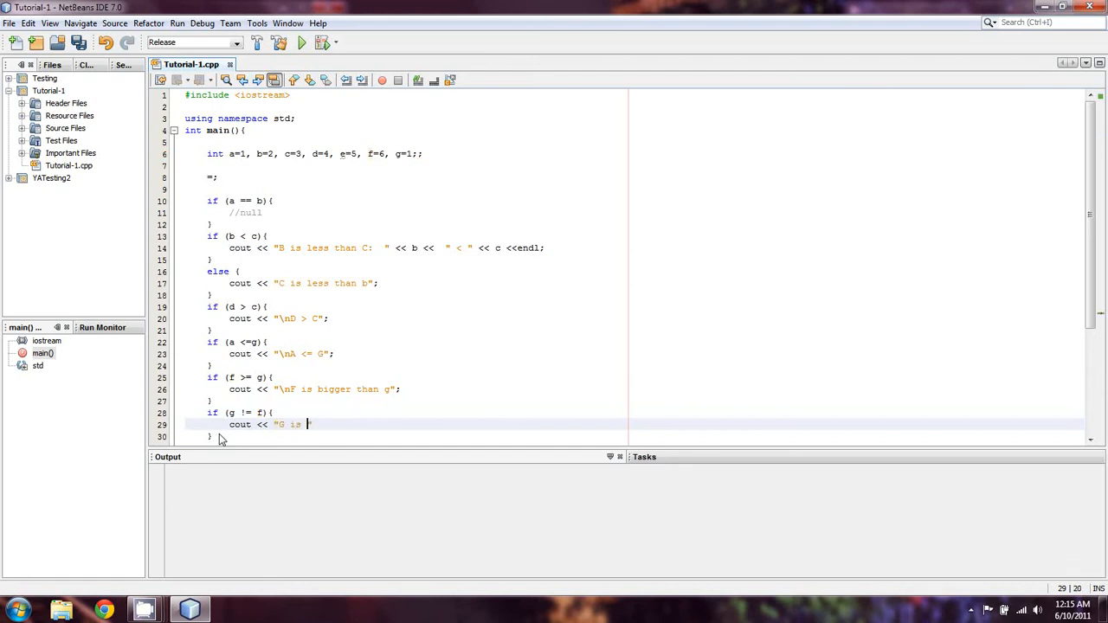
pyautogui.write('not equal to f\\n')
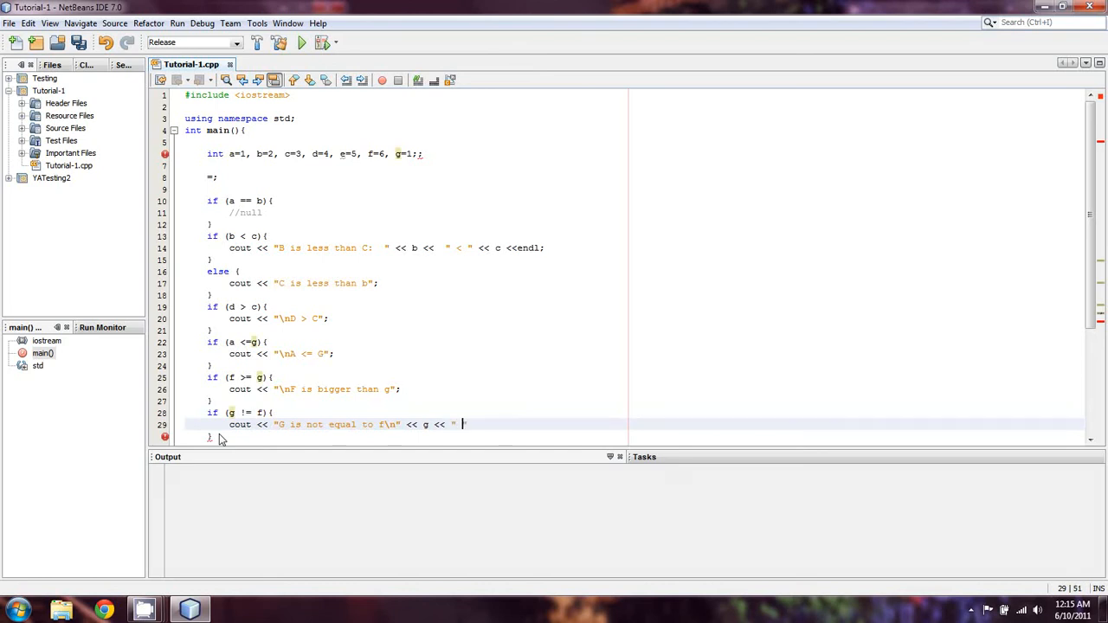
pyautogui.write('Is not equal to')
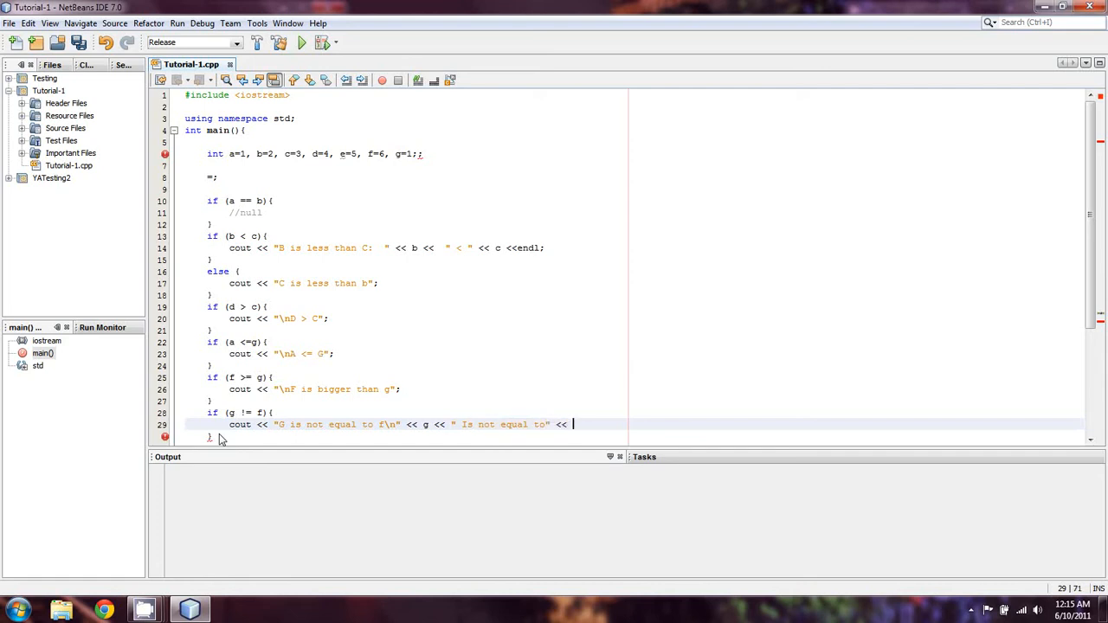
pyautogui.write('f;')
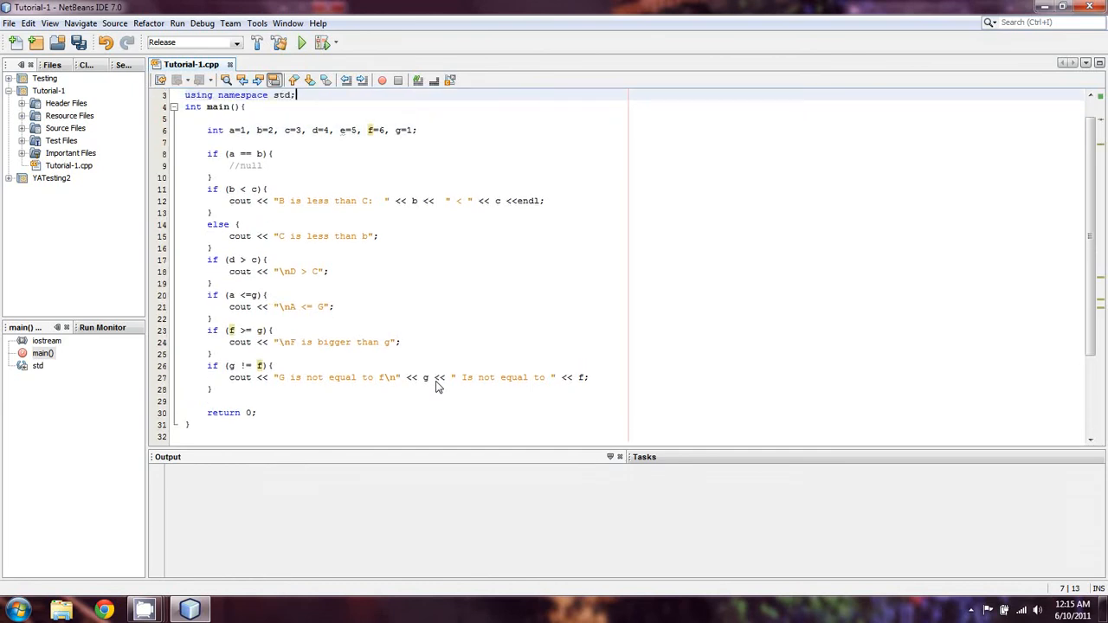
# Build and run the program to check the comparison output
pyautogui.click(299, 42)
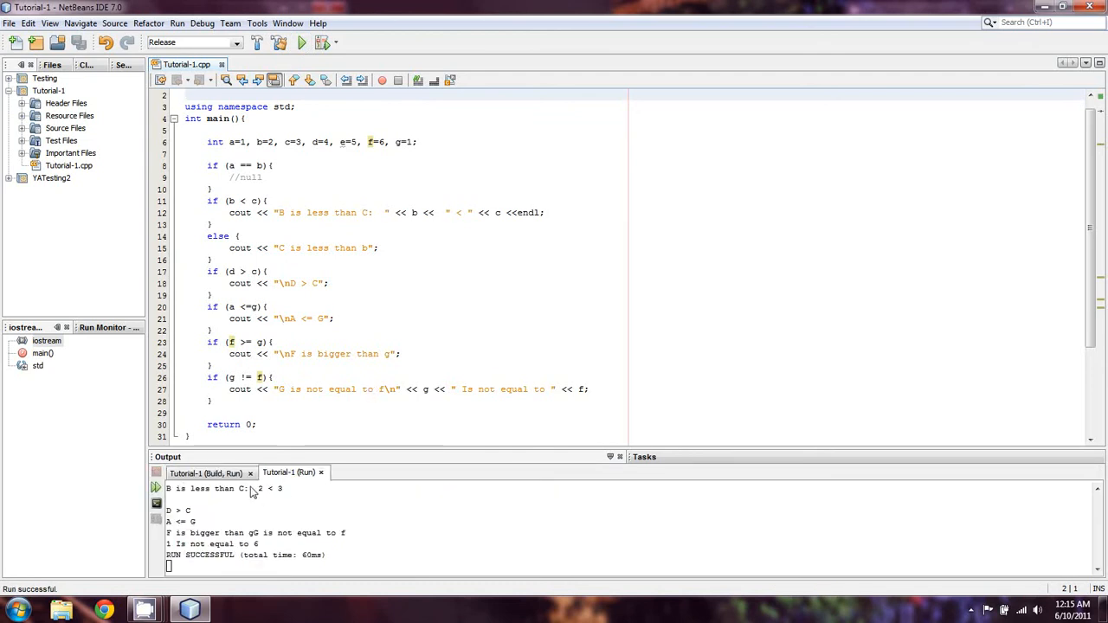
pyautogui.moveTo(347, 517)
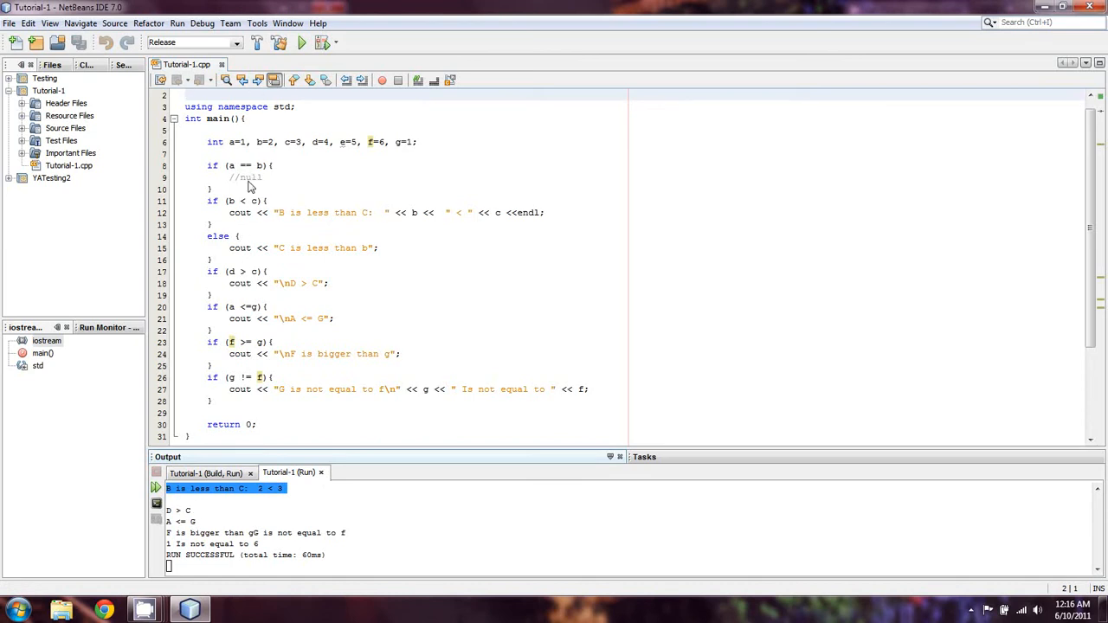
pyautogui.moveTo(303, 142)
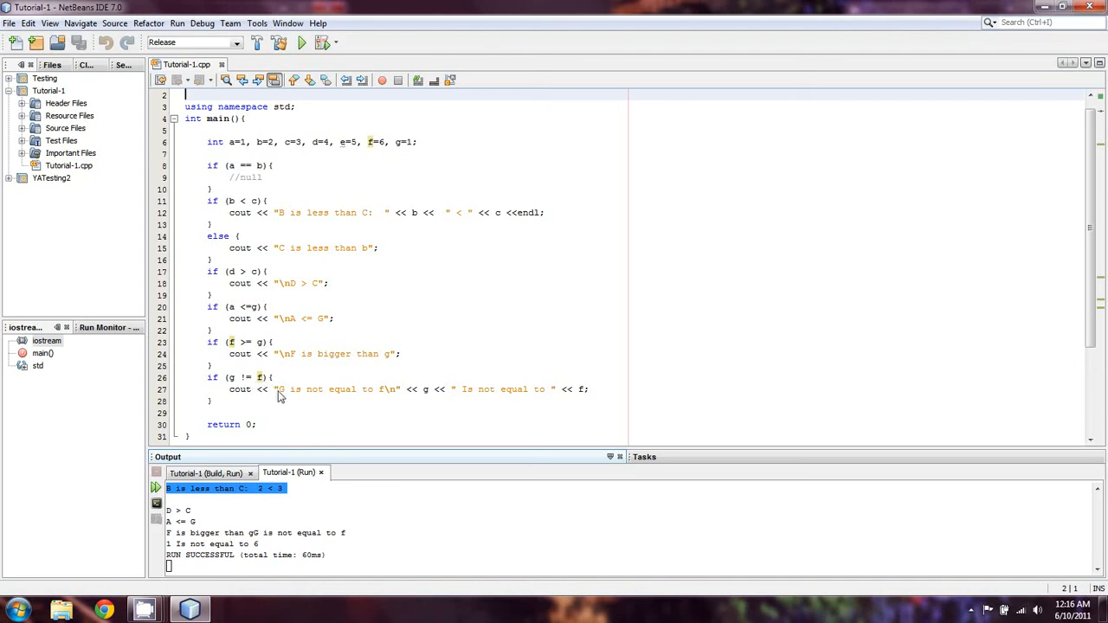
pyautogui.moveTo(319, 419)
pyautogui.write('\\n')
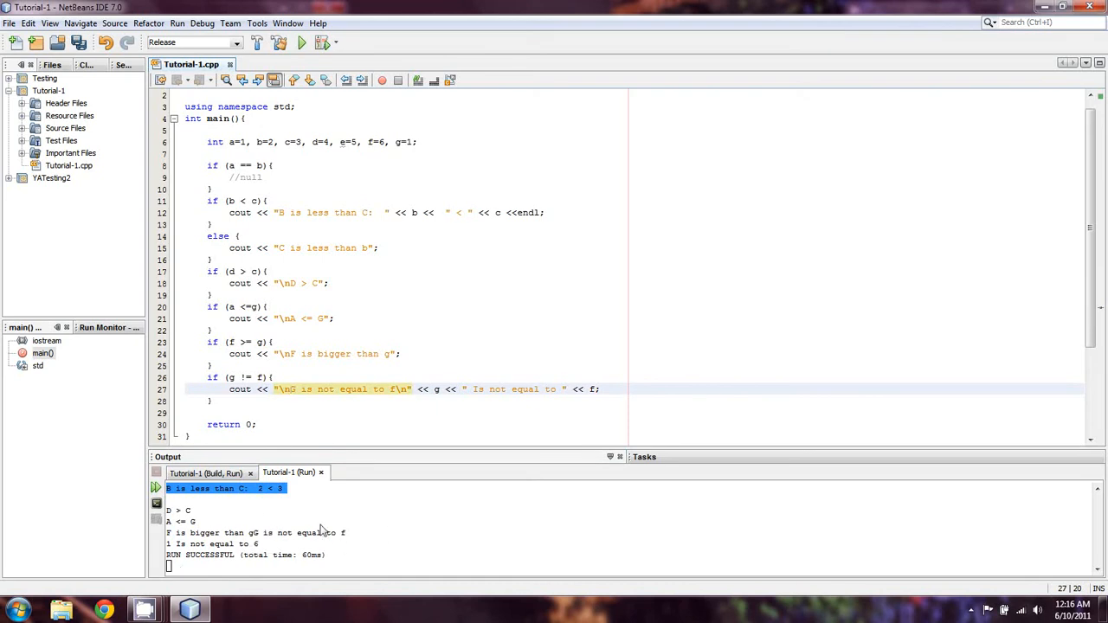
pyautogui.moveTo(324, 394)
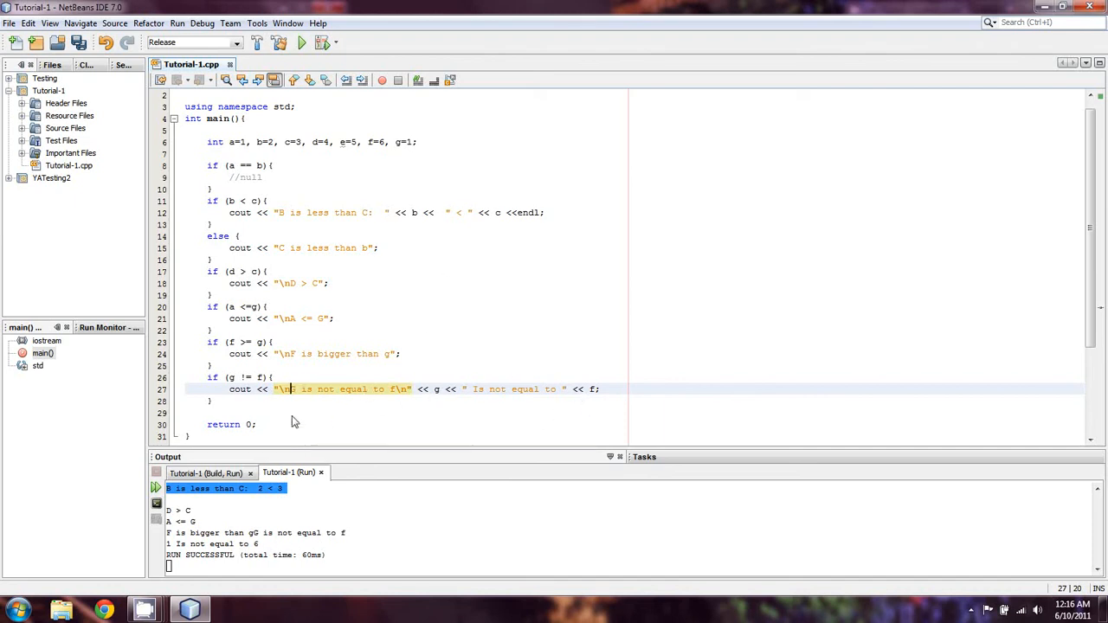
pyautogui.moveTo(230, 412)
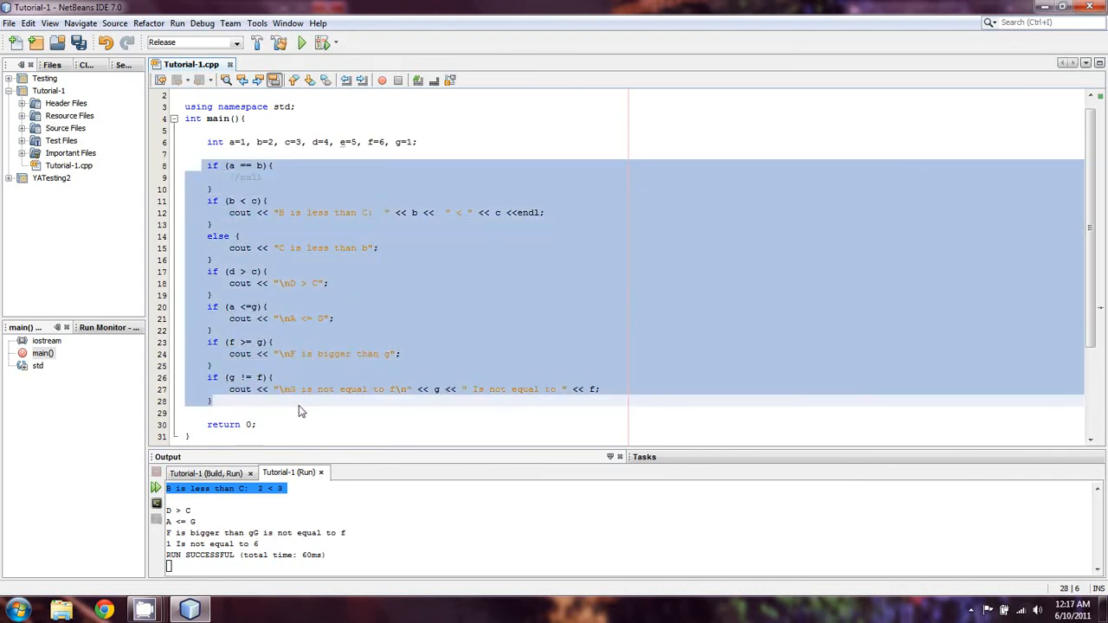
# Delete the selected comparison blocks and clear the variable list on line 6
pyautogui.press('Delete')
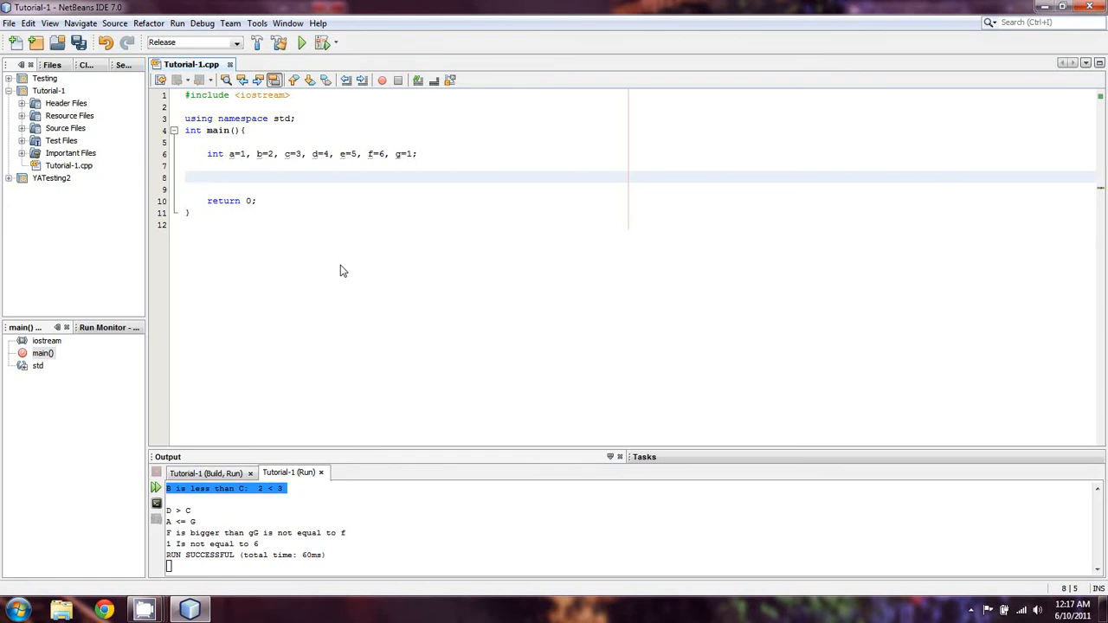
pyautogui.click(207, 176)
pyautogui.write('if')
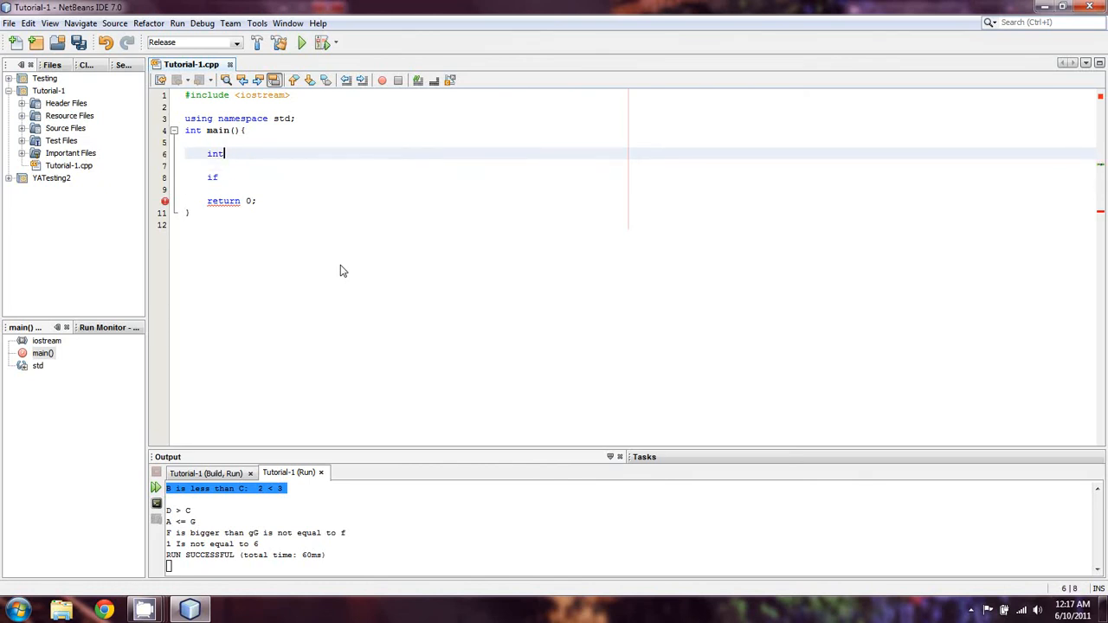
# Declare int sales=0 and prompt the user with "Enter Sales: "
pyautogui.write('sales')
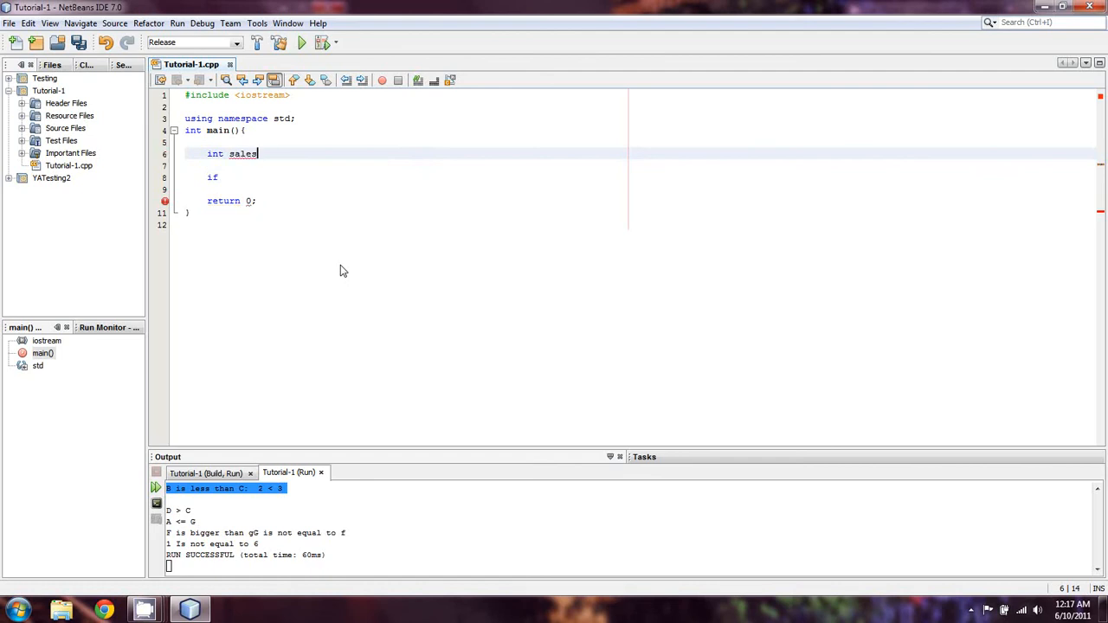
pyautogui.write('=')
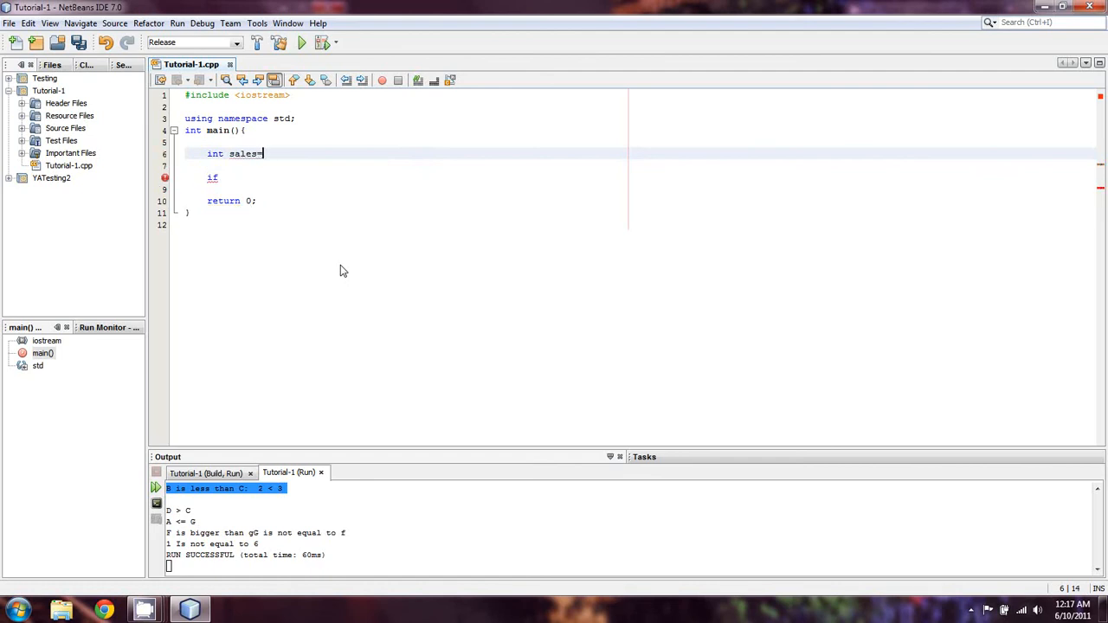
pyautogui.write('0;')
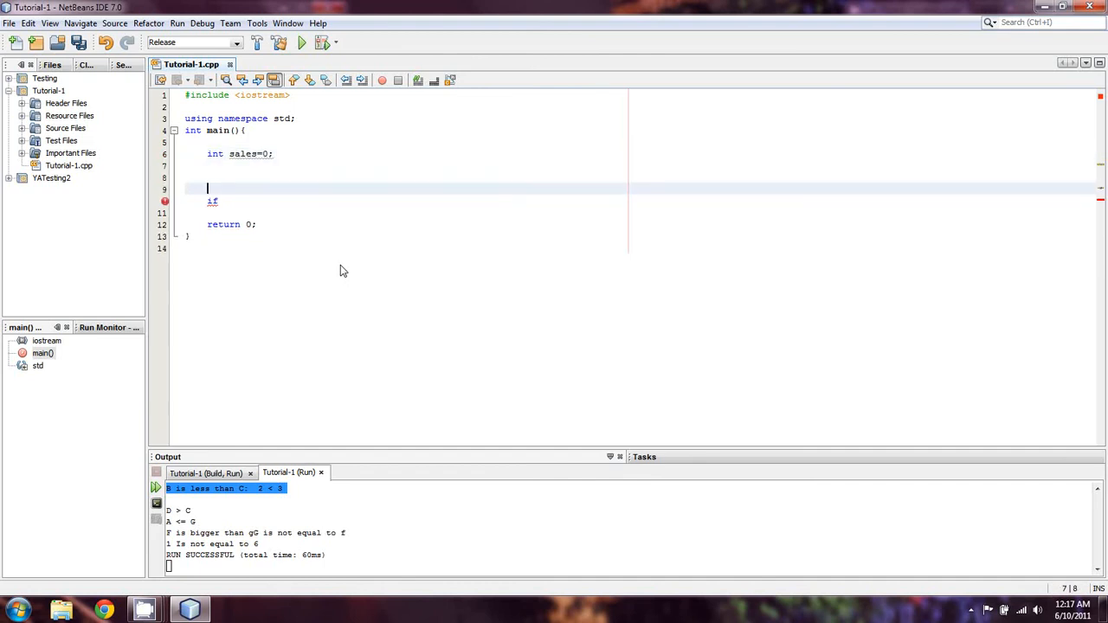
pyautogui.write('cout << " E')
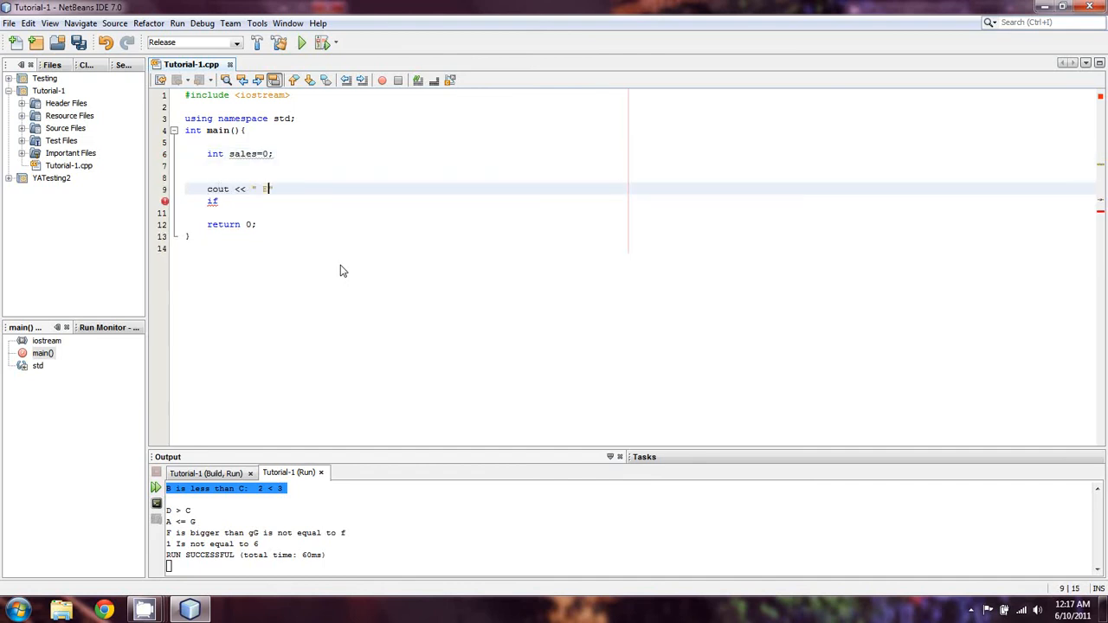
pyautogui.write('Enter Sales: ";')
pyautogui.write('cin >> sales;')
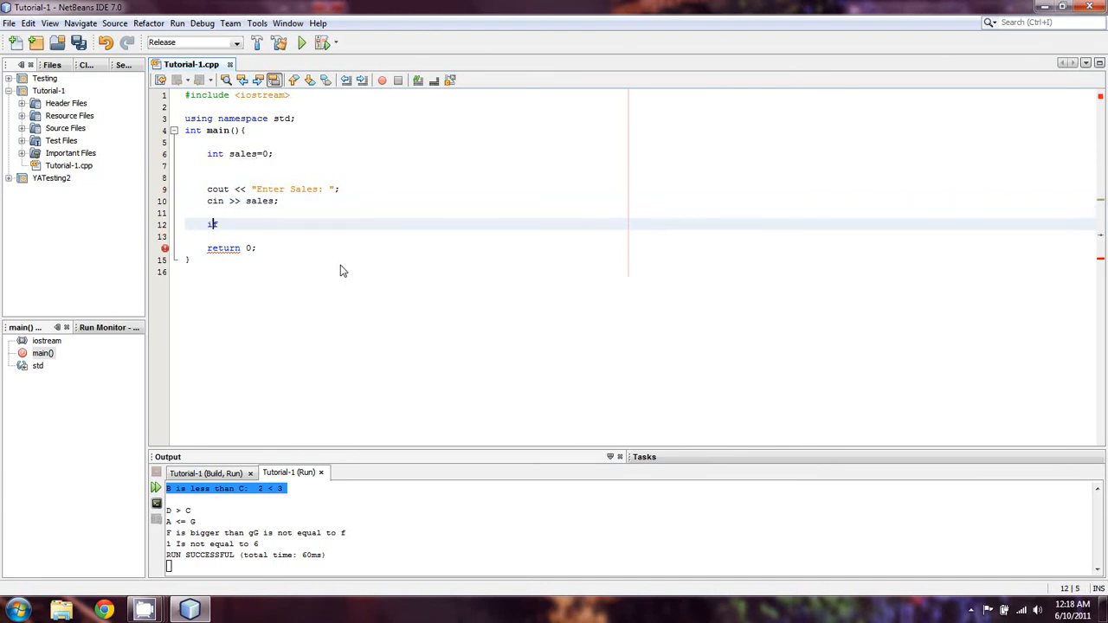
# Add an if (sales < 500) block printing "Needs improvement"
pyautogui.write('f')
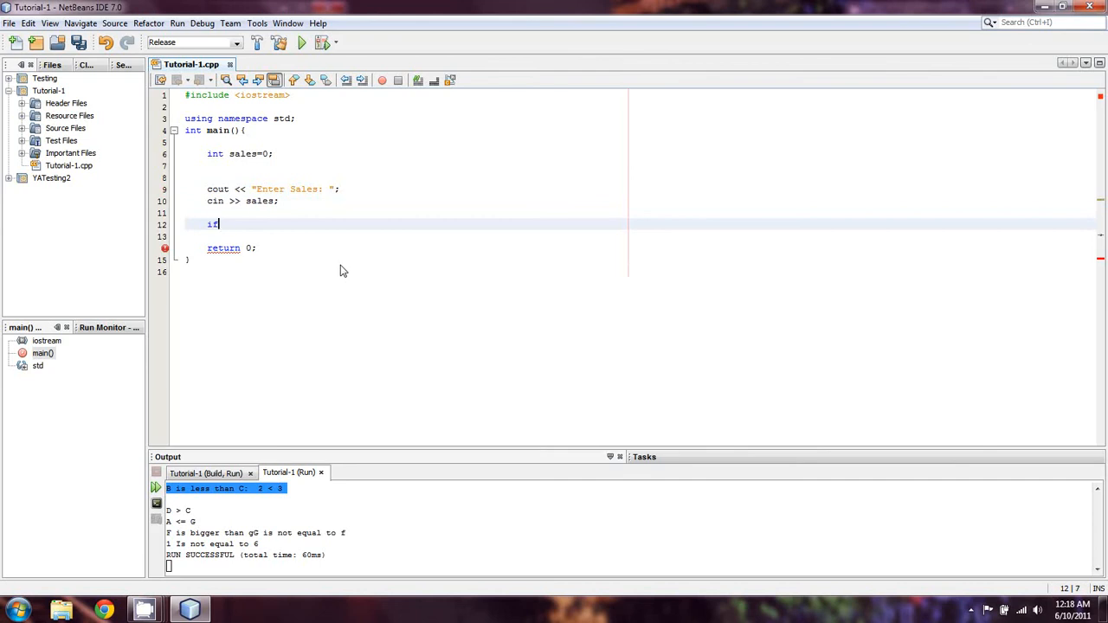
pyautogui.write('(sales > 500) {')
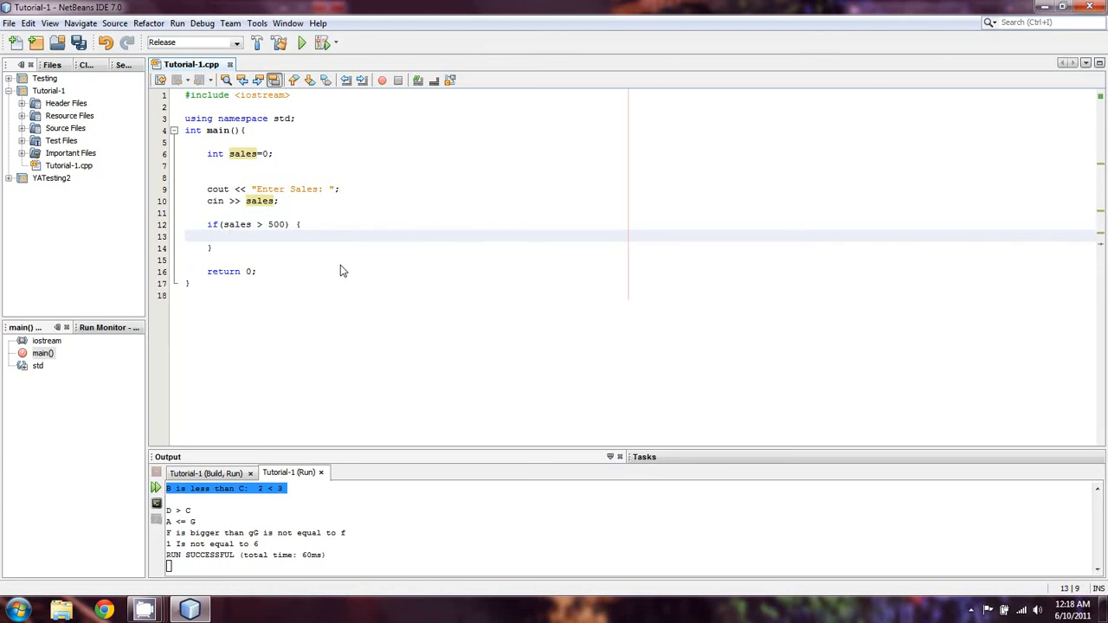
pyautogui.write('cout << ""')
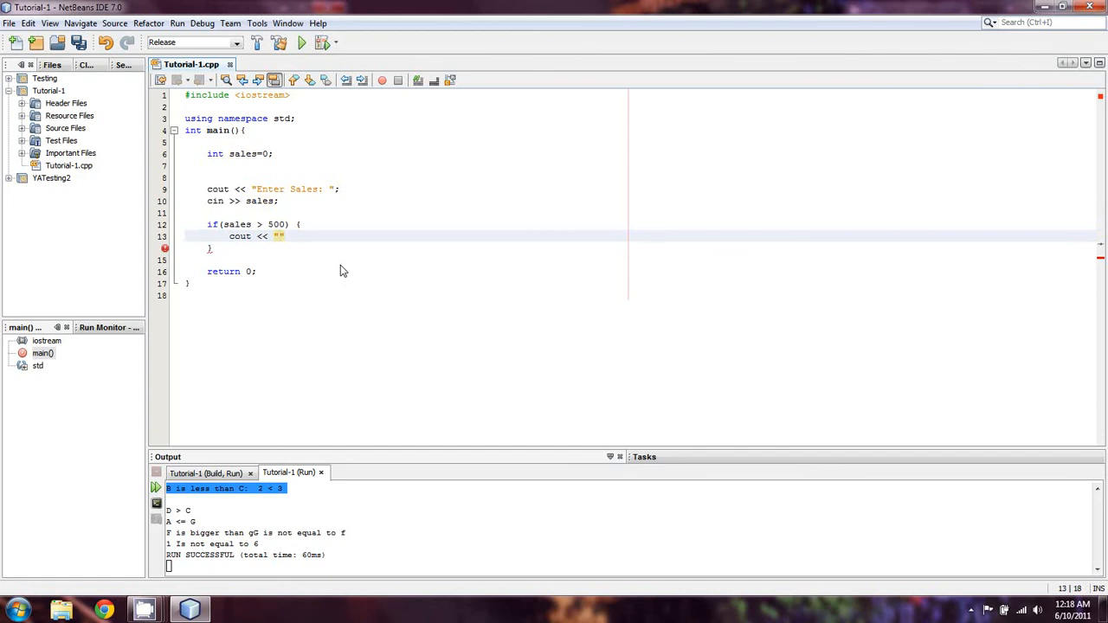
pyautogui.write('Good job')
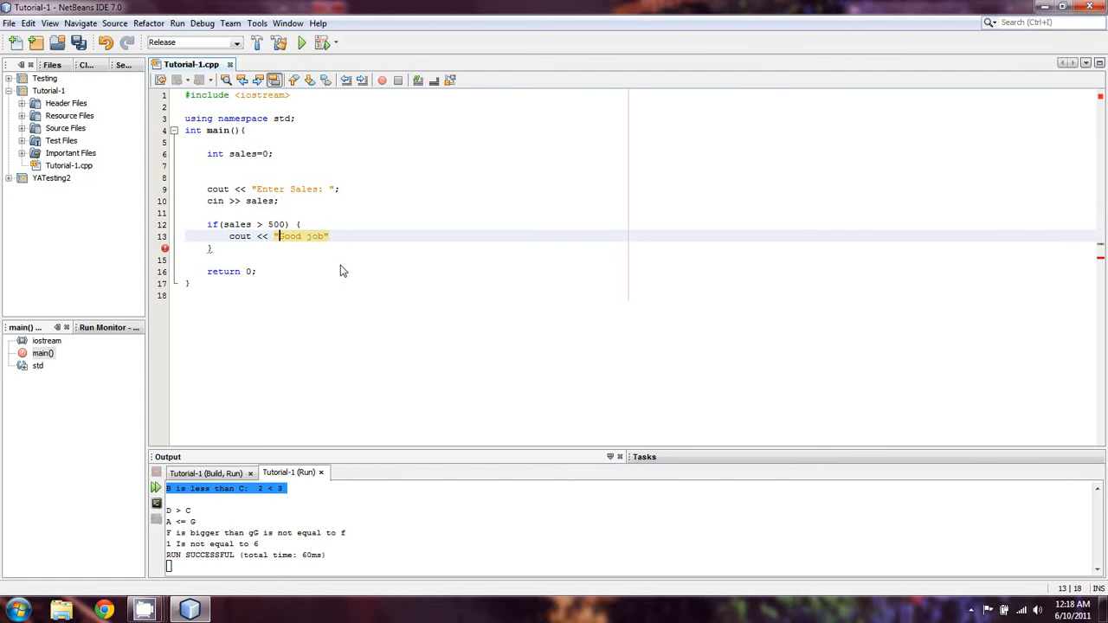
pyautogui.write('\\n')
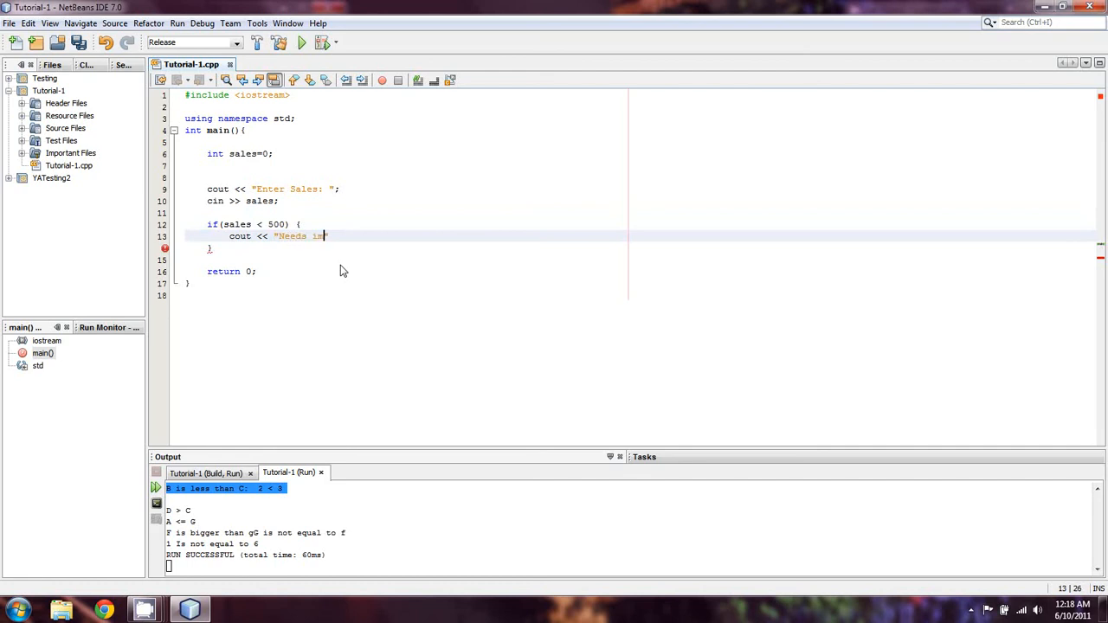
pyautogui.write('provement"')
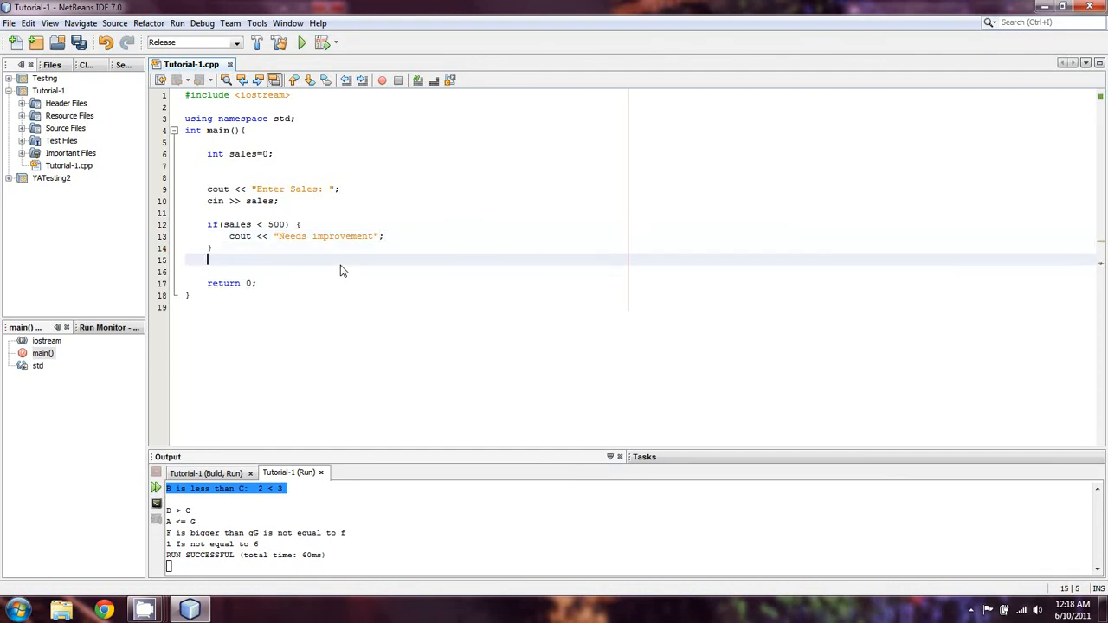
# Add else if (sales > 500 && sales < 1000) printing "Good work"
pyautogui.write('else')
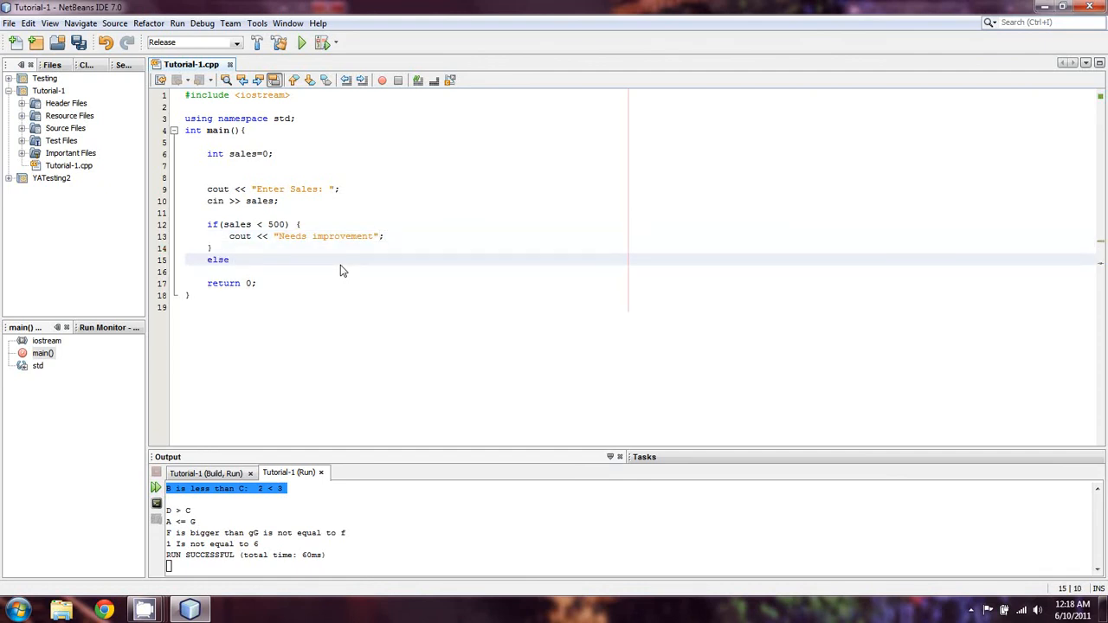
pyautogui.write('if(')
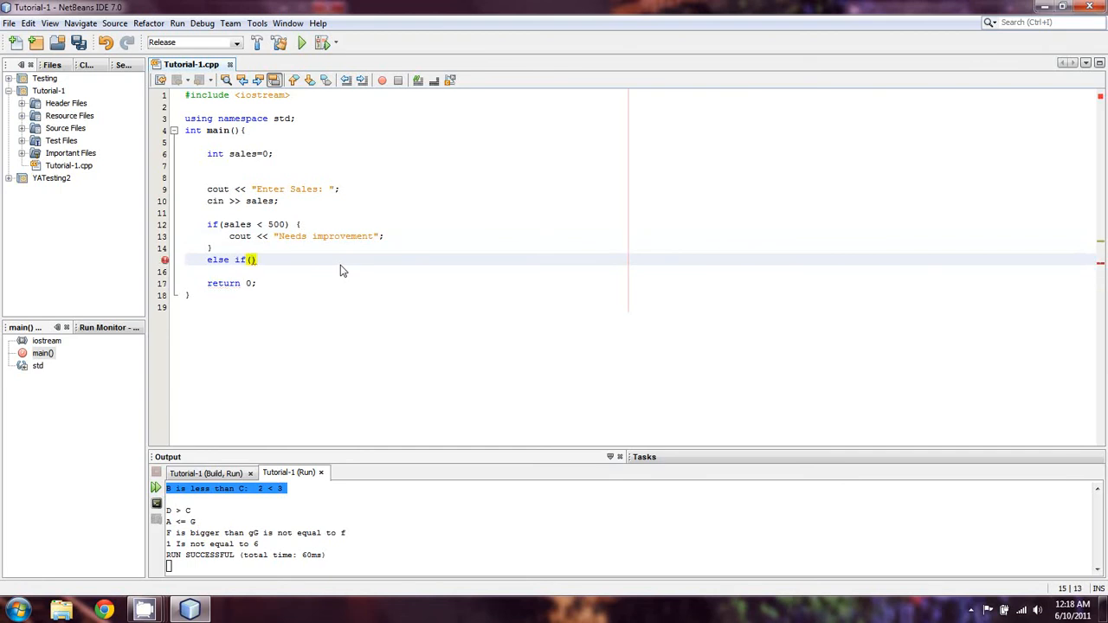
pyautogui.write('sales')
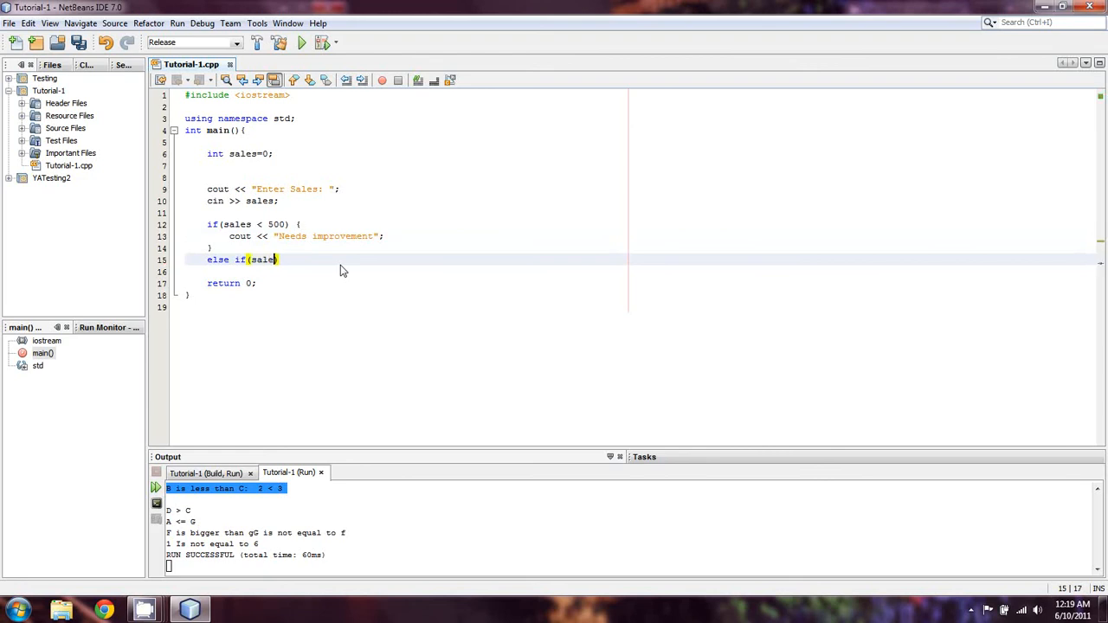
pyautogui.write('> 500')
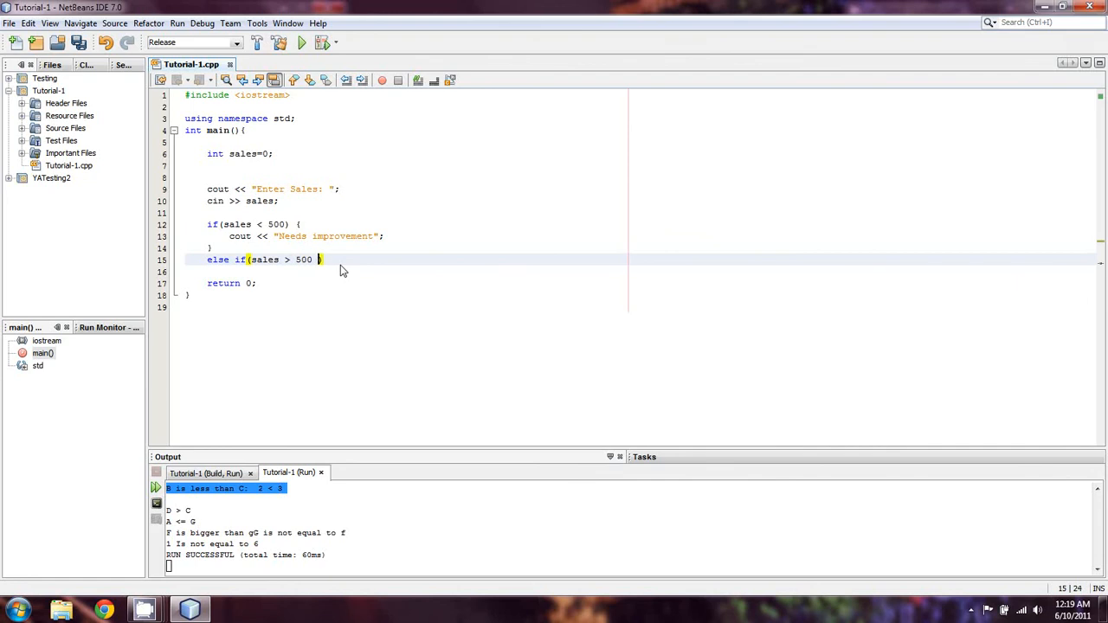
pyautogui.write('&&')
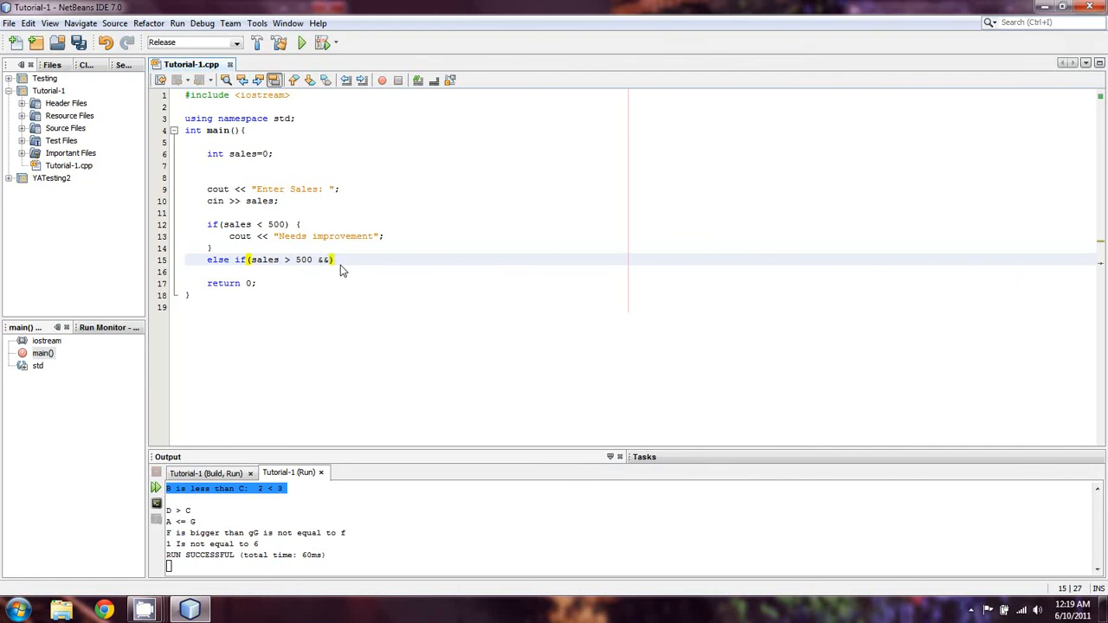
pyautogui.write('sales <')
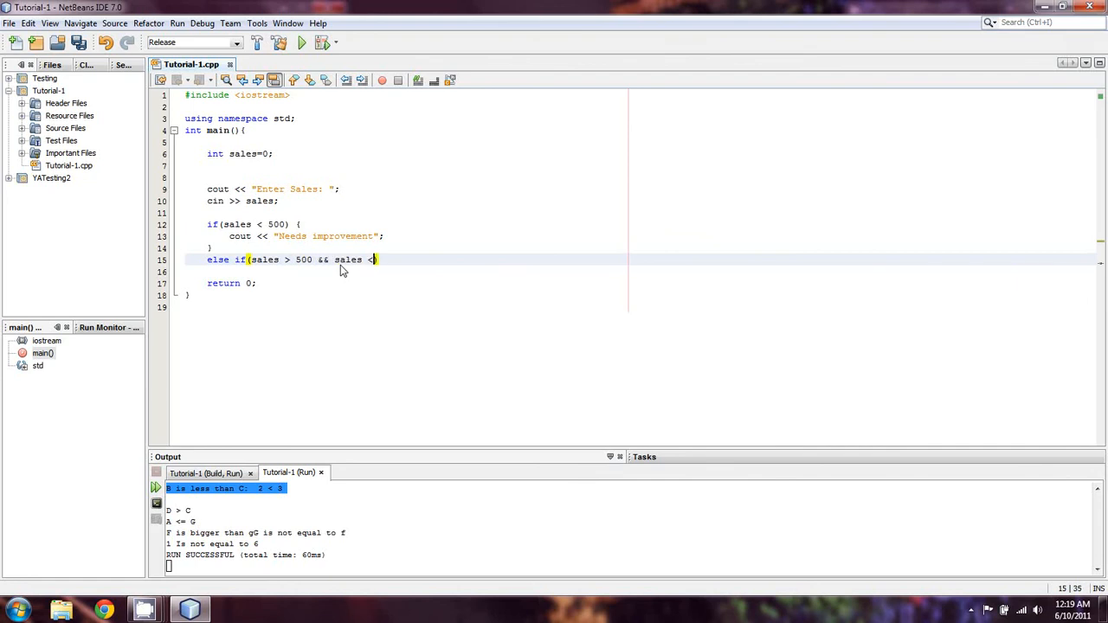
pyautogui.write('1000)')
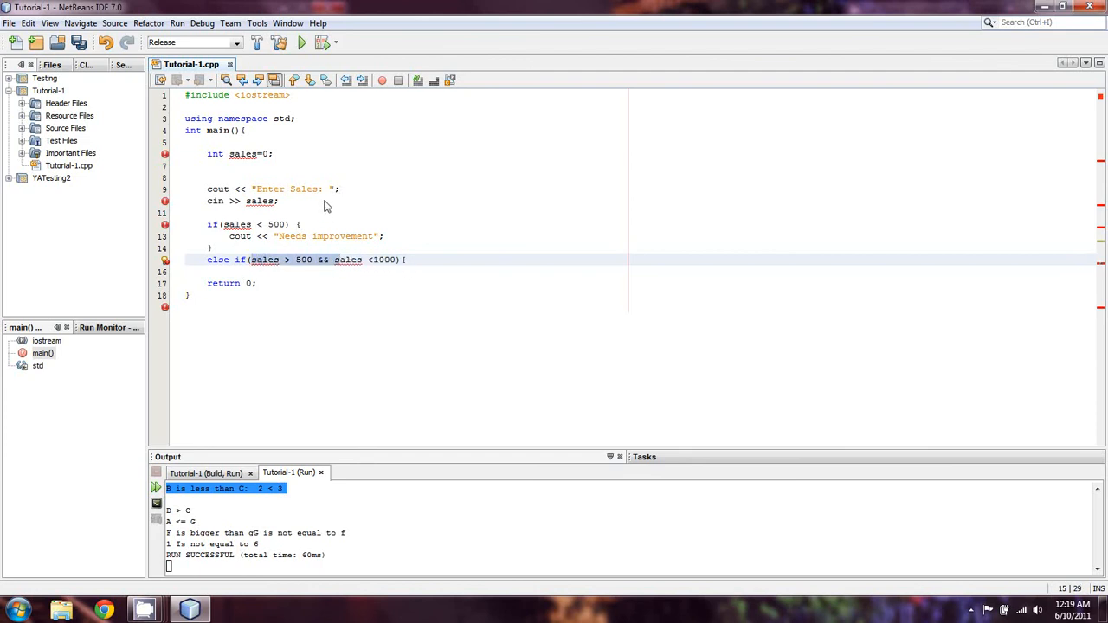
pyautogui.click(260, 201)
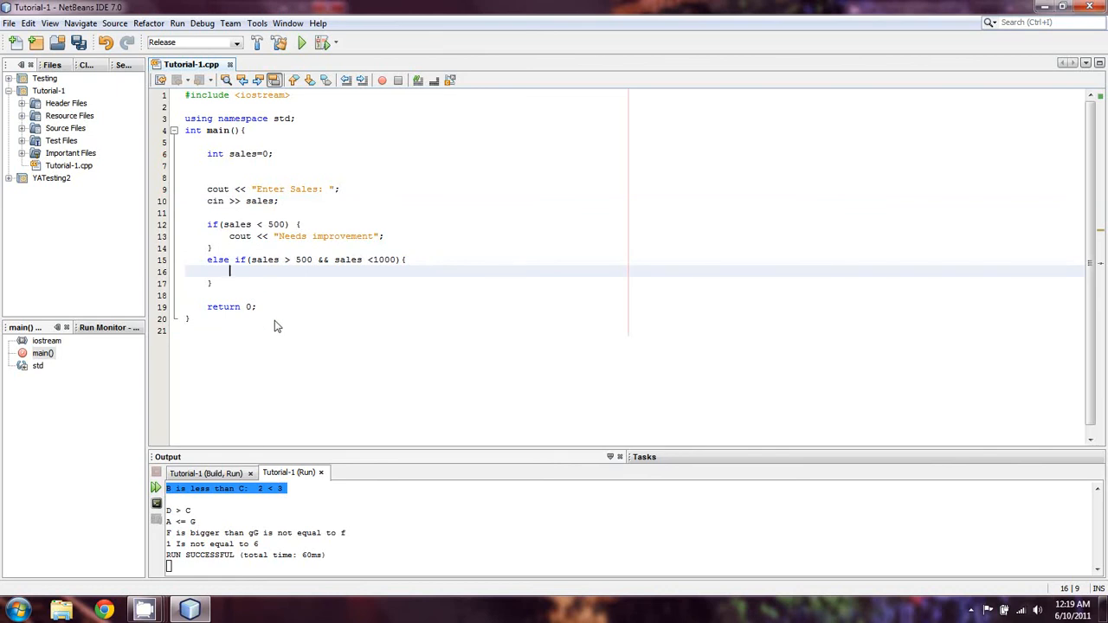
pyautogui.write('cout << "')
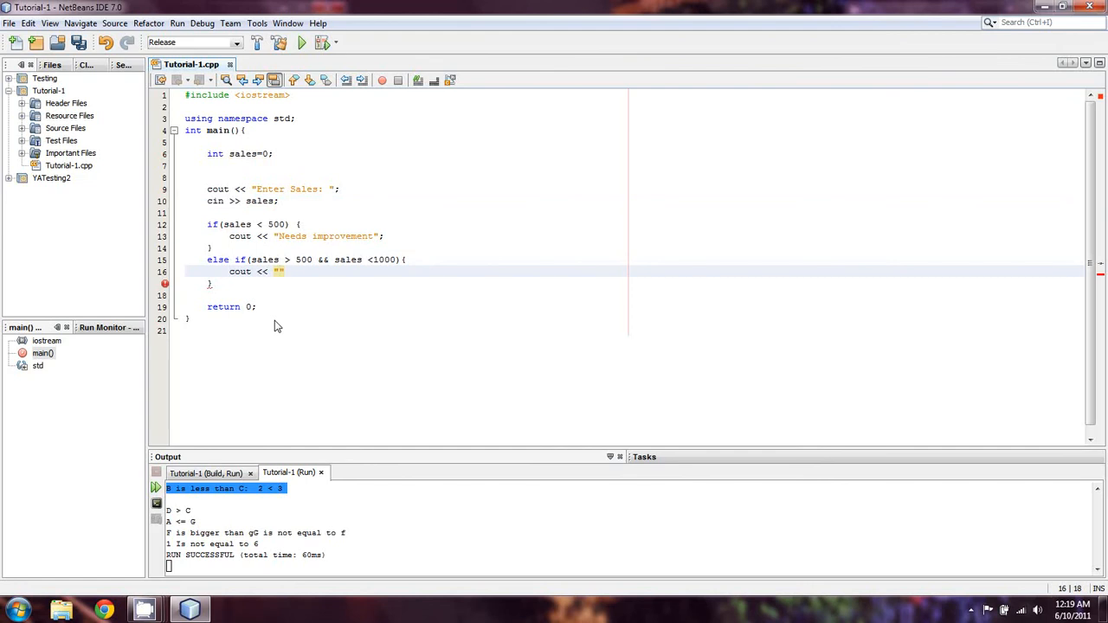
pyautogui.write('Good work')
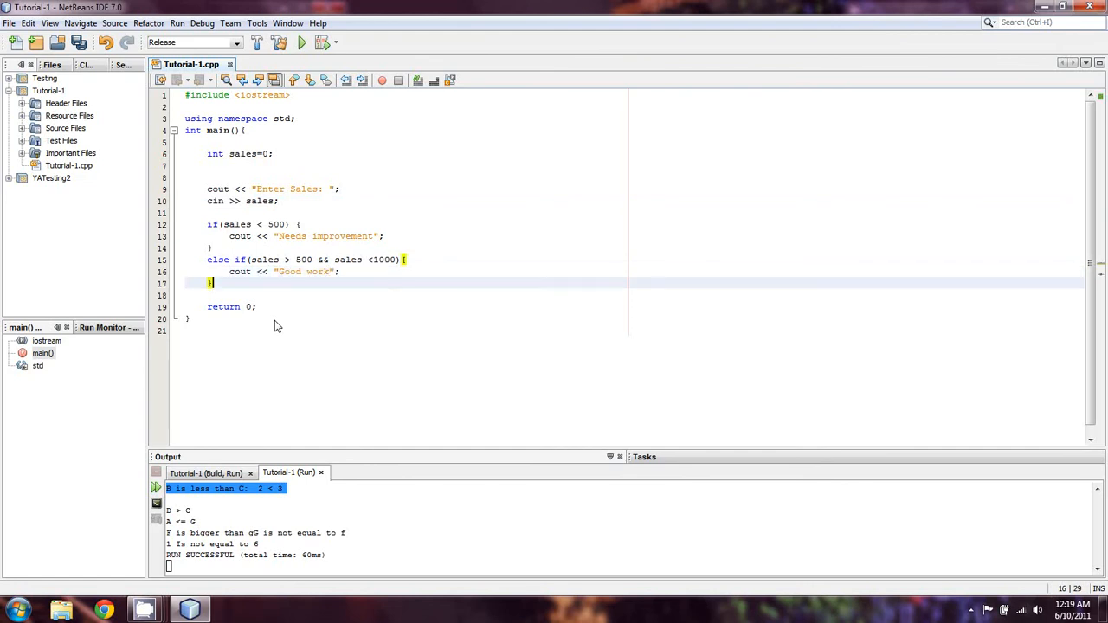
# Add else if (sales > 1000 && sales < 2500) printing "Great work"
pyautogui.write('else if')
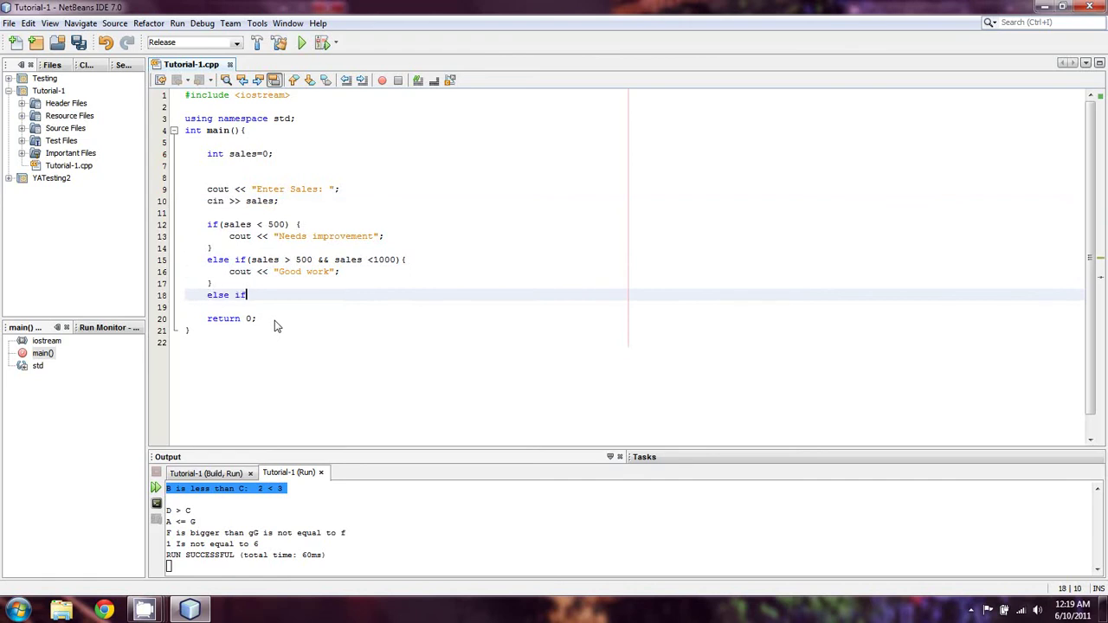
pyautogui.write('(')
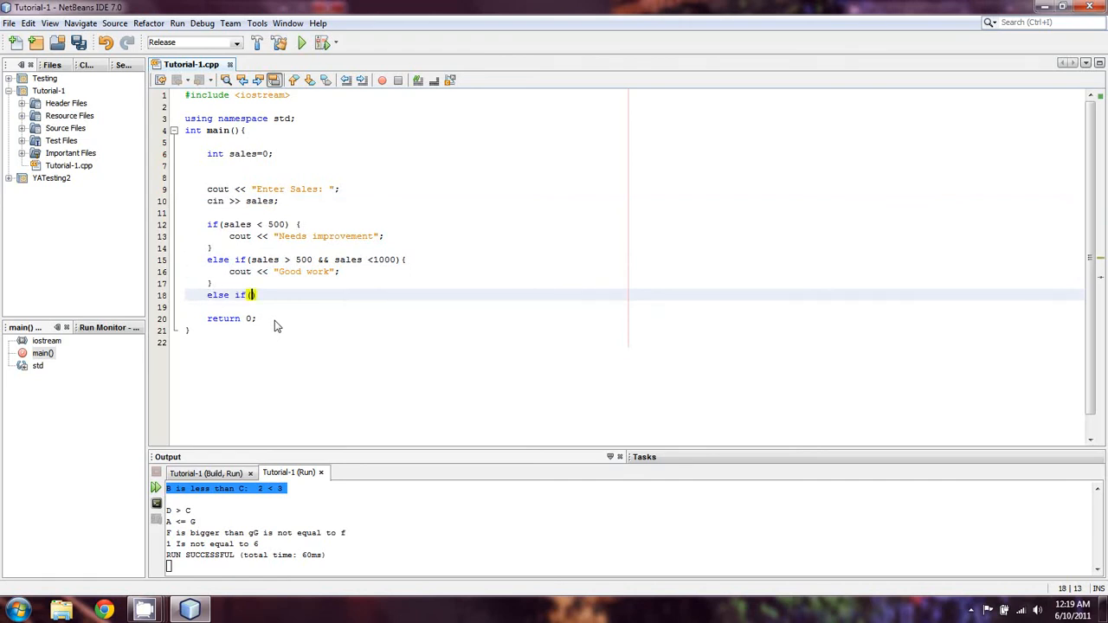
pyautogui.write('sales')
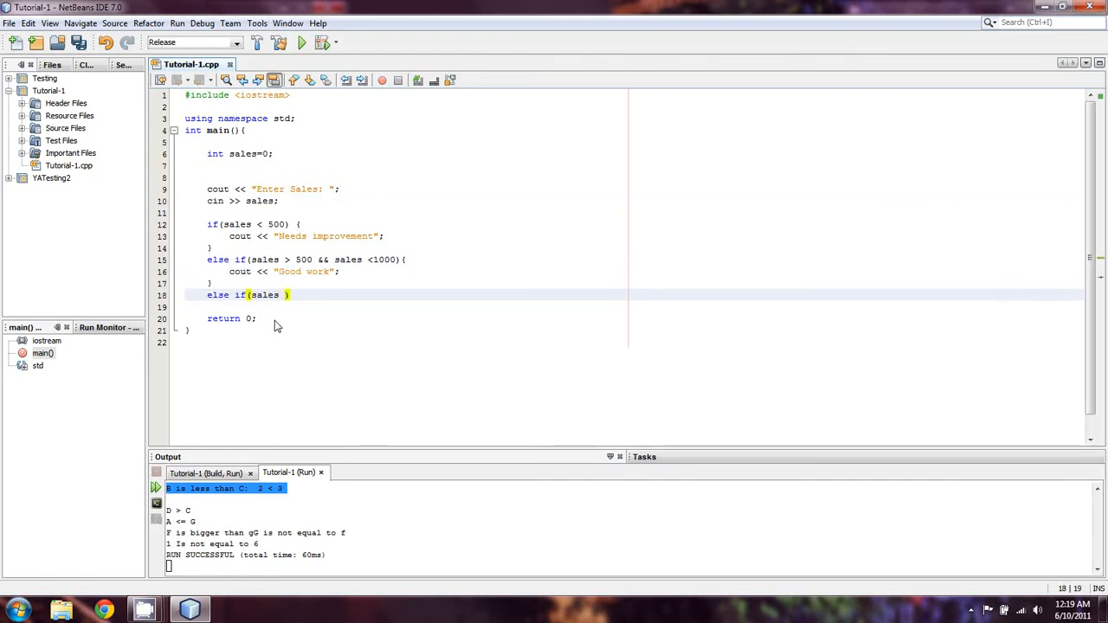
pyautogui.write('> 1000')
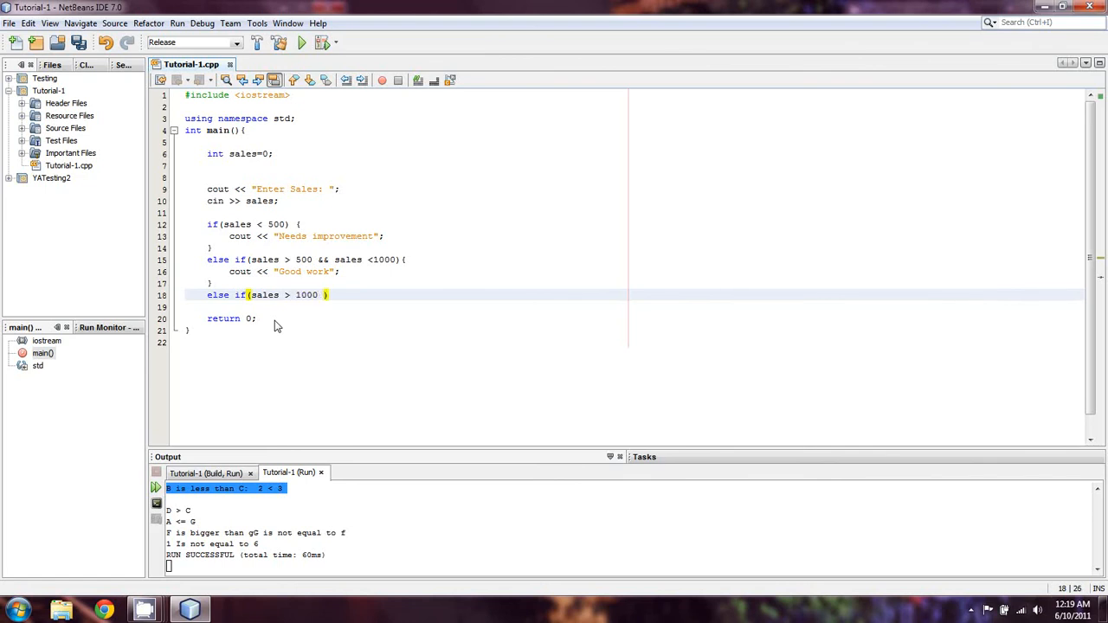
pyautogui.write('&& sales')
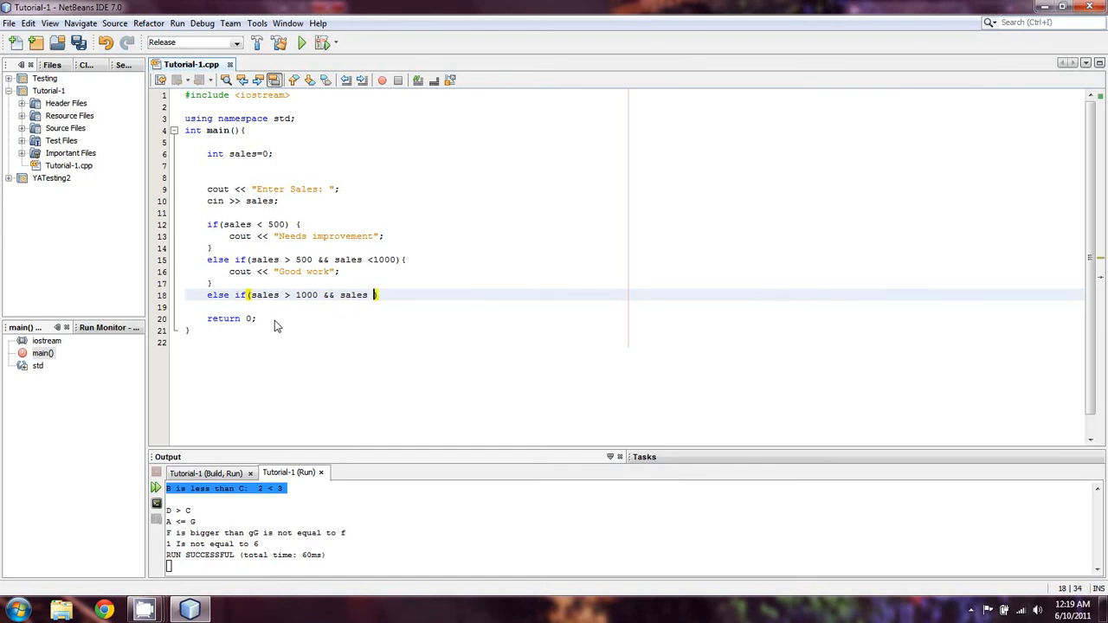
pyautogui.write('< 2500){')
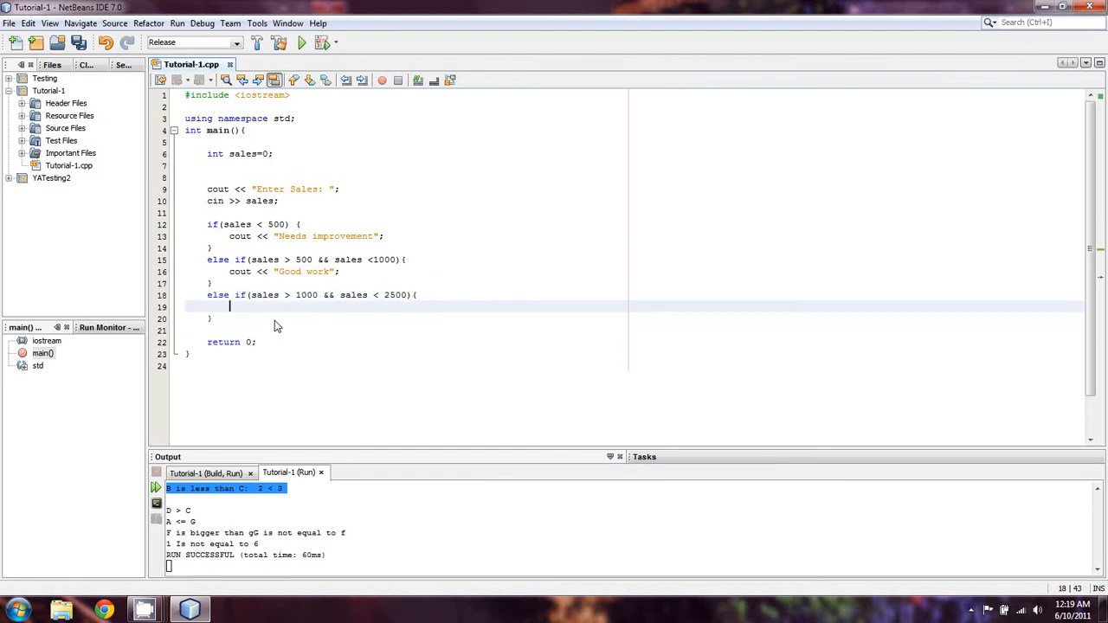
pyautogui.write('cout <<')
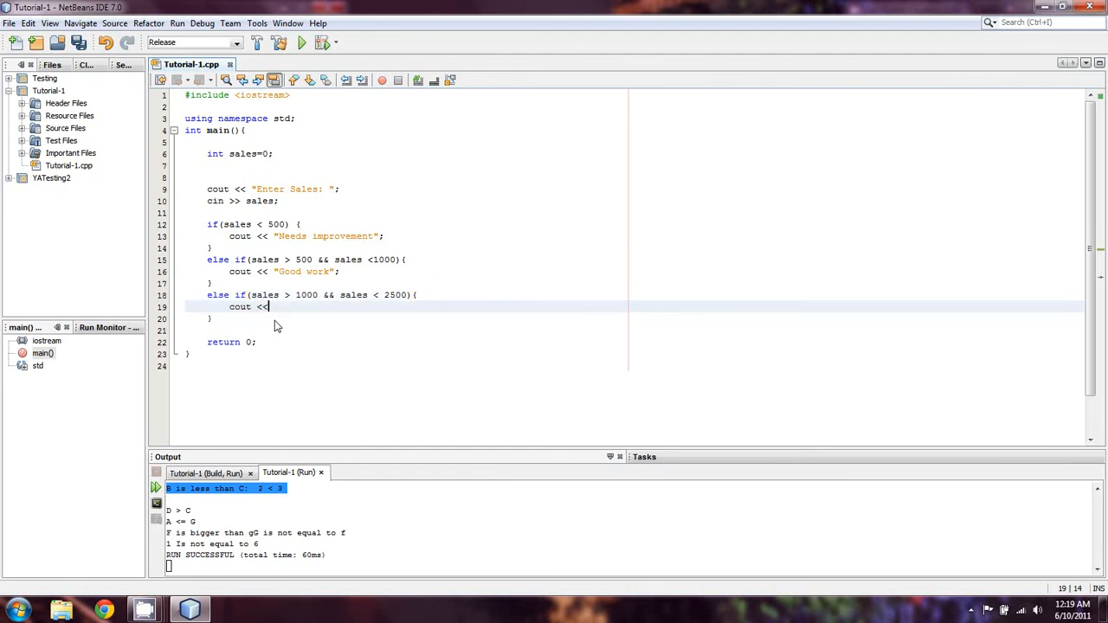
pyautogui.write('"Gre')
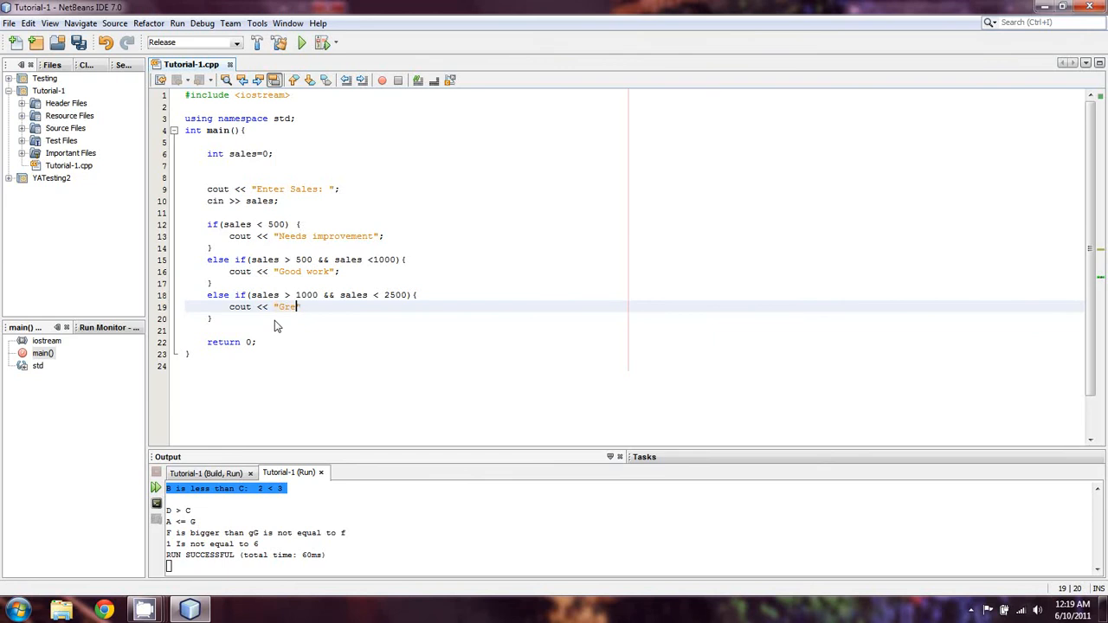
pyautogui.write('at work";')
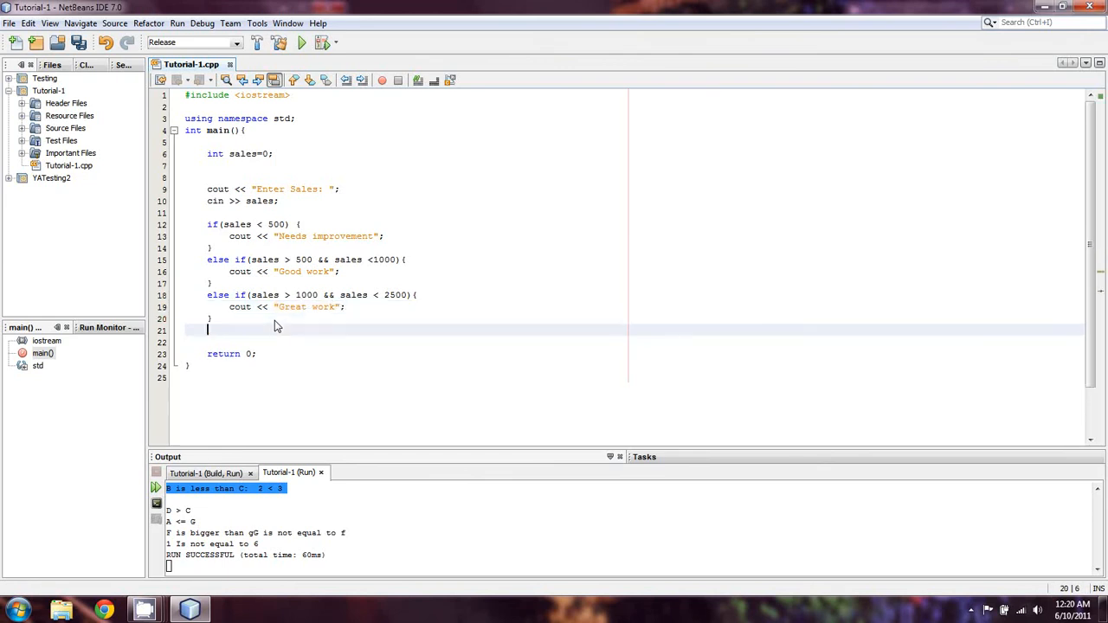
# Add a final else block printing "Amazing work, keep it up."
pyautogui.write('else')
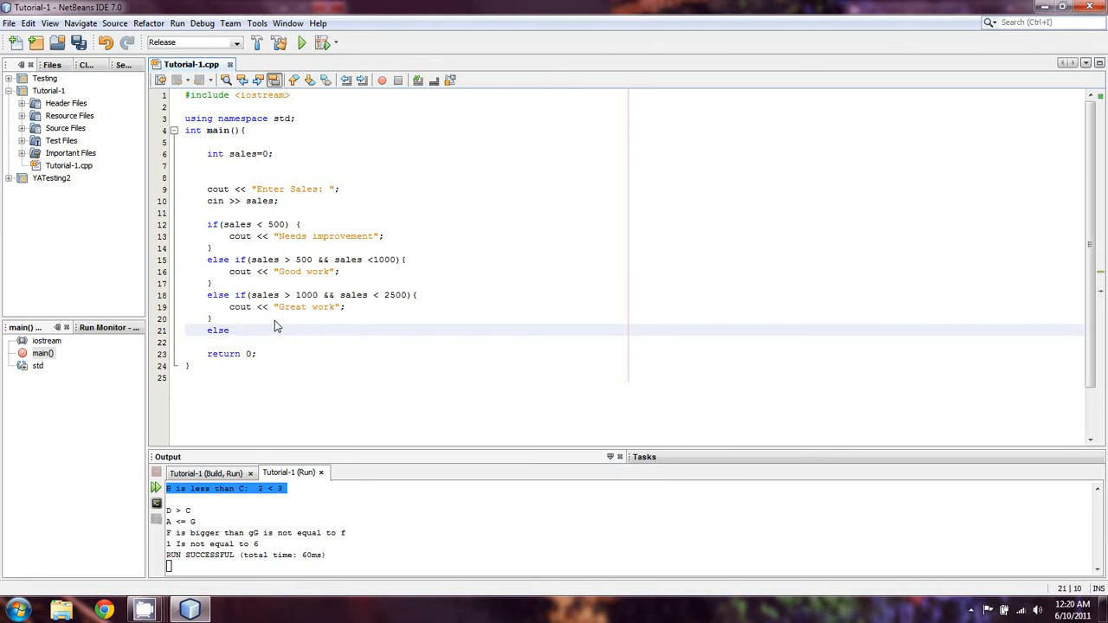
pyautogui.write('{')
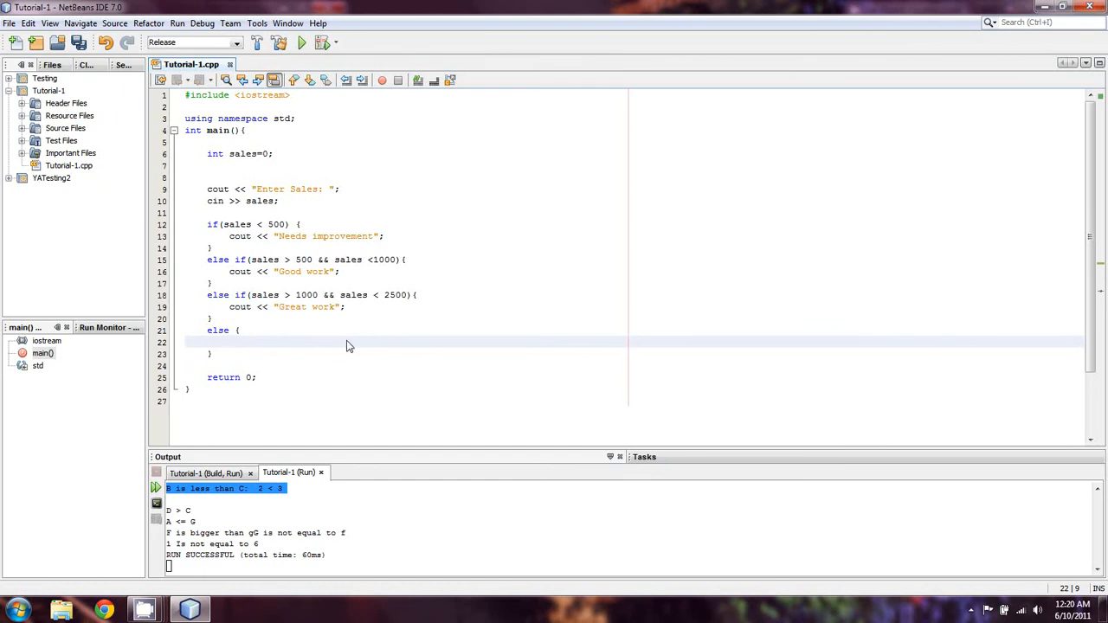
pyautogui.write('cout <<')
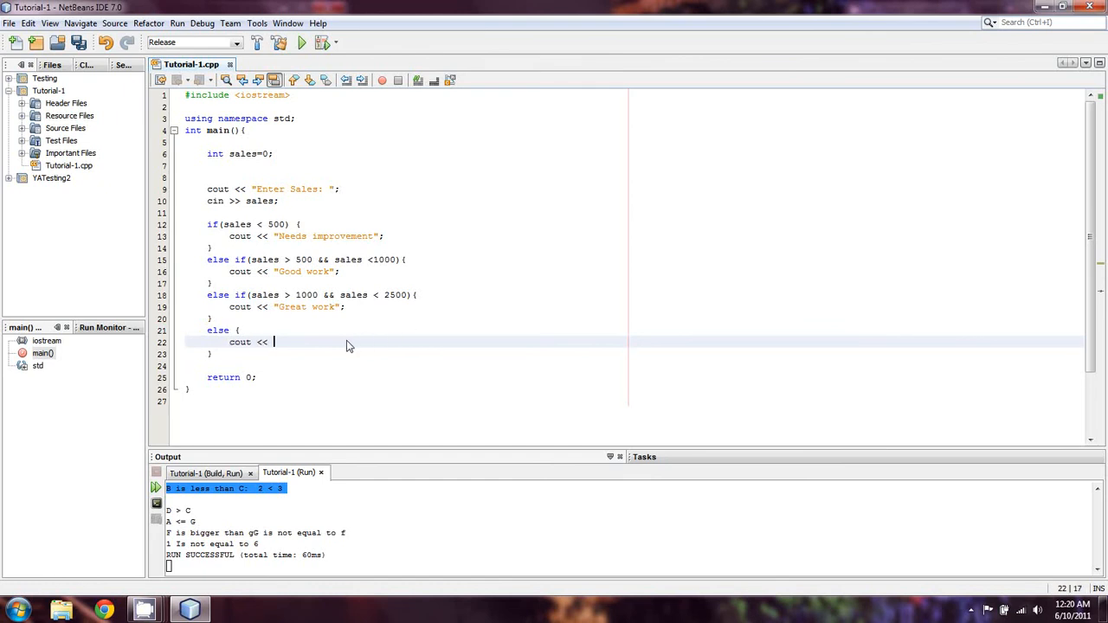
pyautogui.write('"')
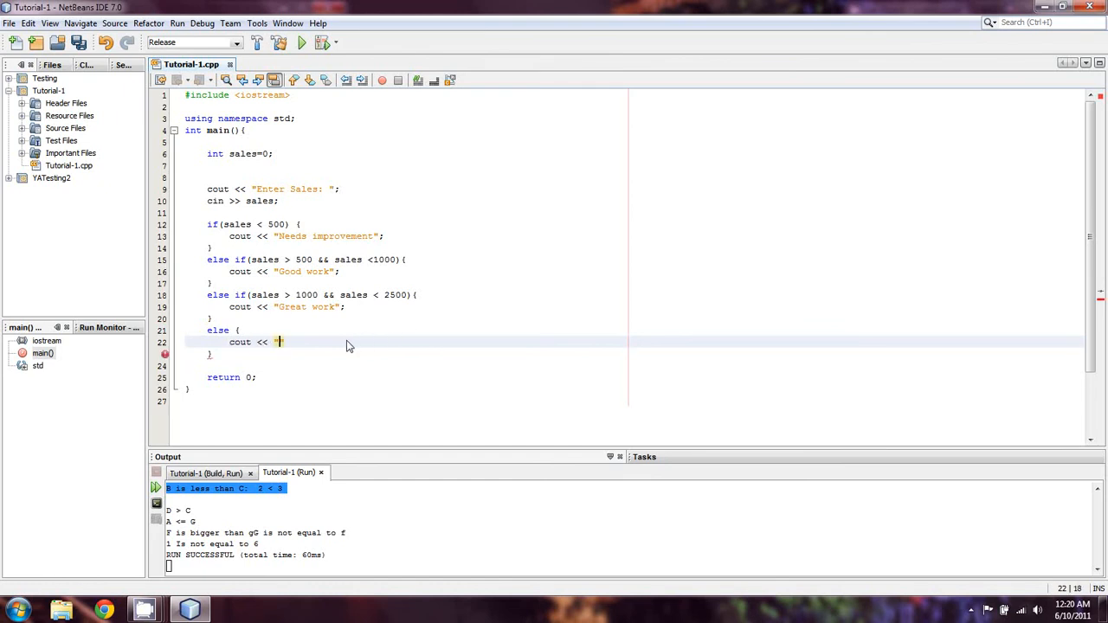
pyautogui.write('Amazing work, keep it up.')
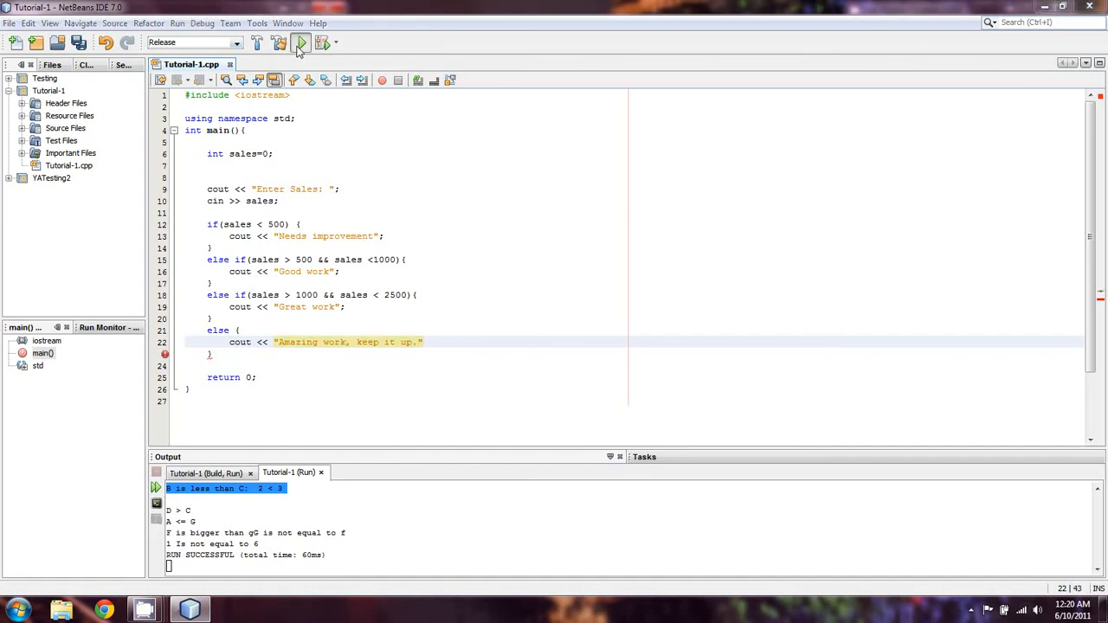
# Try a build, add the missing semicolon, and prefix each message with \n
pyautogui.click(299, 43)
pyautogui.write(';')
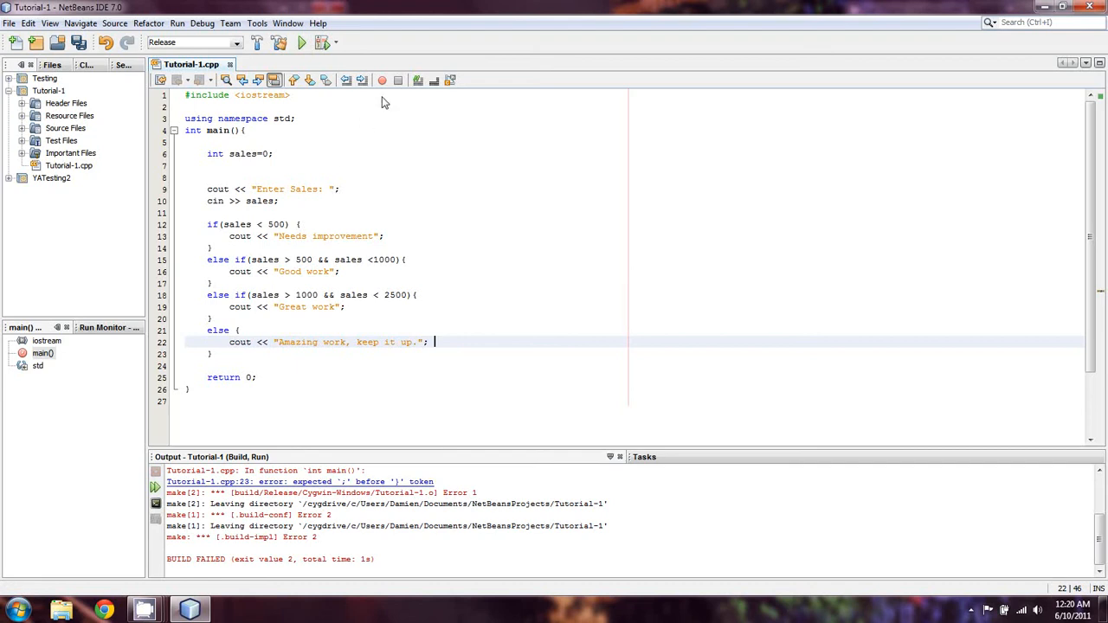
pyautogui.moveTo(374, 159)
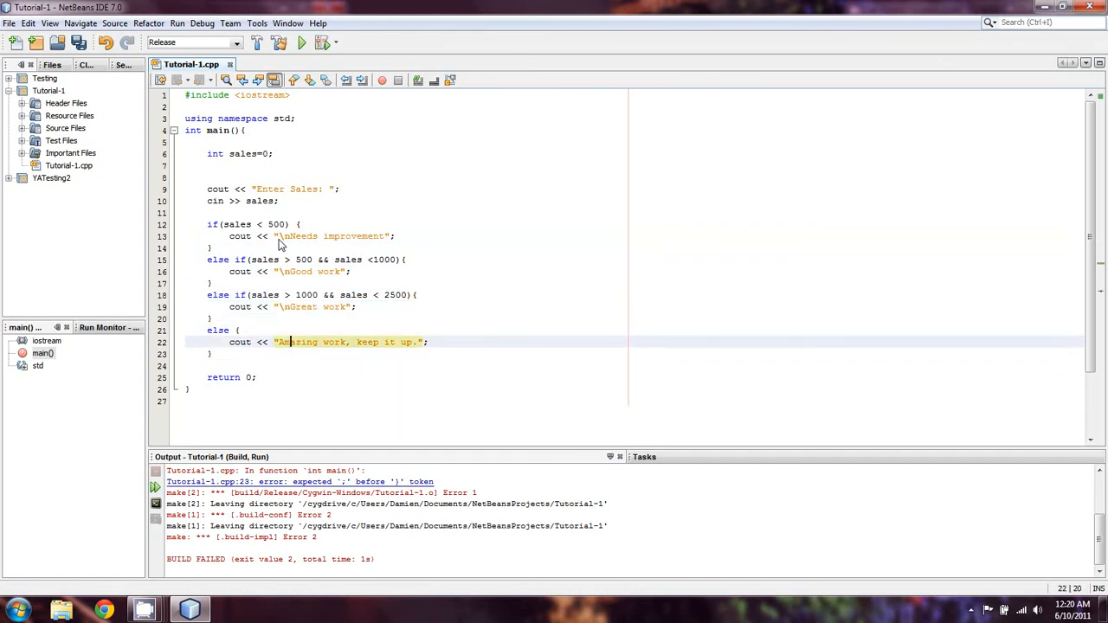
pyautogui.write('\\n')
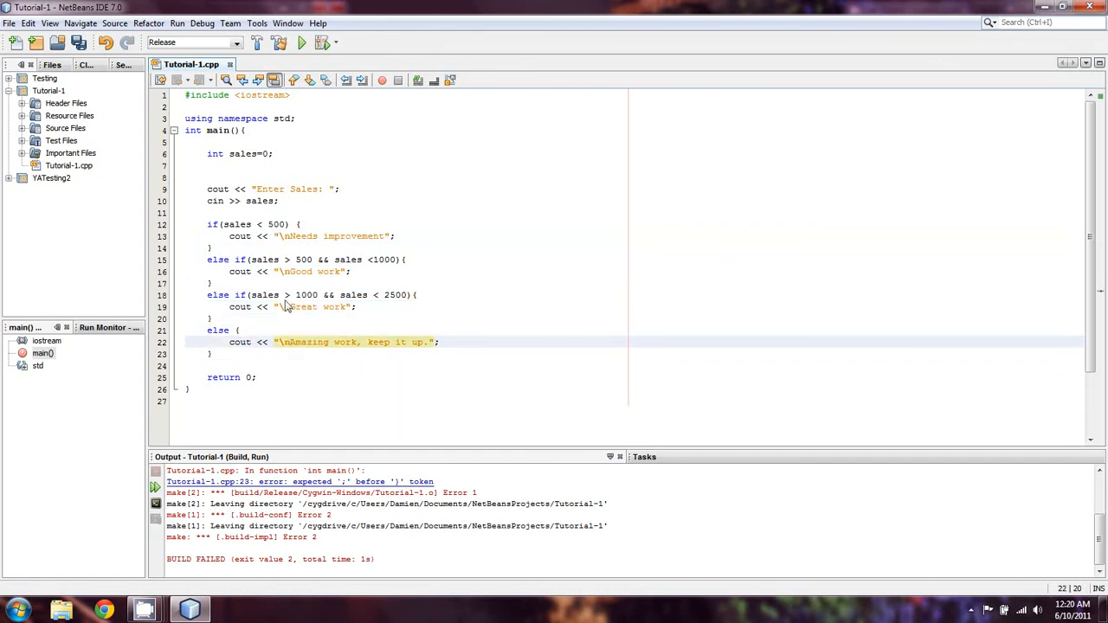
pyautogui.moveTo(296, 200)
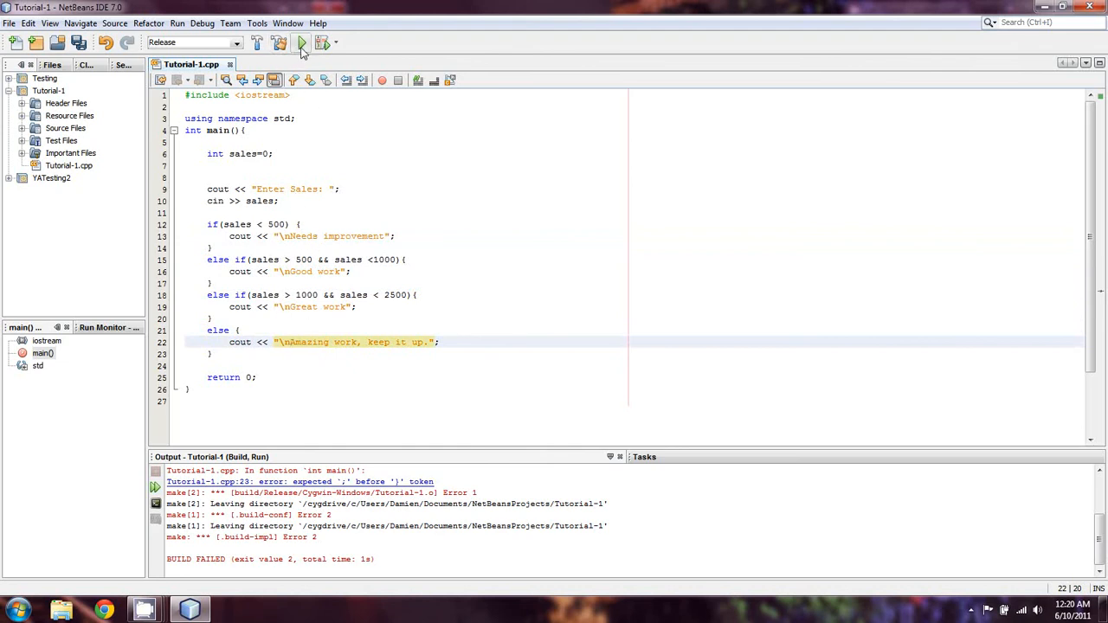
# Run the sales program entering 400, then run again with 1221
pyautogui.click(301, 43)
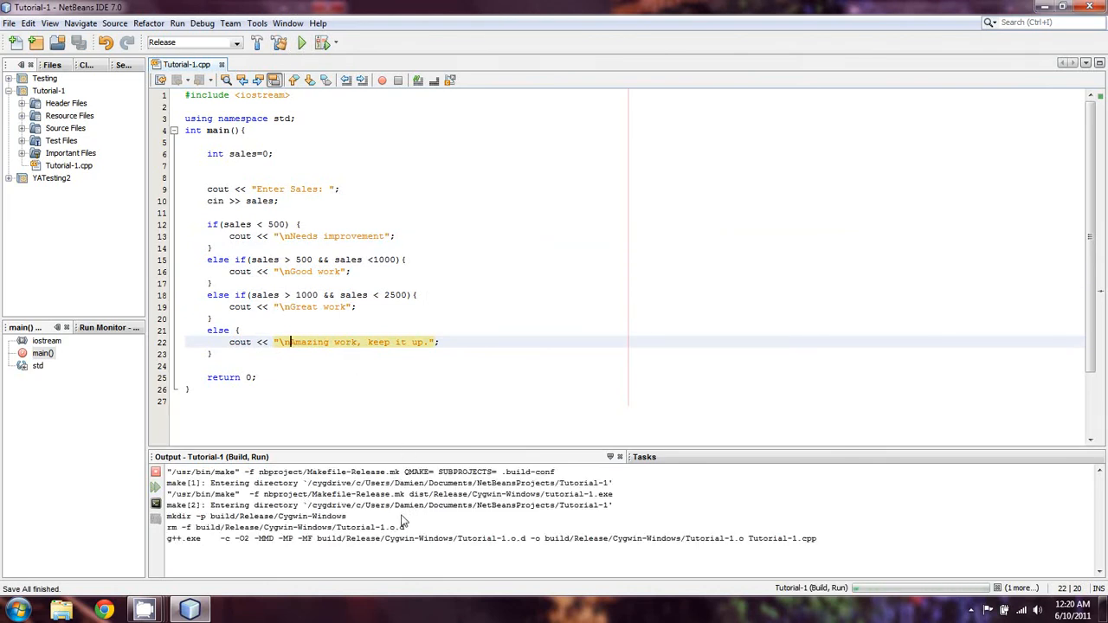
pyautogui.click(276, 43)
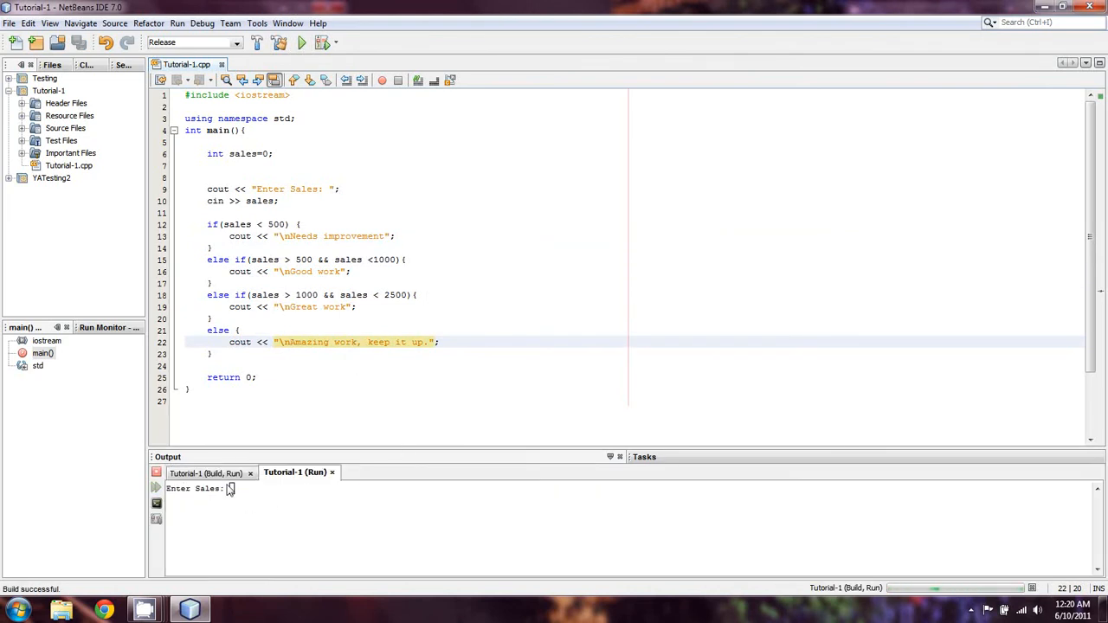
pyautogui.write('400')
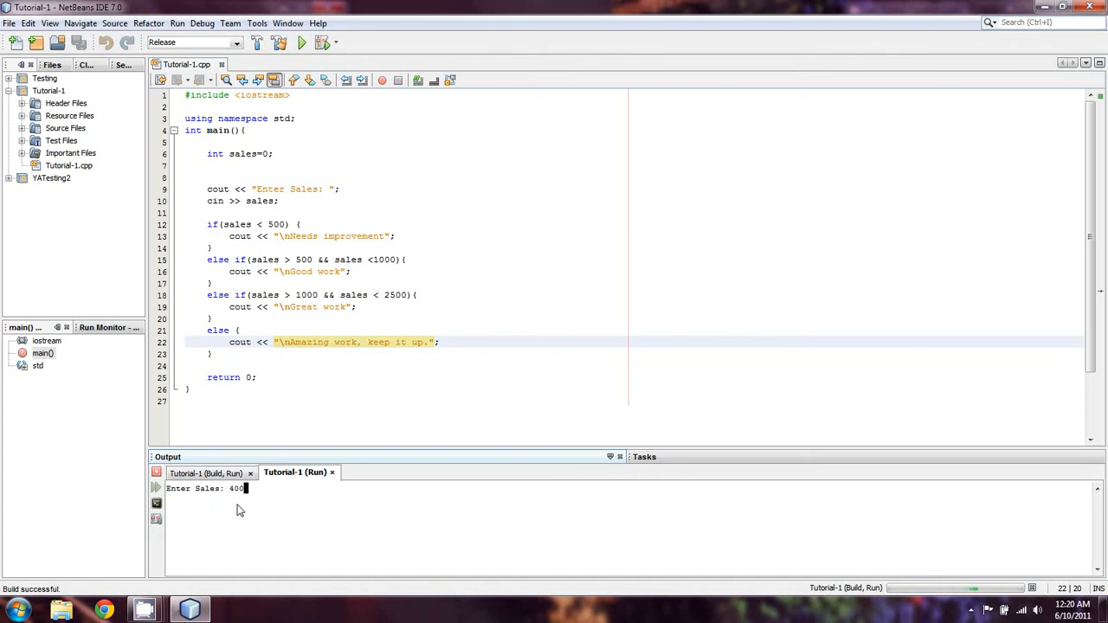
pyautogui.press('enter')
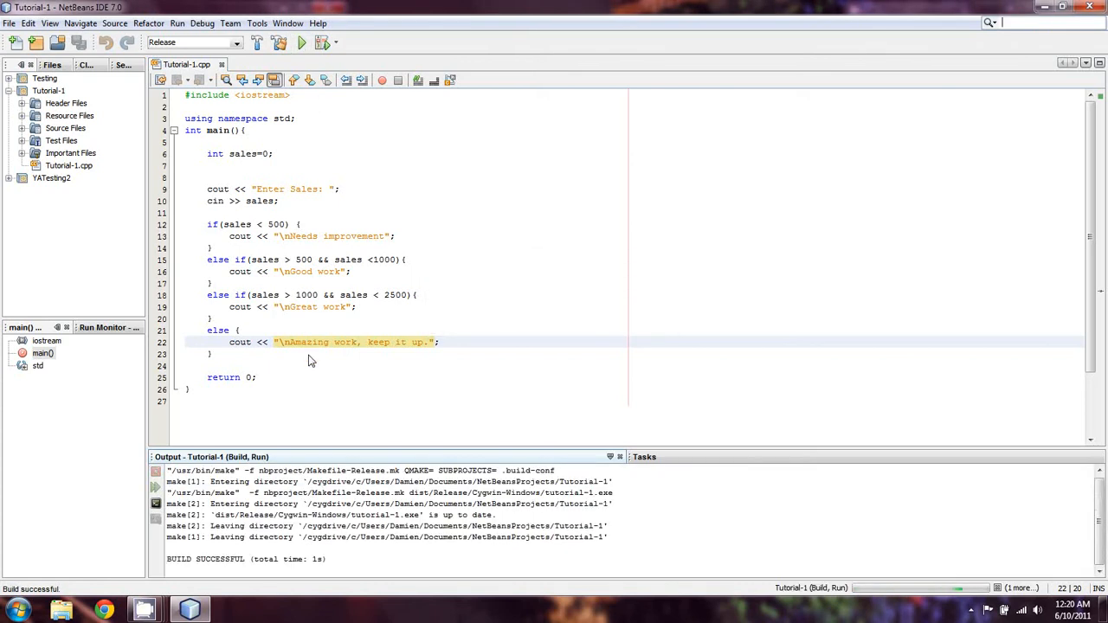
pyautogui.click(300, 43)
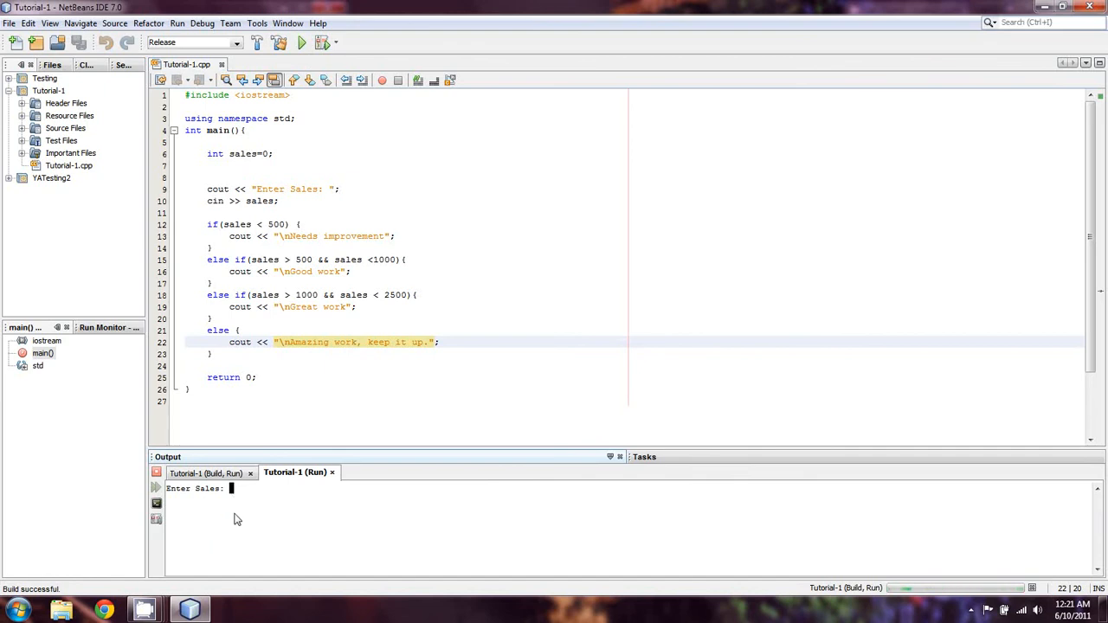
pyautogui.write('1221')
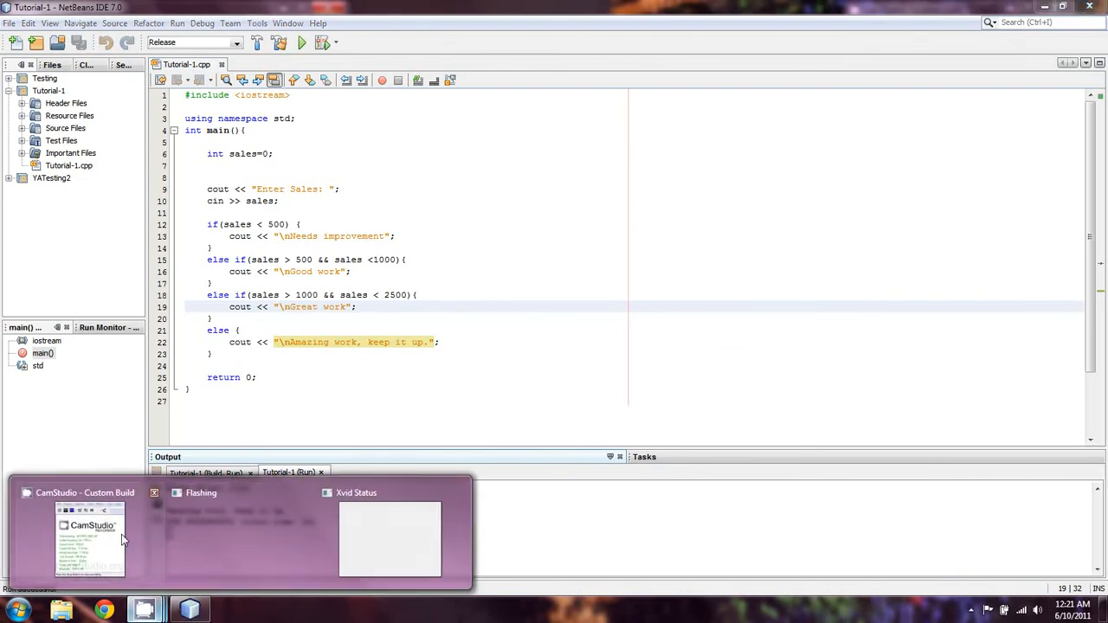
# Restore the CamStudio recorder window from the taskbar preview
pyautogui.click(89, 539)
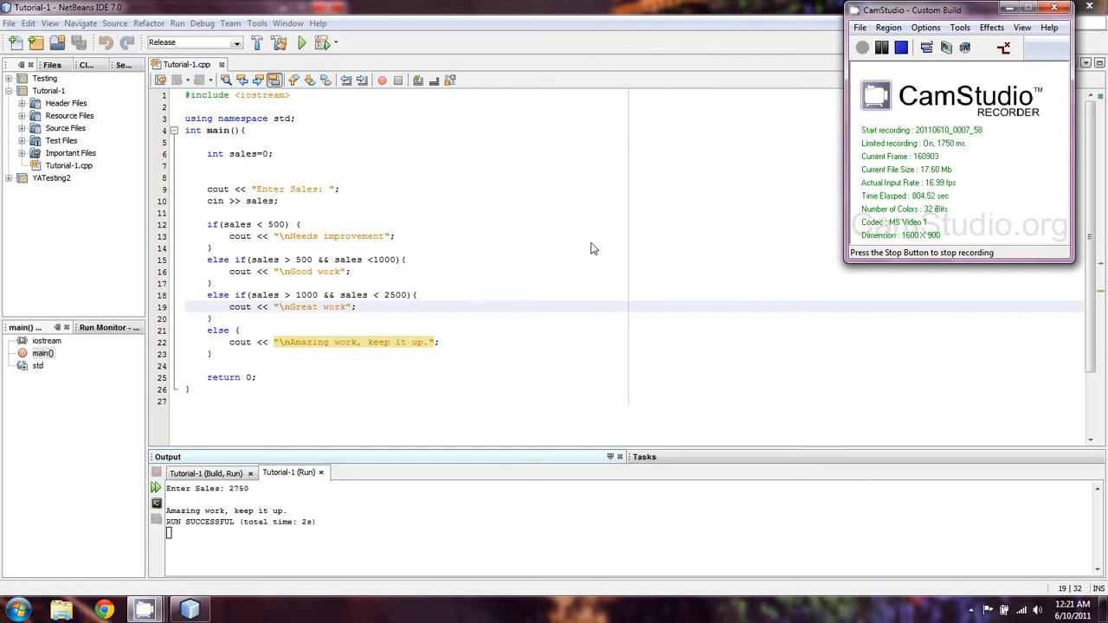
pyautogui.moveTo(551, 208)
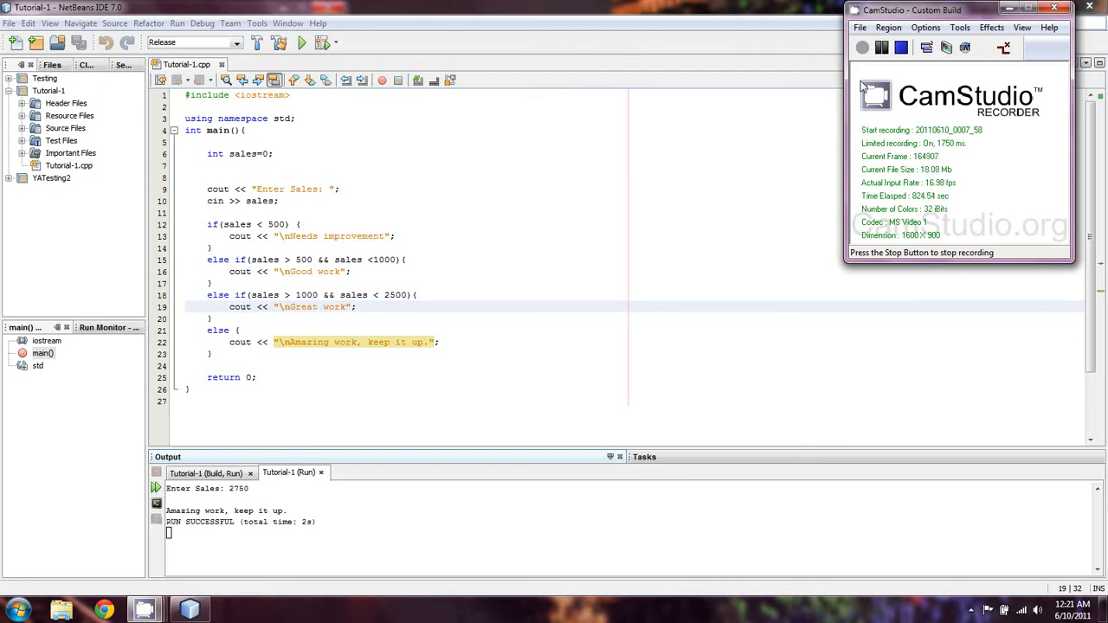
pyautogui.moveTo(838, 104)
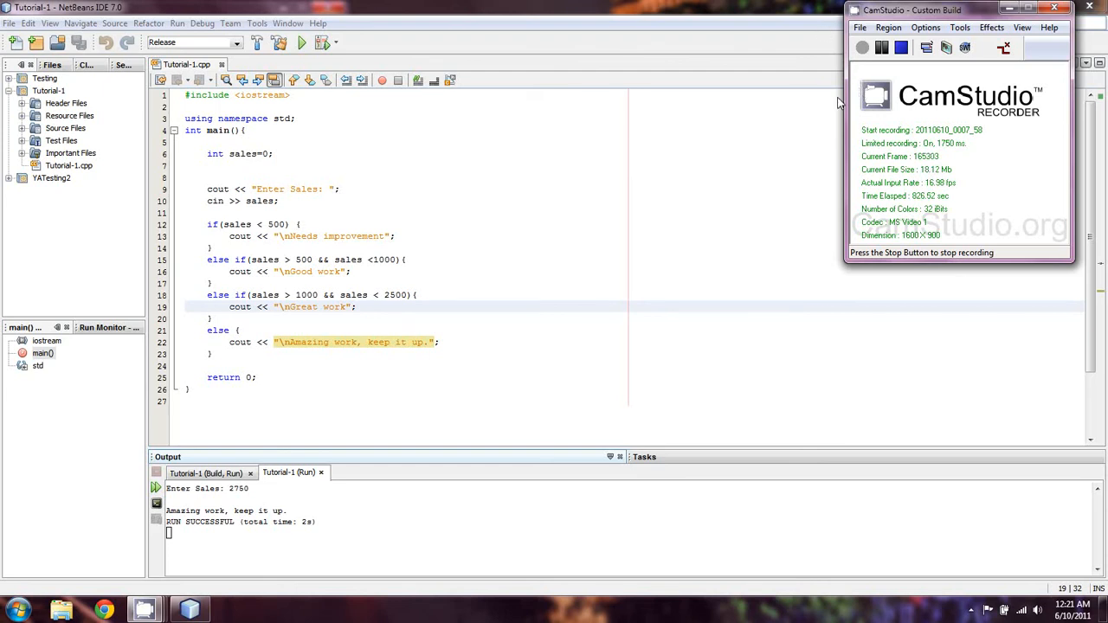